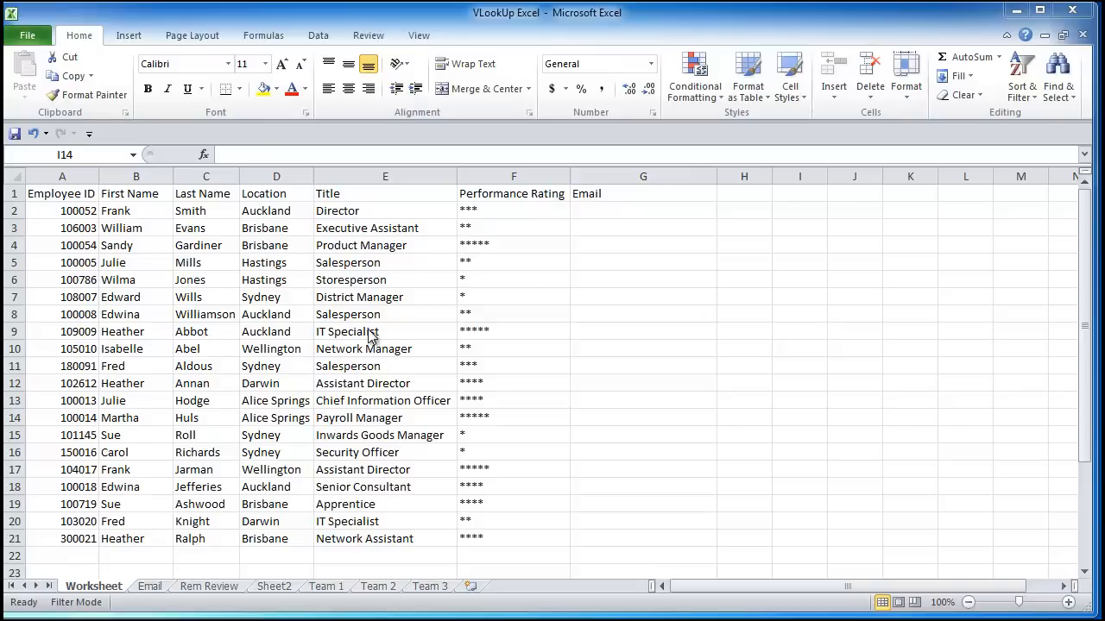
{"action": "mouse_move", "coordinate": [623, 211]}
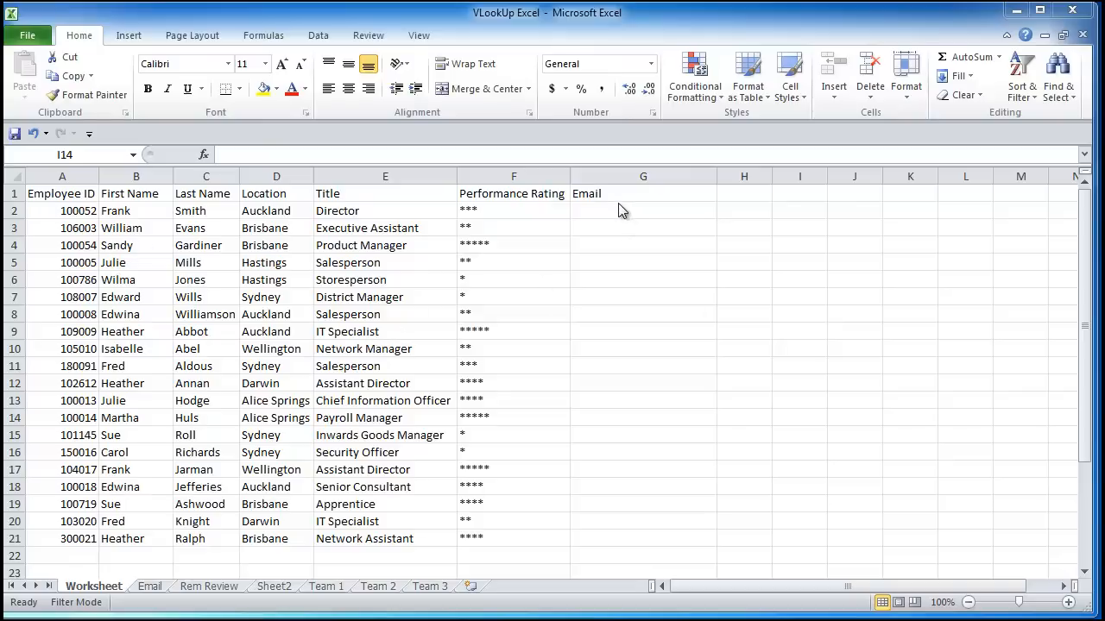
{"action": "mouse_move", "coordinate": [608, 525]}
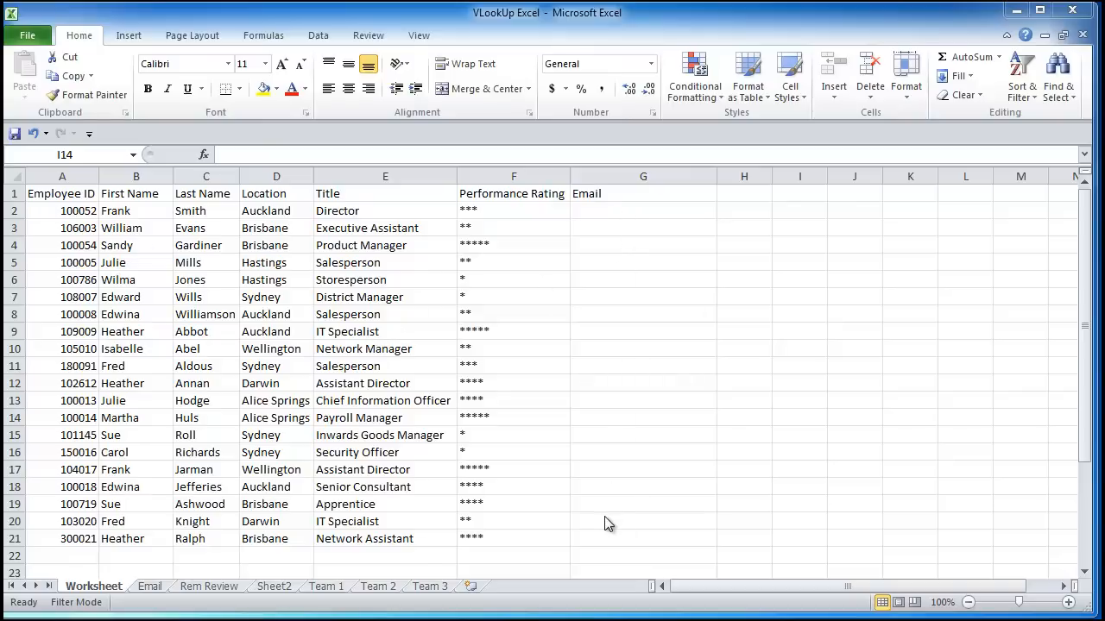
Glance at the Email sheet, return to the main worksheet and select the first Email cell.
{"action": "left_click", "coordinate": [148, 587]}
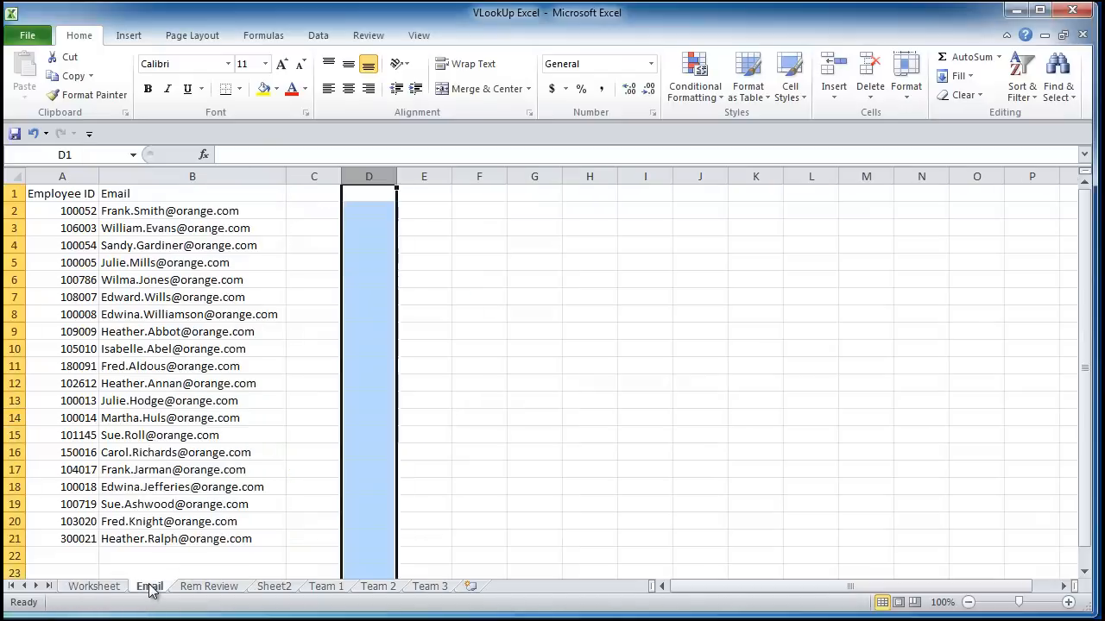
{"action": "left_click", "coordinate": [94, 587]}
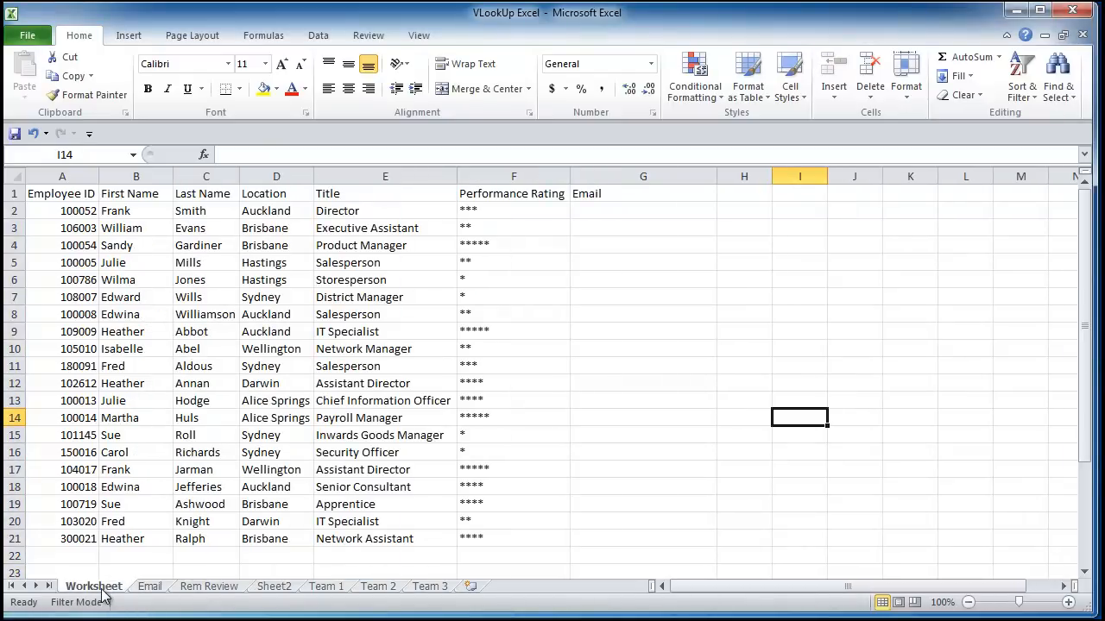
{"action": "left_click", "coordinate": [642, 211]}
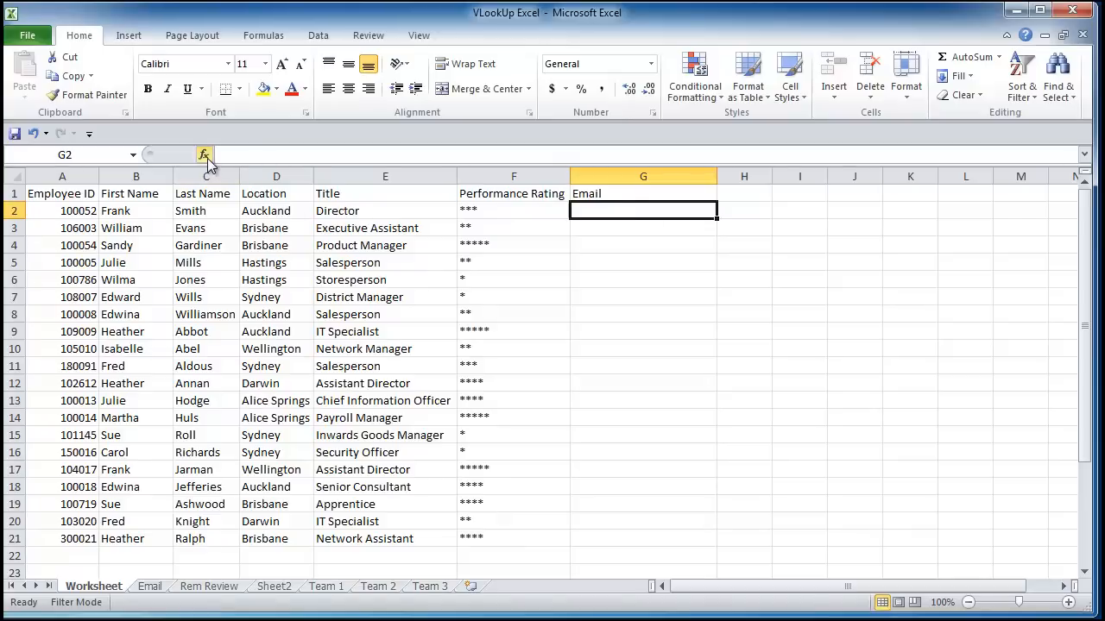
Insert a VLOOKUP with employee ID A2 as lookup value and move to the Table_array box.
{"action": "left_click", "coordinate": [203, 155]}
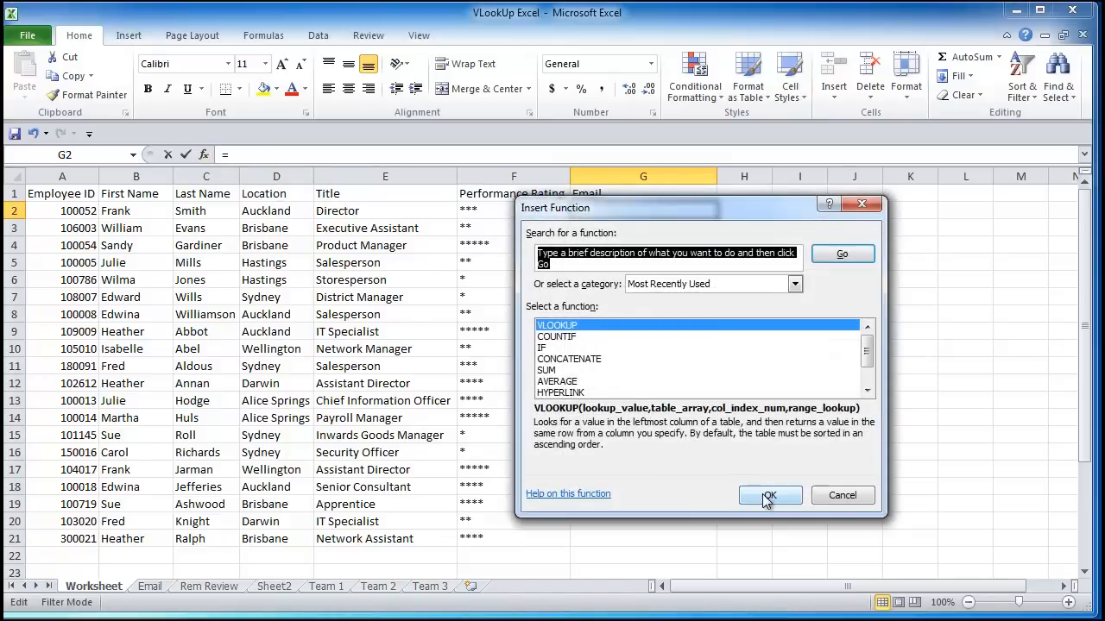
{"action": "left_click", "coordinate": [770, 494]}
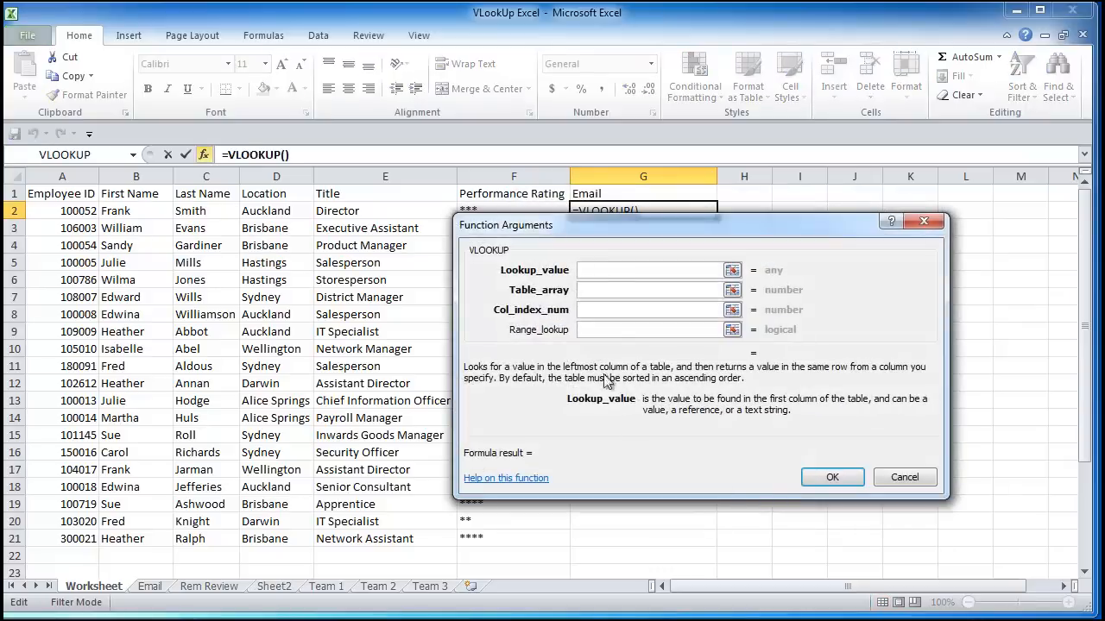
{"action": "mouse_move", "coordinate": [476, 259]}
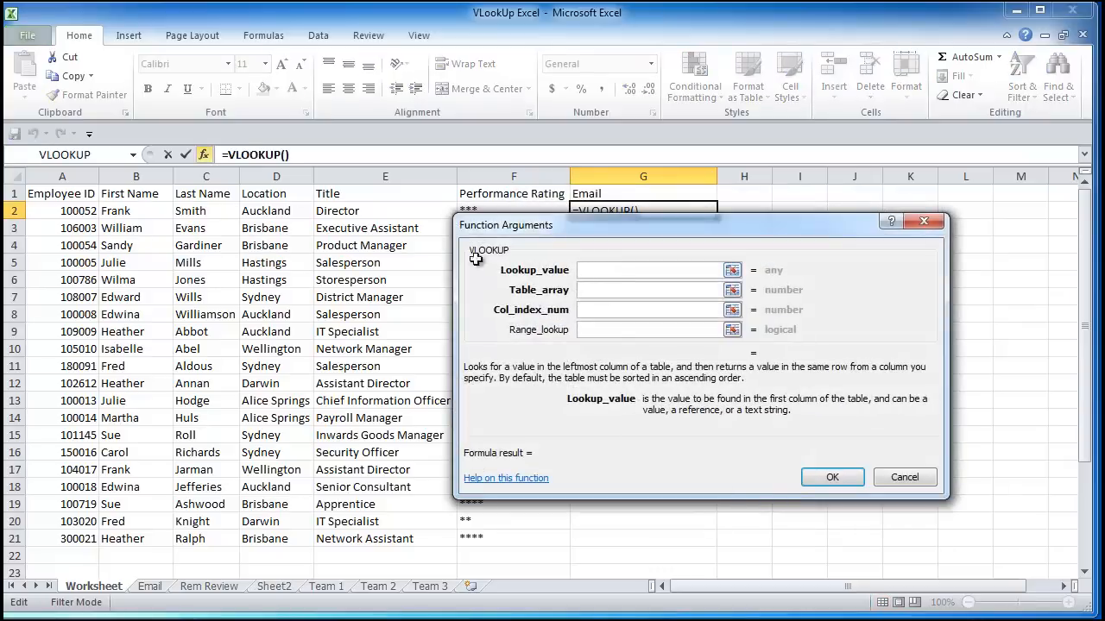
{"action": "left_click", "coordinate": [62, 211]}
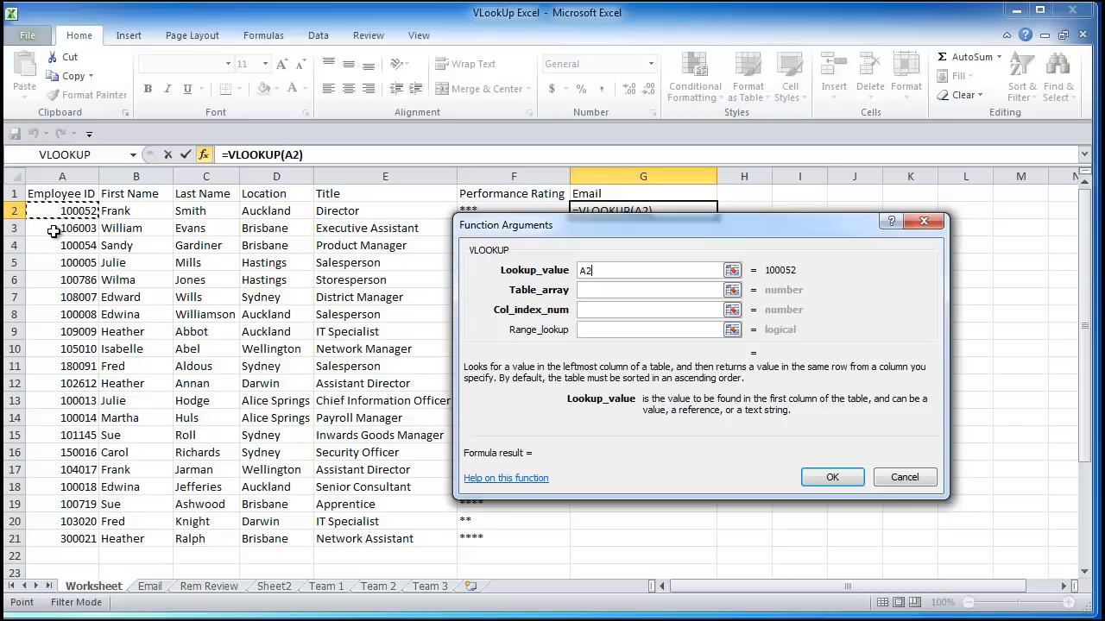
{"action": "mouse_move", "coordinate": [44, 263]}
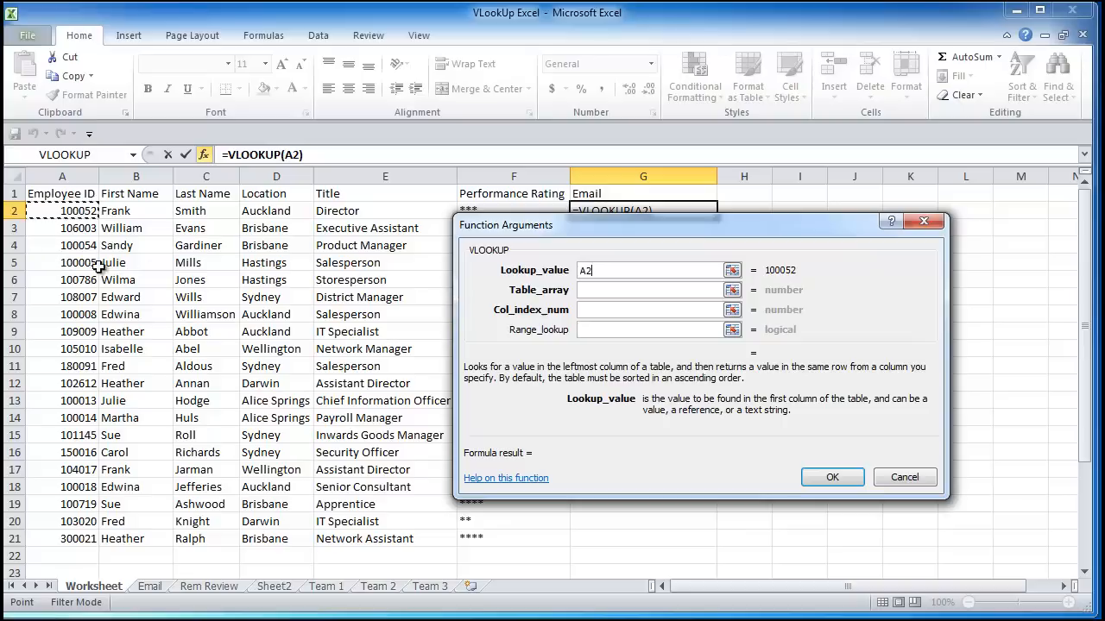
{"action": "left_click", "coordinate": [647, 290]}
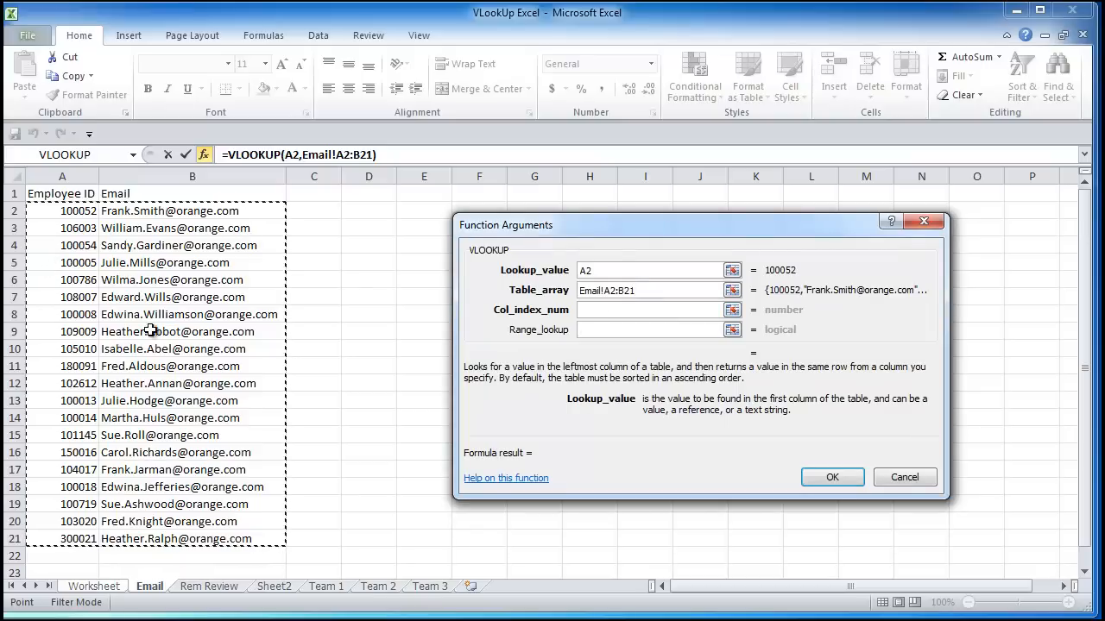
{"action": "mouse_move", "coordinate": [151, 352]}
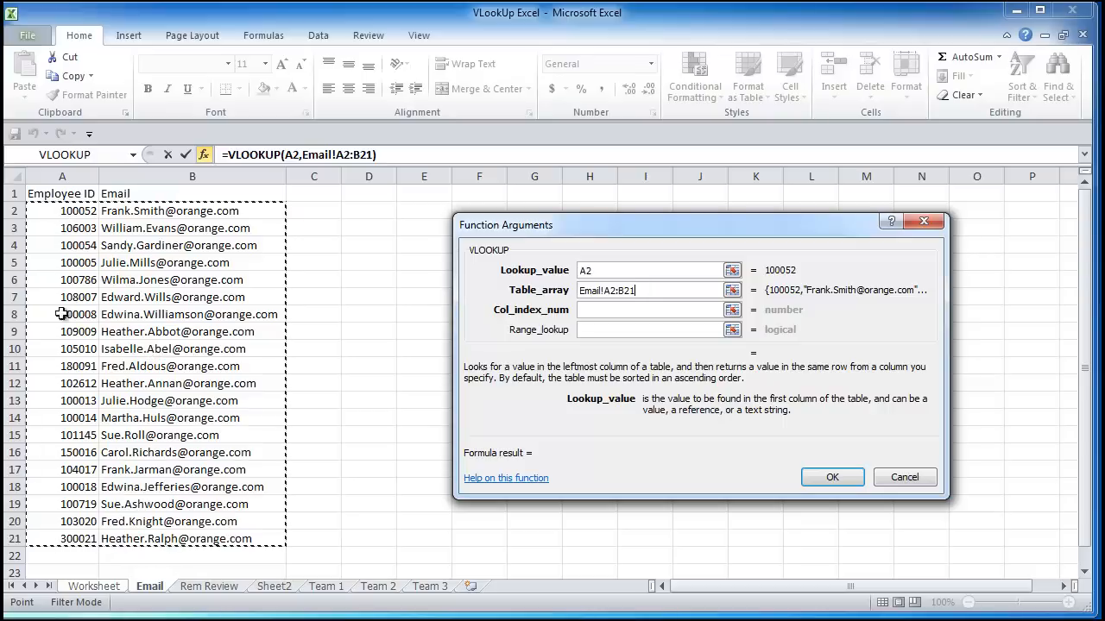
{"action": "mouse_move", "coordinate": [560, 330]}
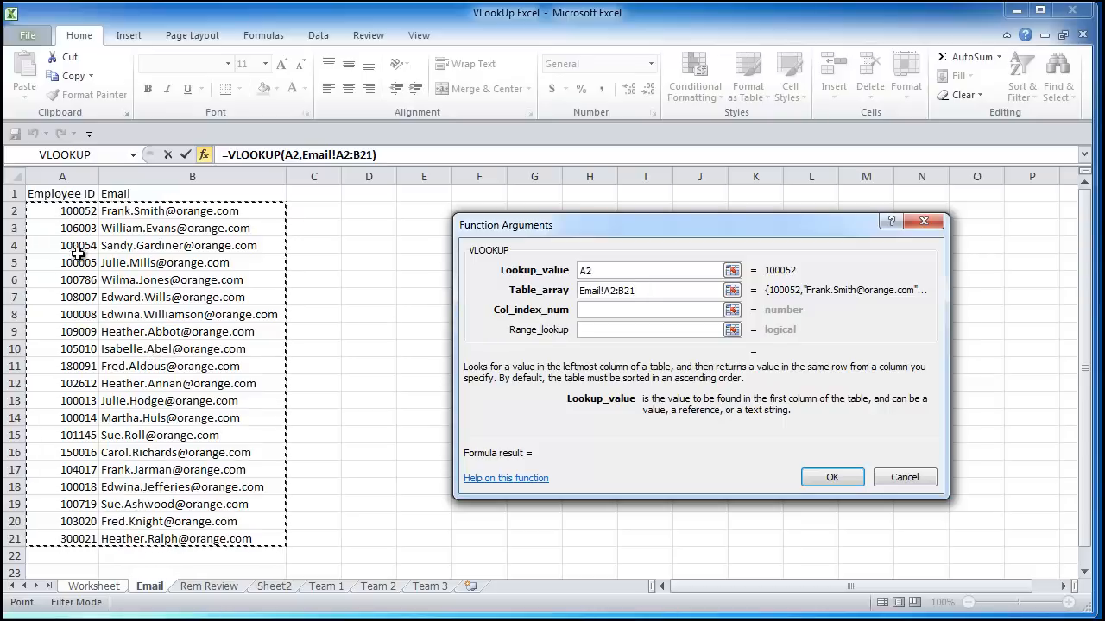
{"action": "mouse_move", "coordinate": [56, 416]}
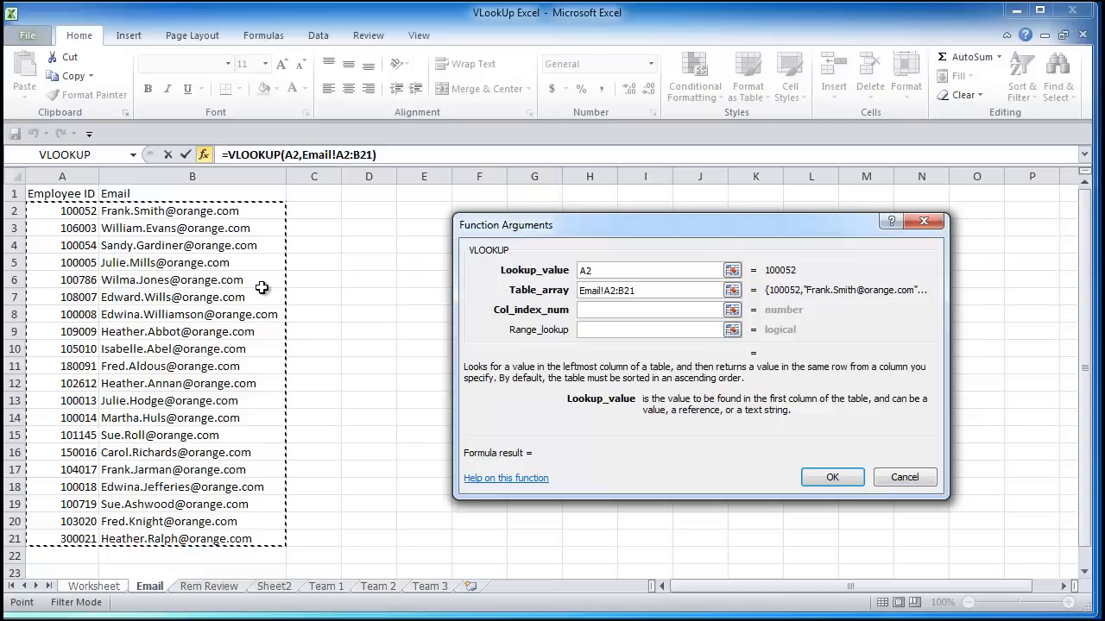
{"action": "mouse_move", "coordinate": [292, 368]}
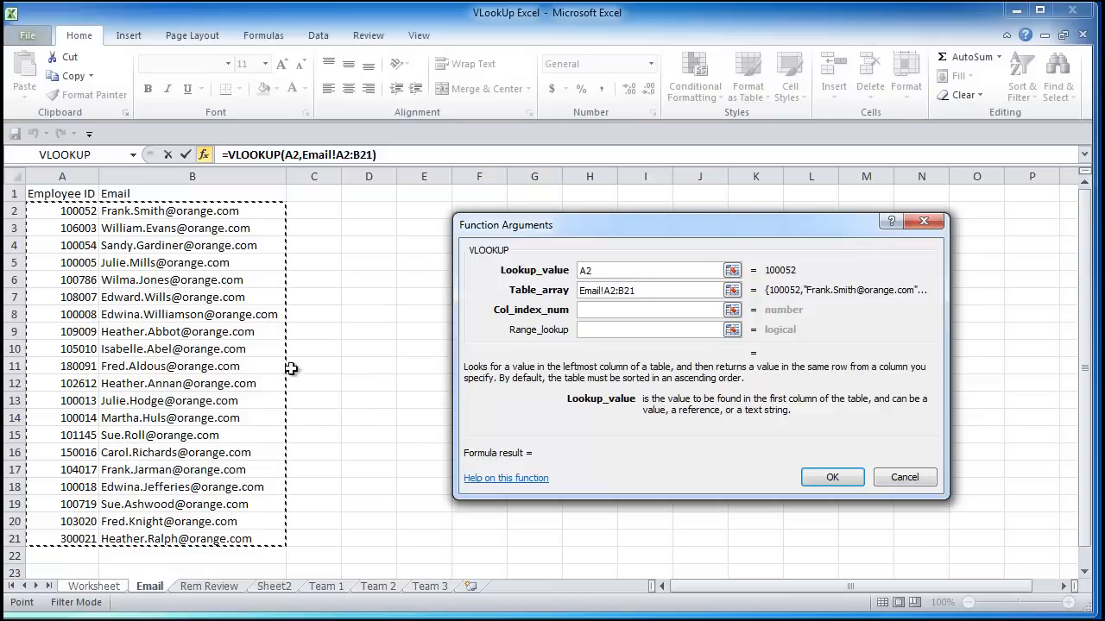
{"action": "mouse_move", "coordinate": [188, 371]}
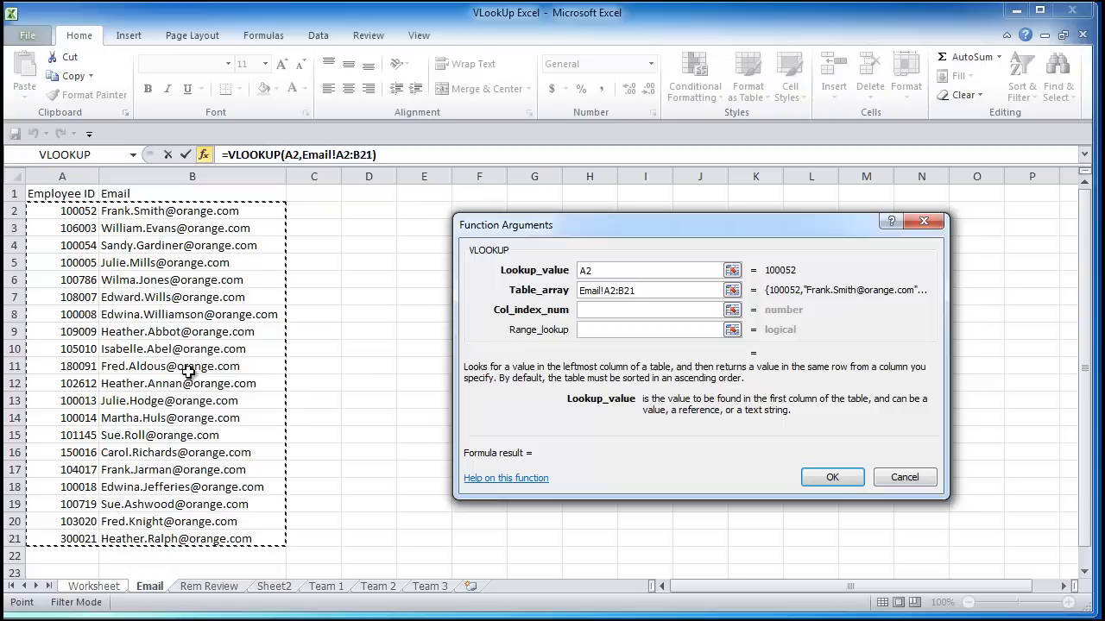
{"action": "mouse_move", "coordinate": [176, 325]}
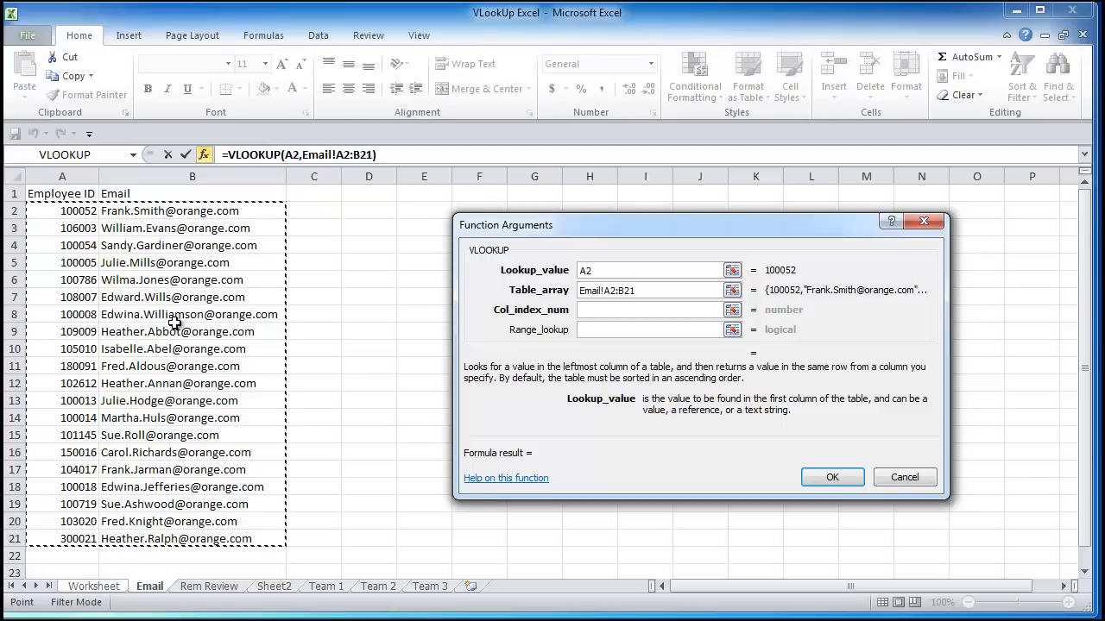
{"action": "mouse_move", "coordinate": [163, 349]}
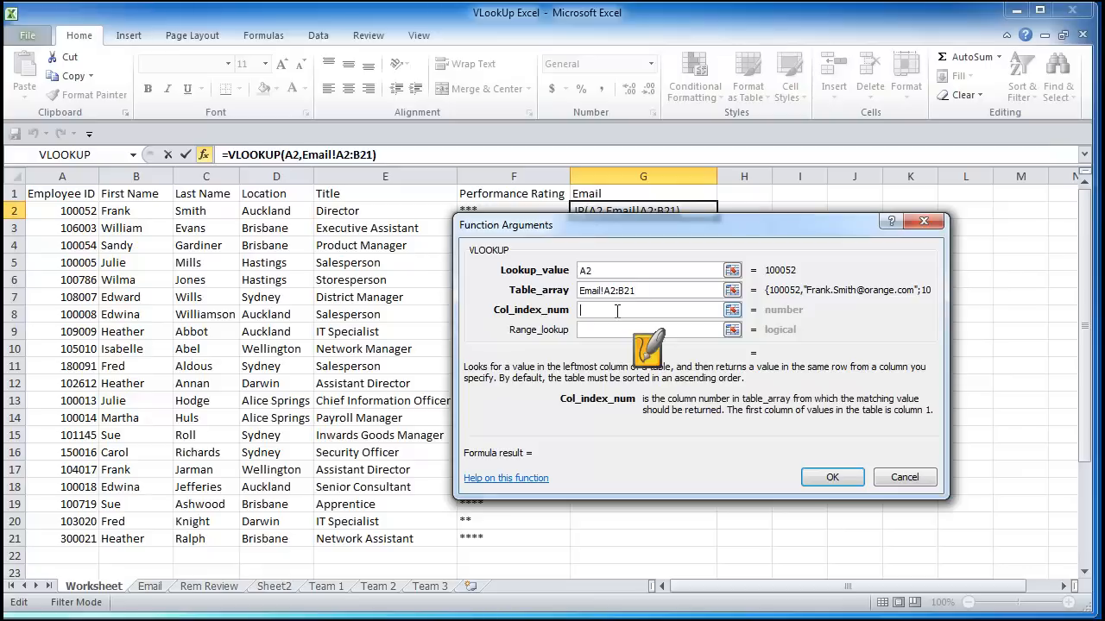
{"action": "type", "text": "2"}
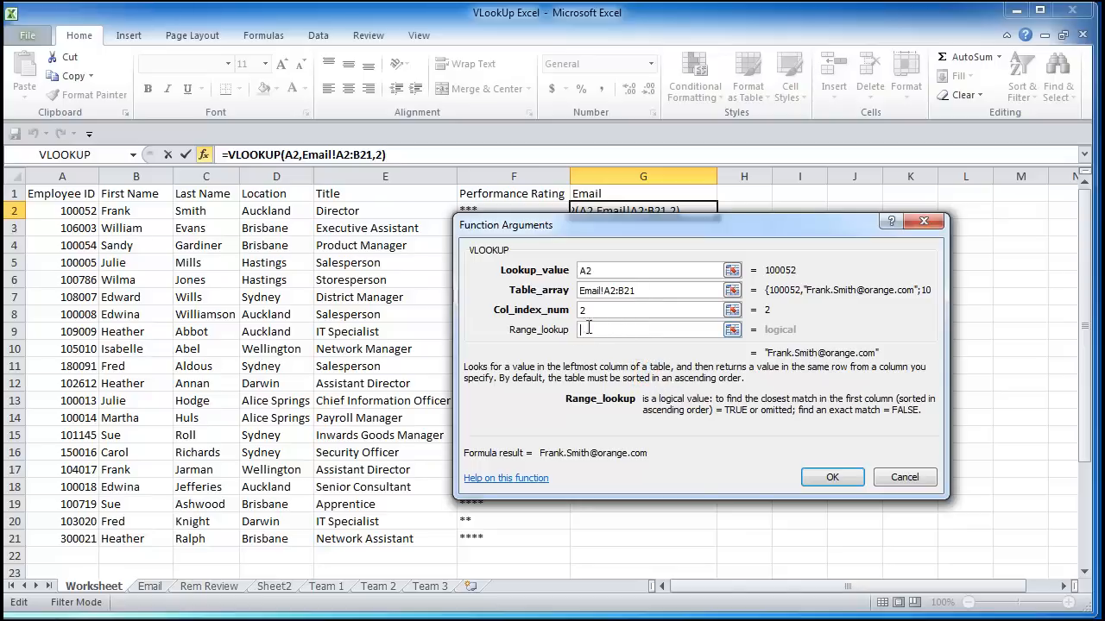
{"action": "mouse_move", "coordinate": [647, 414]}
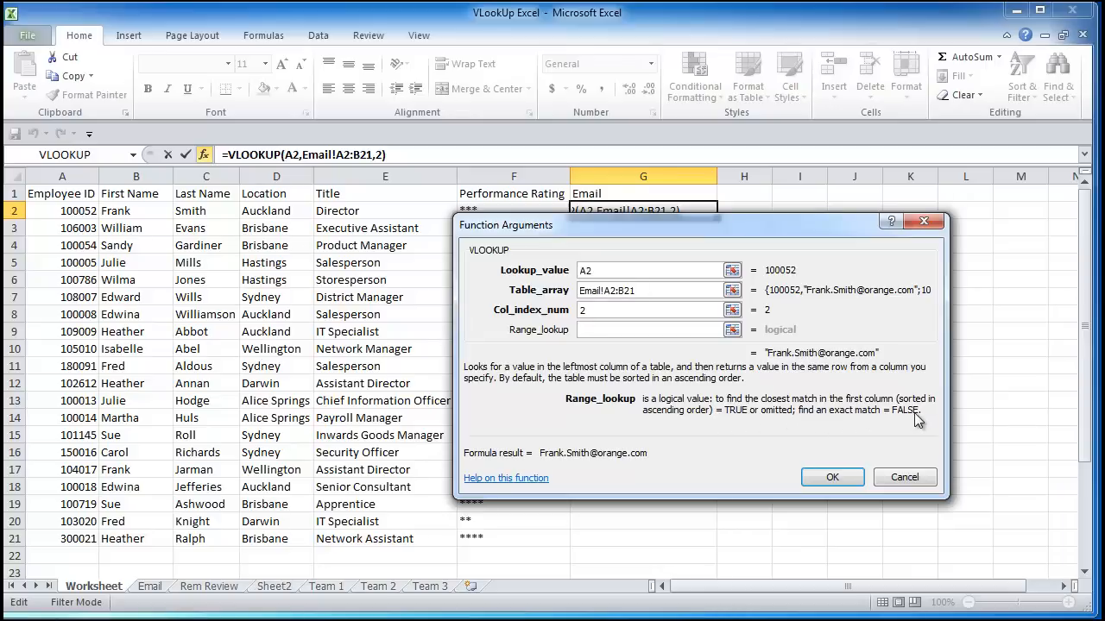
{"action": "mouse_move", "coordinate": [908, 430]}
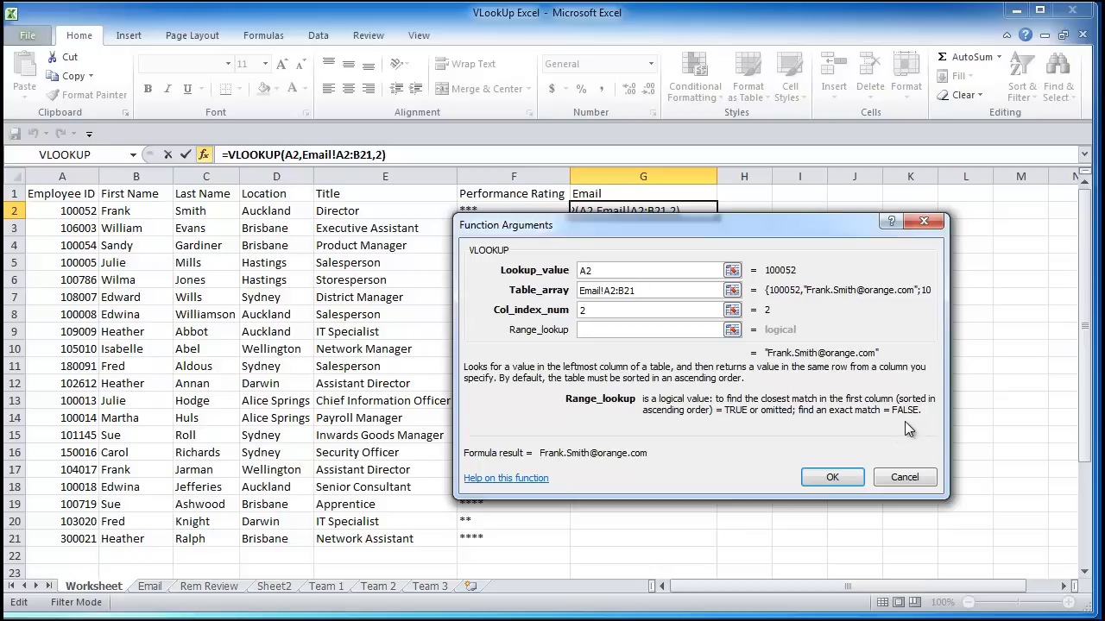
{"action": "left_click", "coordinate": [647, 330]}
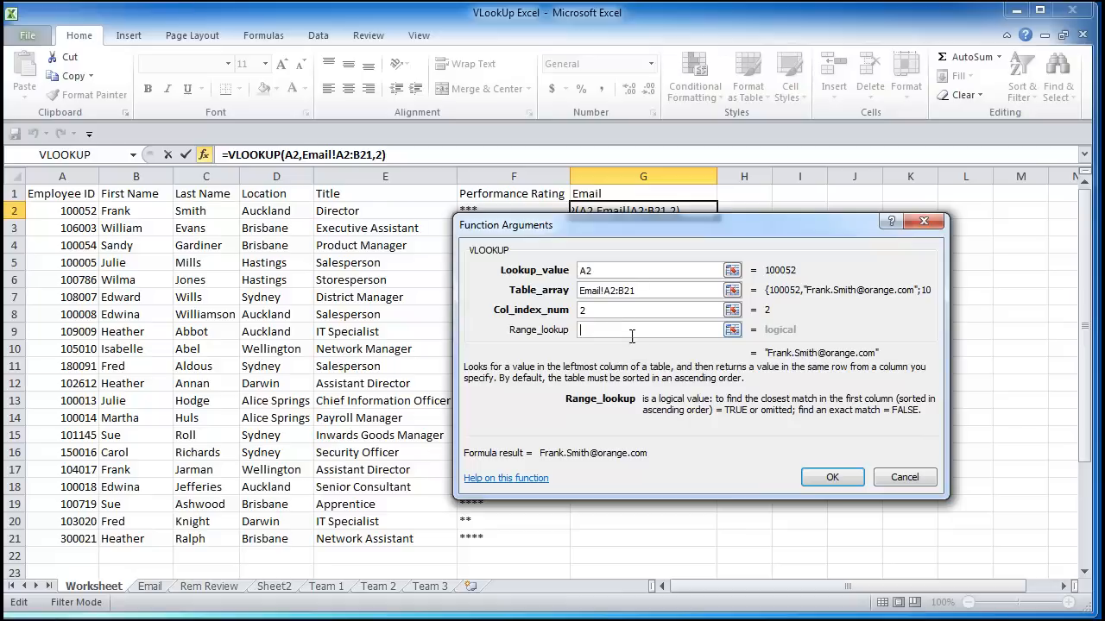
{"action": "type", "text": "false"}
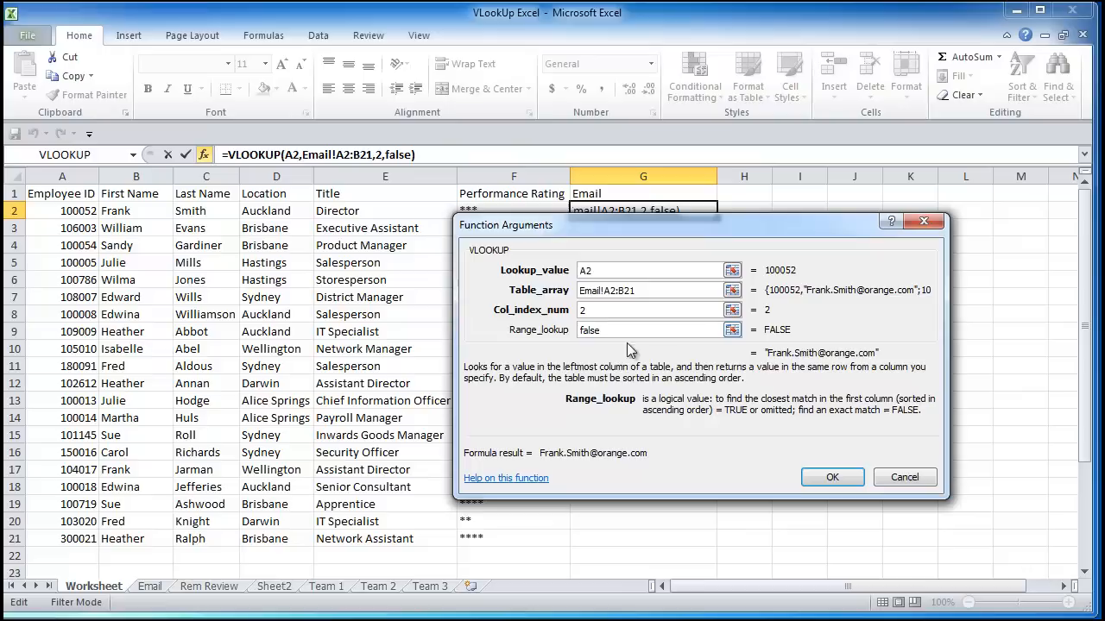
{"action": "mouse_move", "coordinate": [600, 464]}
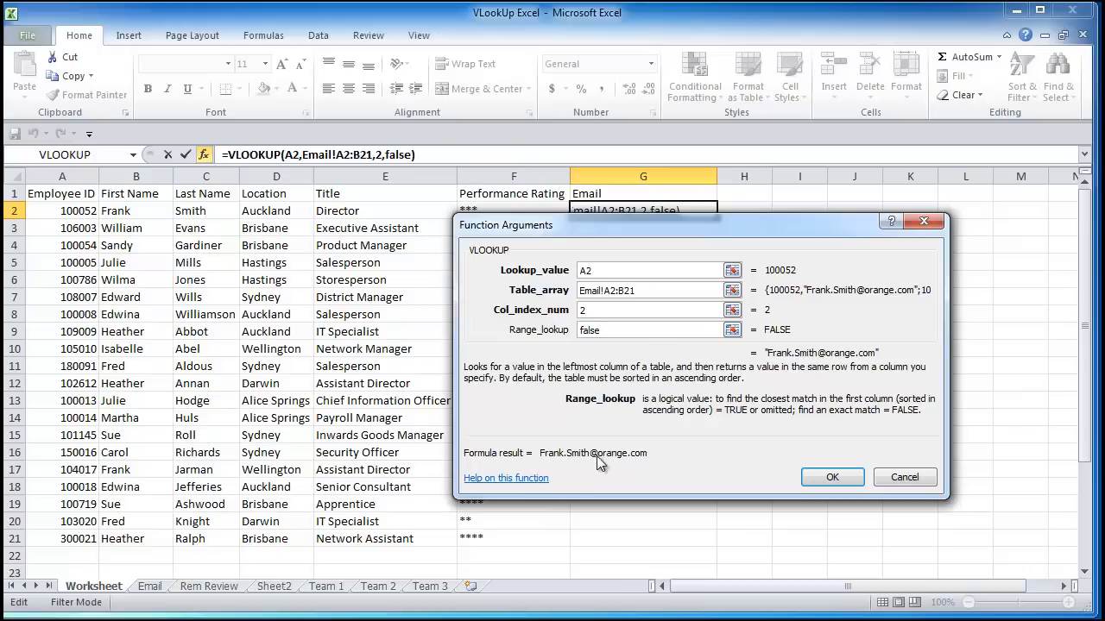
{"action": "mouse_move", "coordinate": [620, 463]}
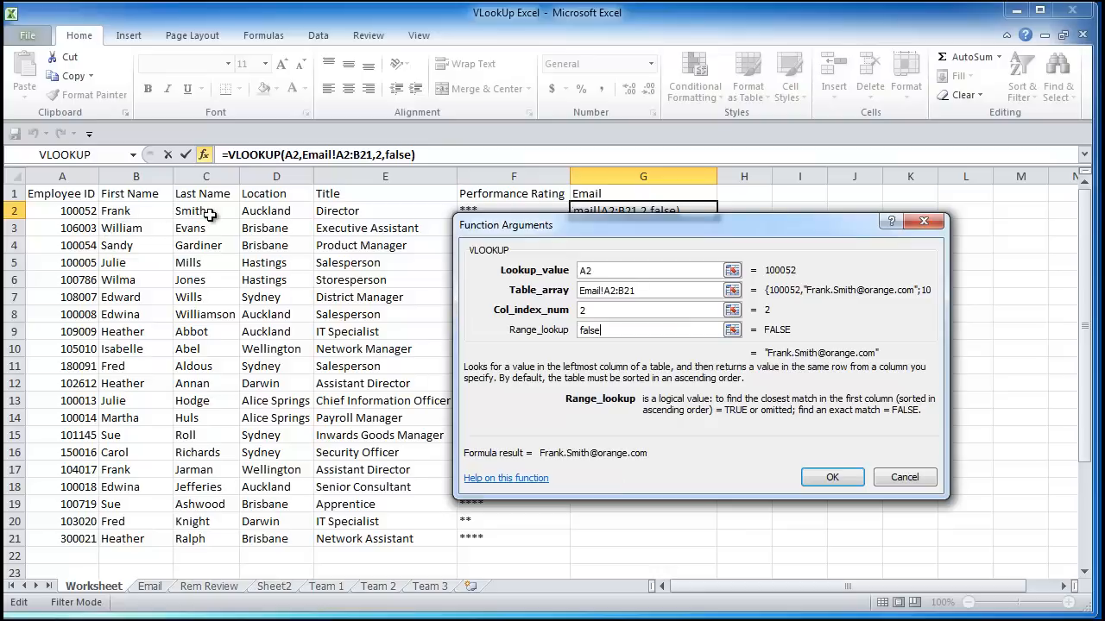
{"action": "mouse_move", "coordinate": [832, 476]}
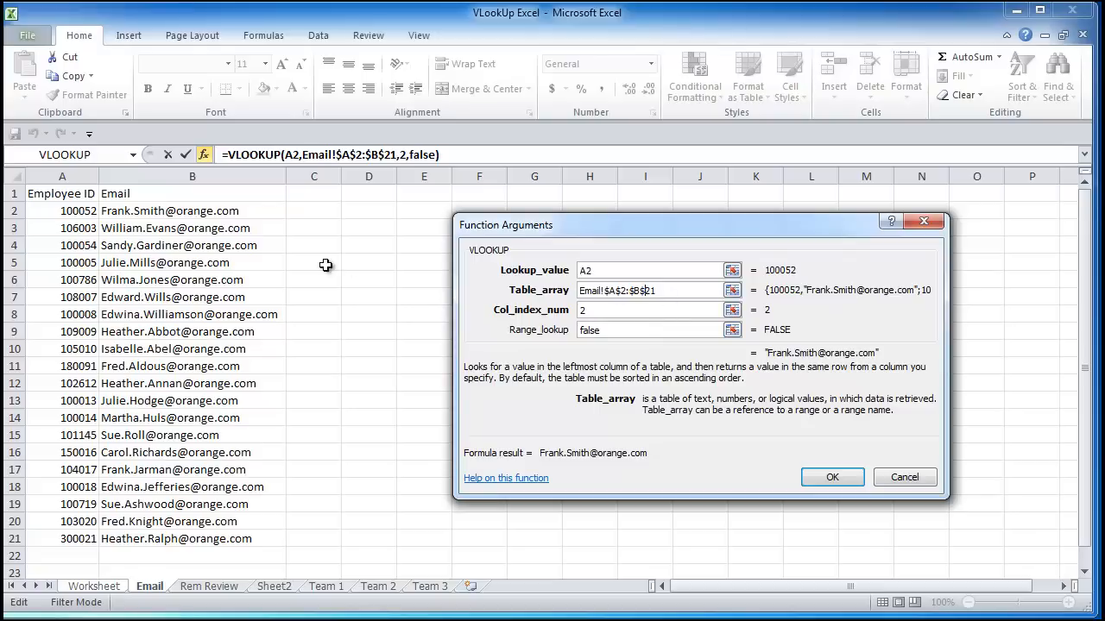
{"action": "mouse_move", "coordinate": [156, 406]}
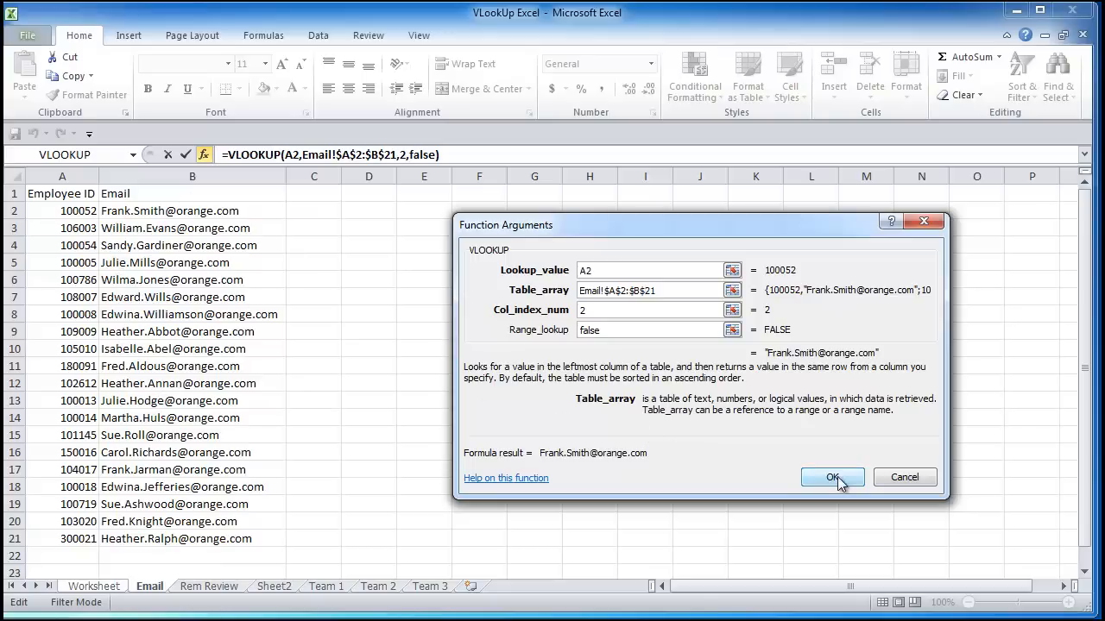
{"action": "left_click", "coordinate": [832, 476]}
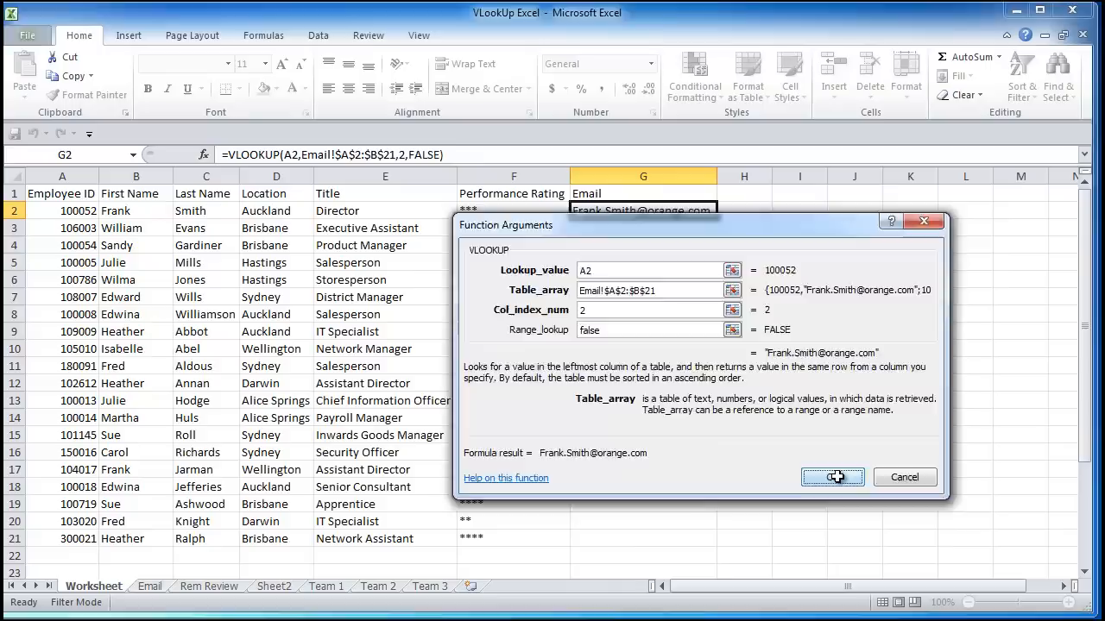
Fill the email VLOOKUP down to row 21 and check the formulas in a couple of cells.
{"action": "left_click", "coordinate": [832, 476]}
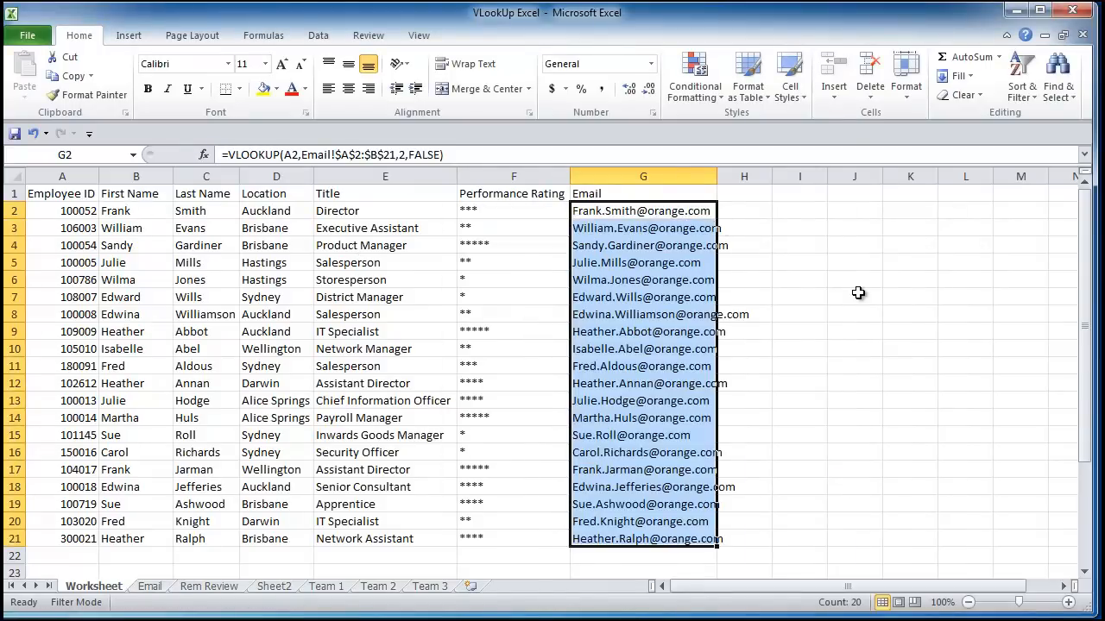
{"action": "left_click", "coordinate": [854, 297]}
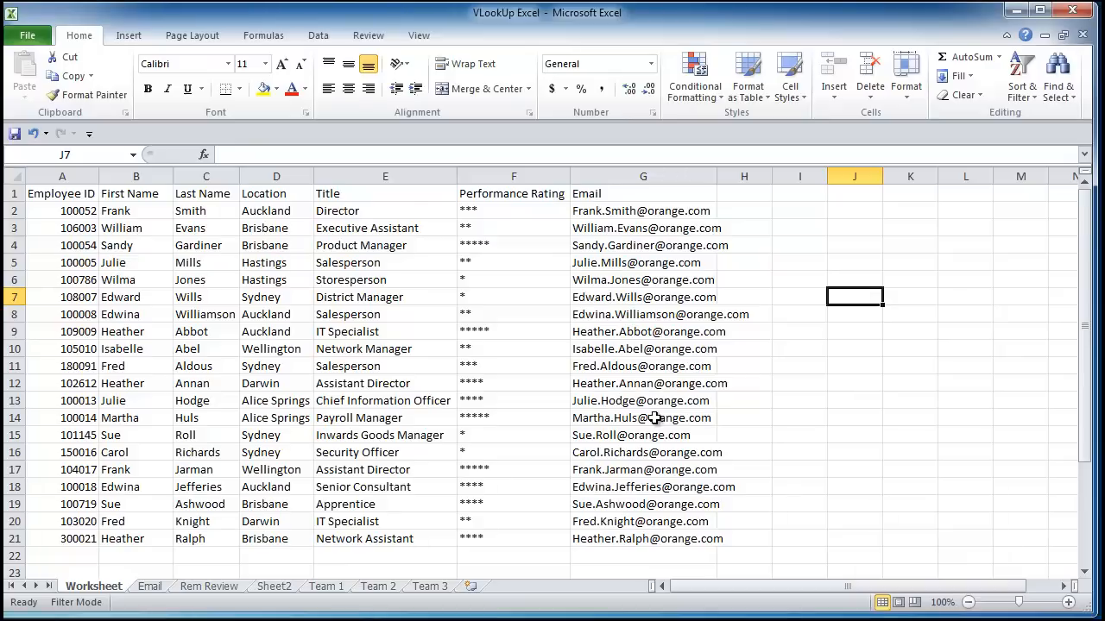
{"action": "left_click", "coordinate": [642, 435]}
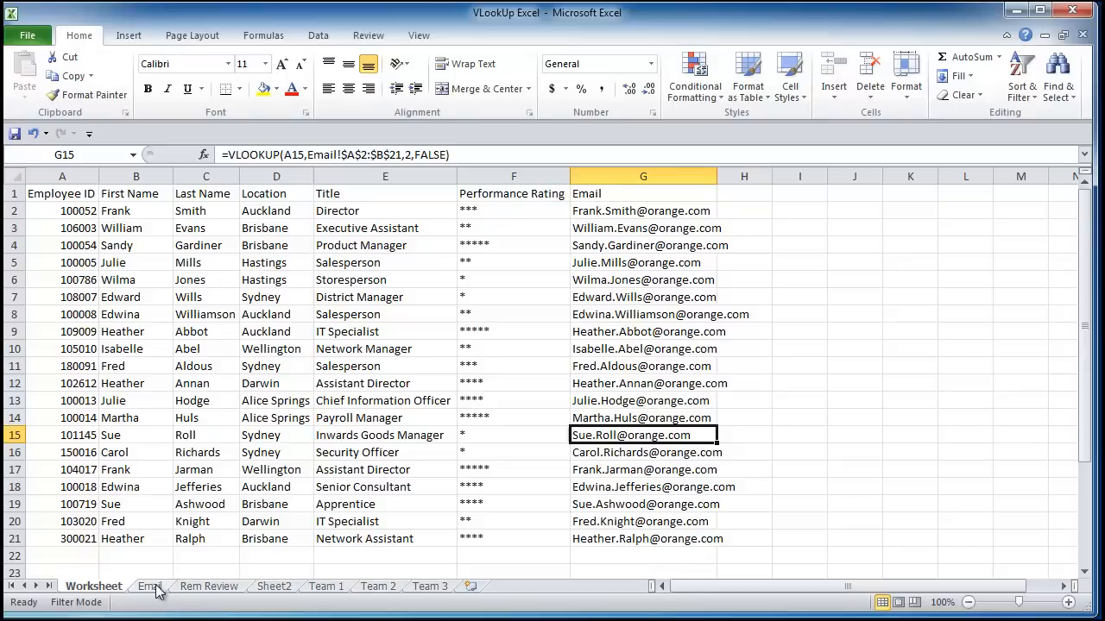
{"action": "left_click", "coordinate": [642, 280]}
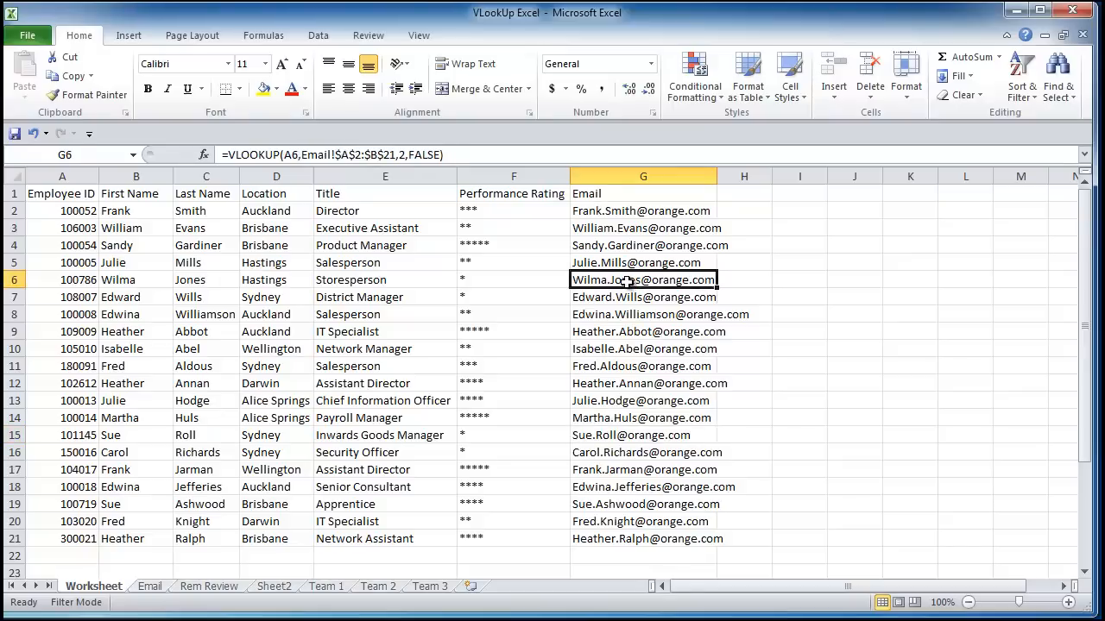
{"action": "mouse_move", "coordinate": [396, 156]}
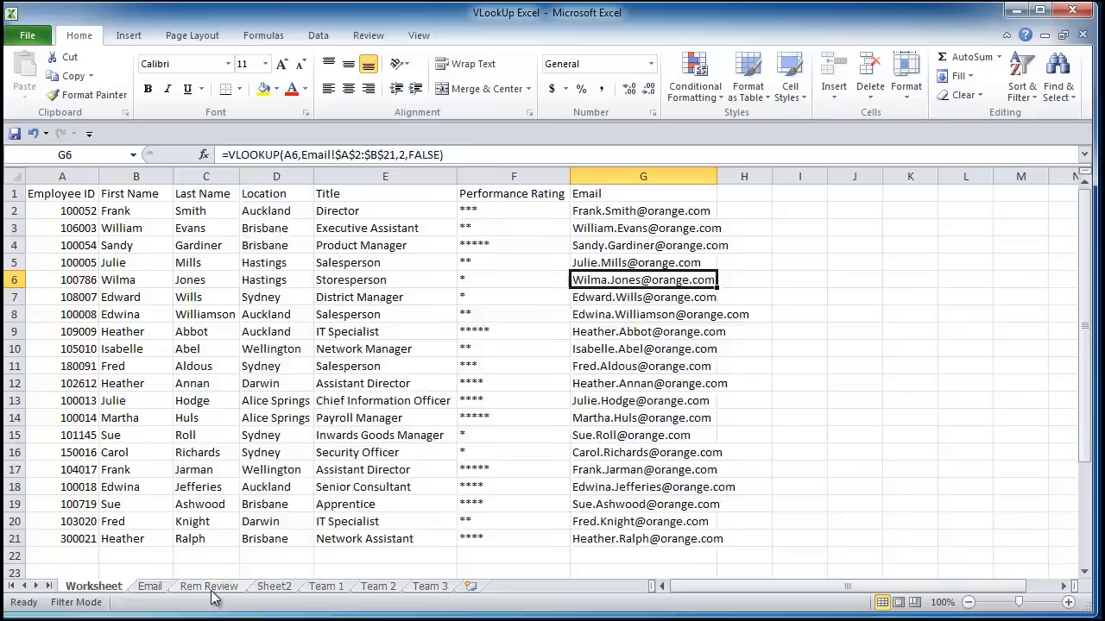
Go to the Rem Review sheet listing base salaries with empty rating and increase columns.
{"action": "left_click", "coordinate": [207, 587]}
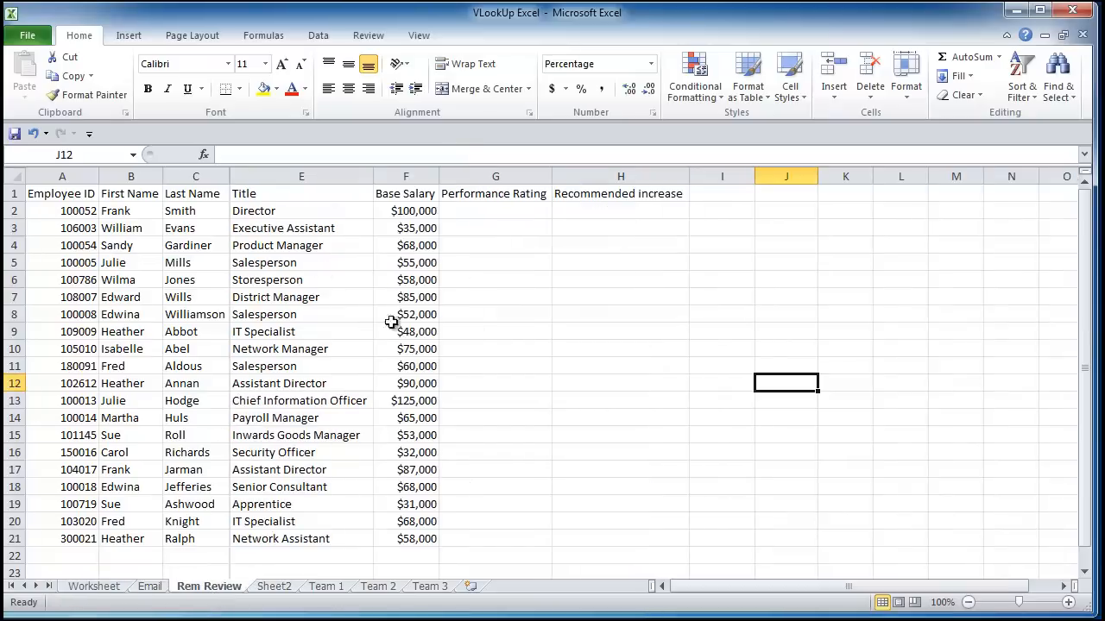
{"action": "mouse_move", "coordinate": [327, 357]}
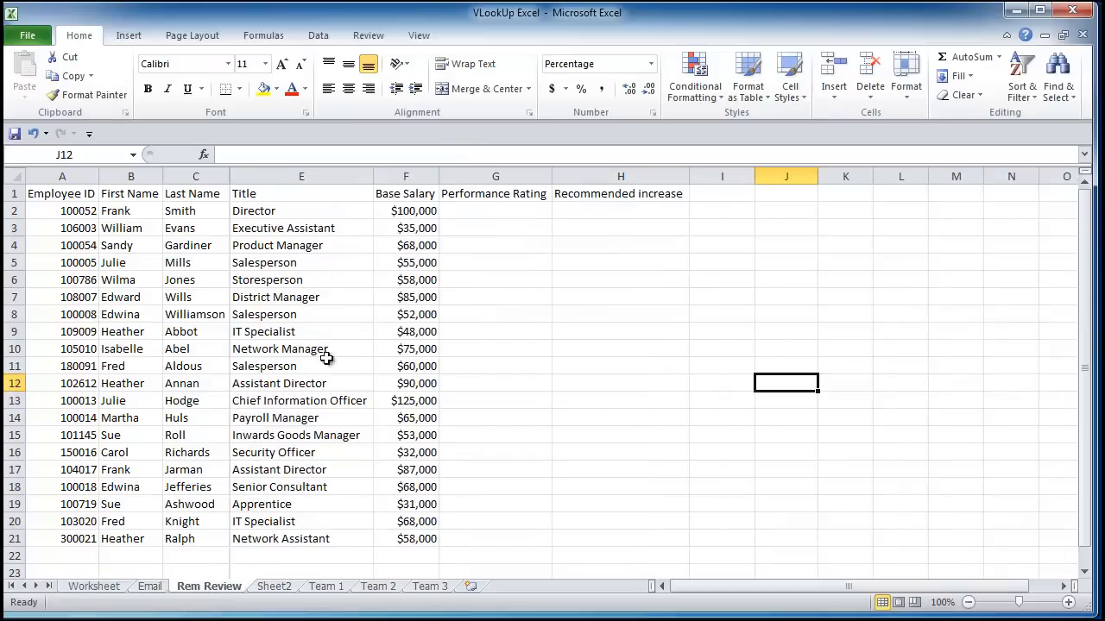
{"action": "mouse_move", "coordinate": [197, 571]}
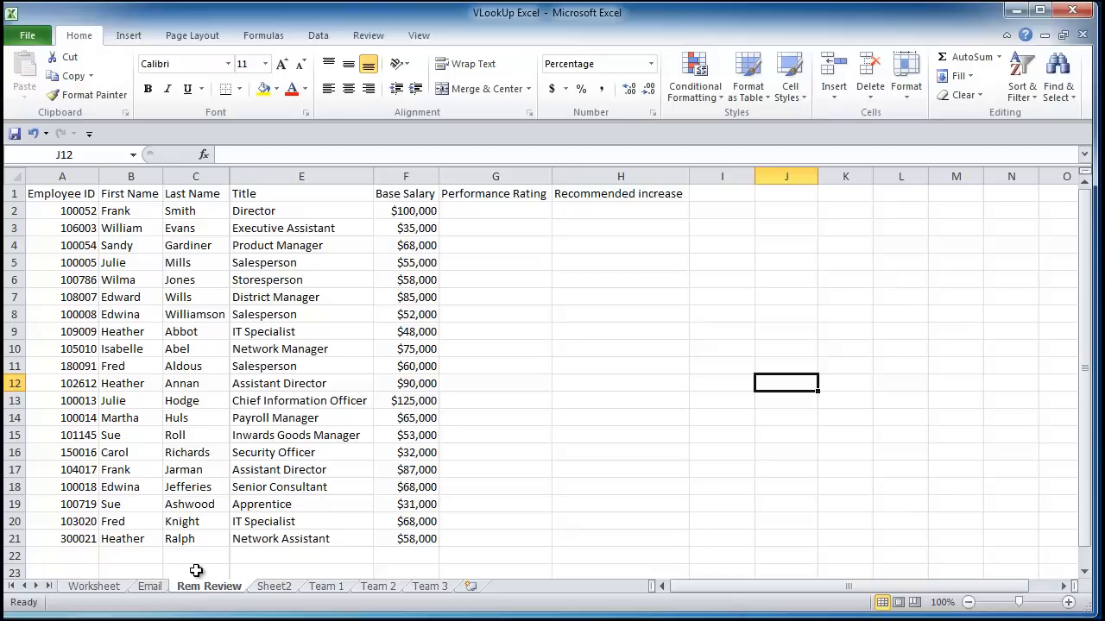
{"action": "mouse_move", "coordinate": [401, 407]}
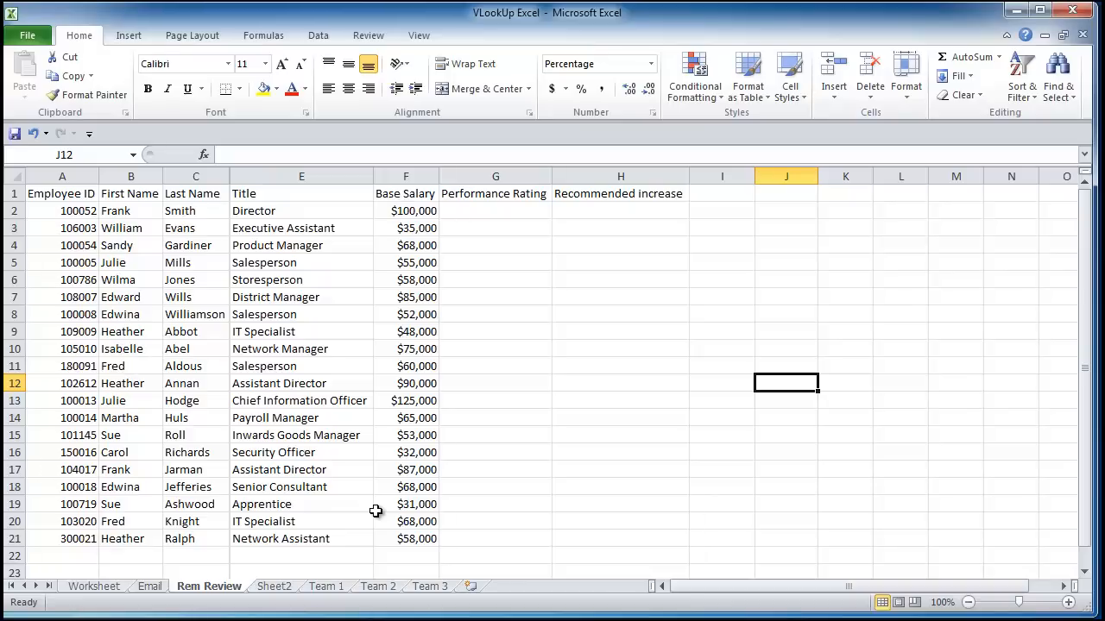
{"action": "mouse_move", "coordinate": [528, 438]}
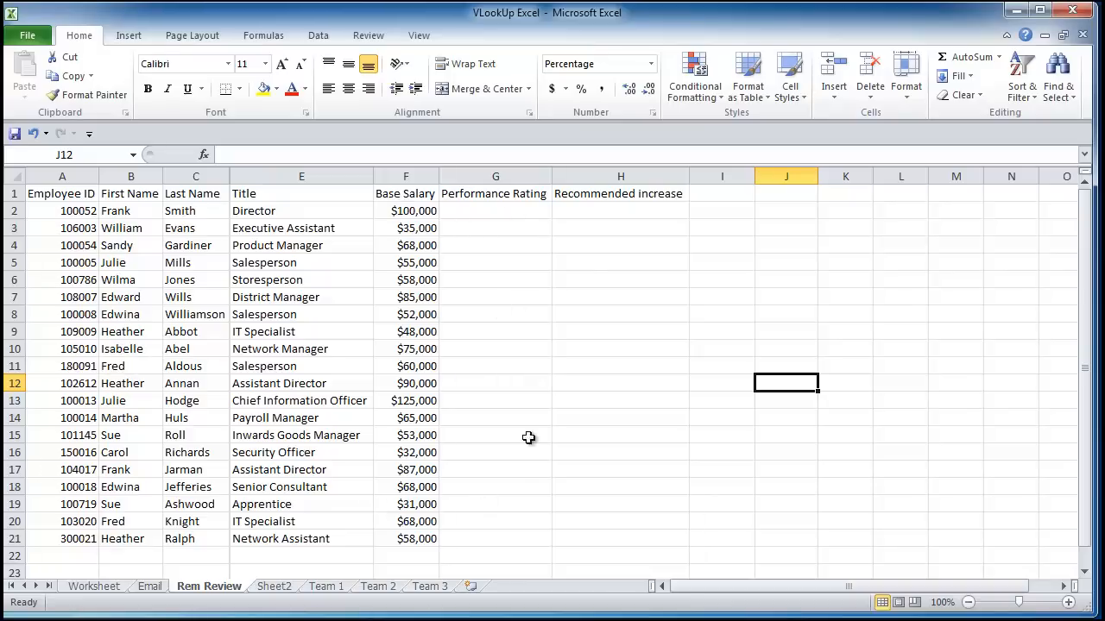
{"action": "mouse_move", "coordinate": [590, 435]}
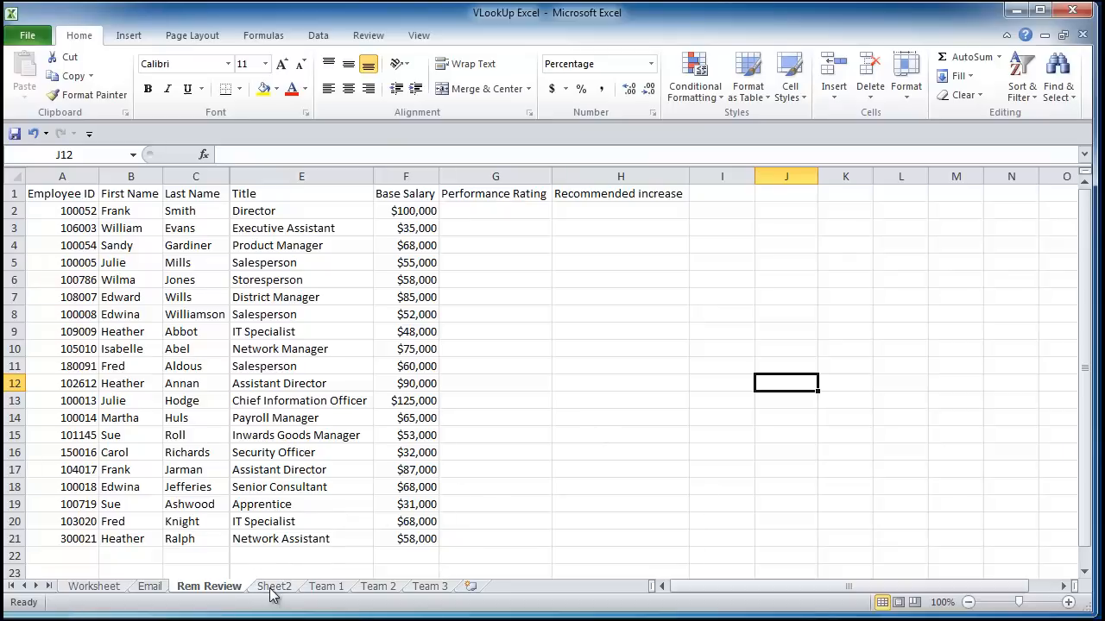
Go to Sheet2, still only headers with no team data, and clear the selection.
{"action": "left_click", "coordinate": [274, 587]}
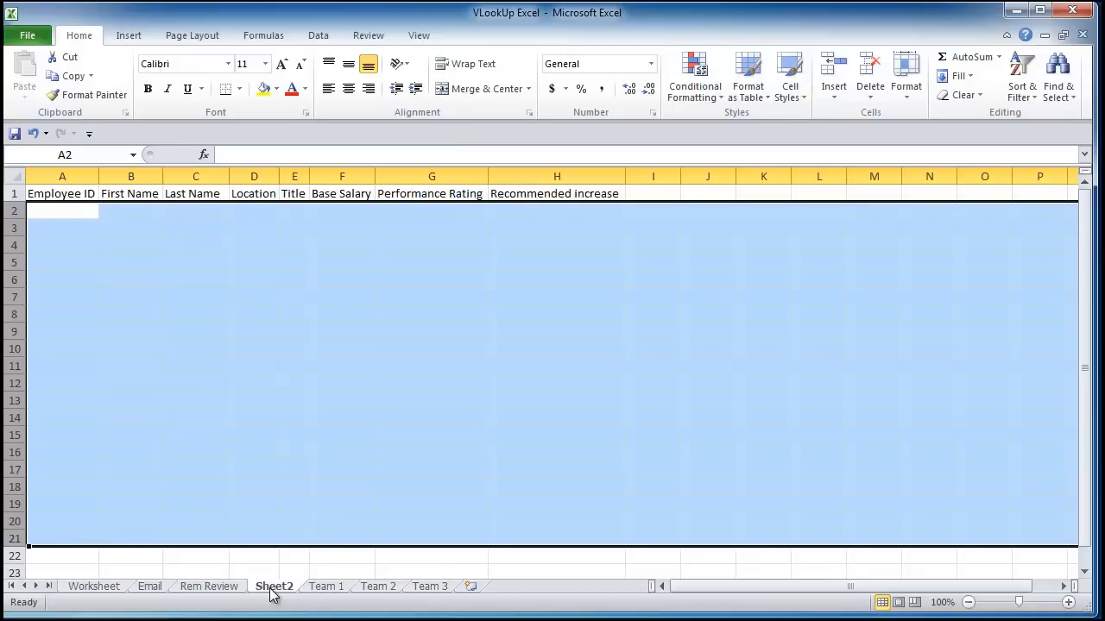
{"action": "left_click", "coordinate": [253, 400]}
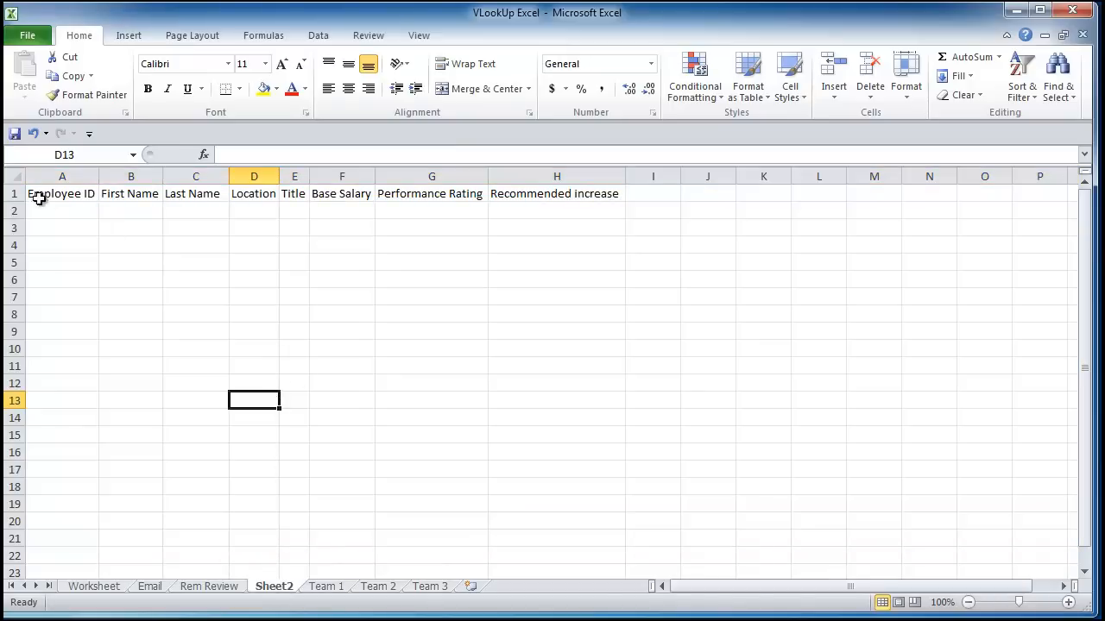
{"action": "mouse_move", "coordinate": [490, 228]}
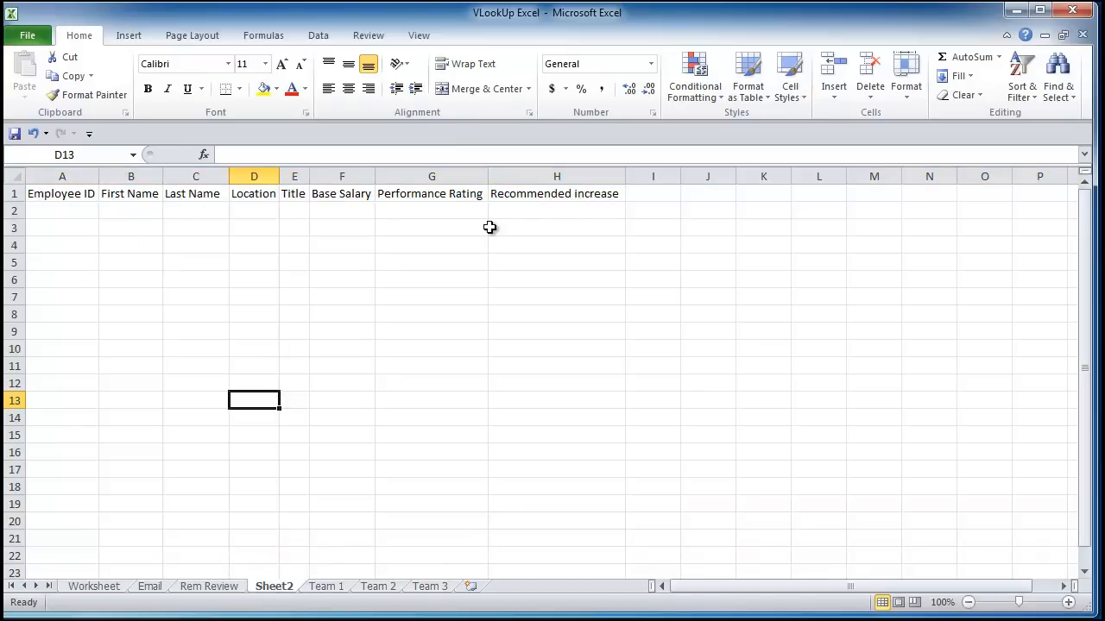
{"action": "mouse_move", "coordinate": [451, 214]}
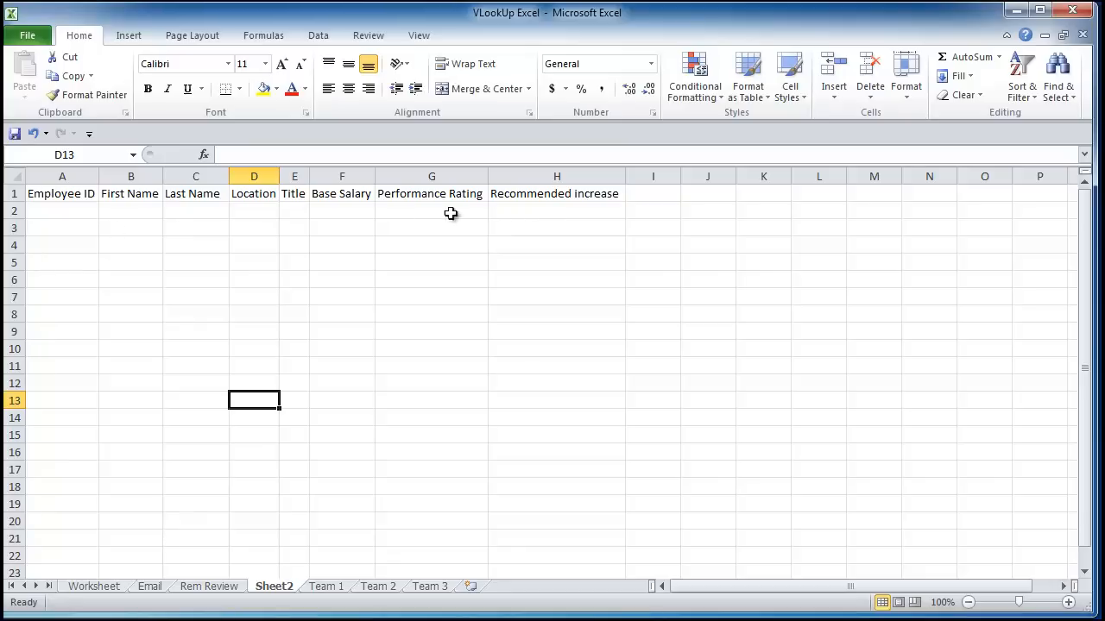
{"action": "mouse_move", "coordinate": [215, 594]}
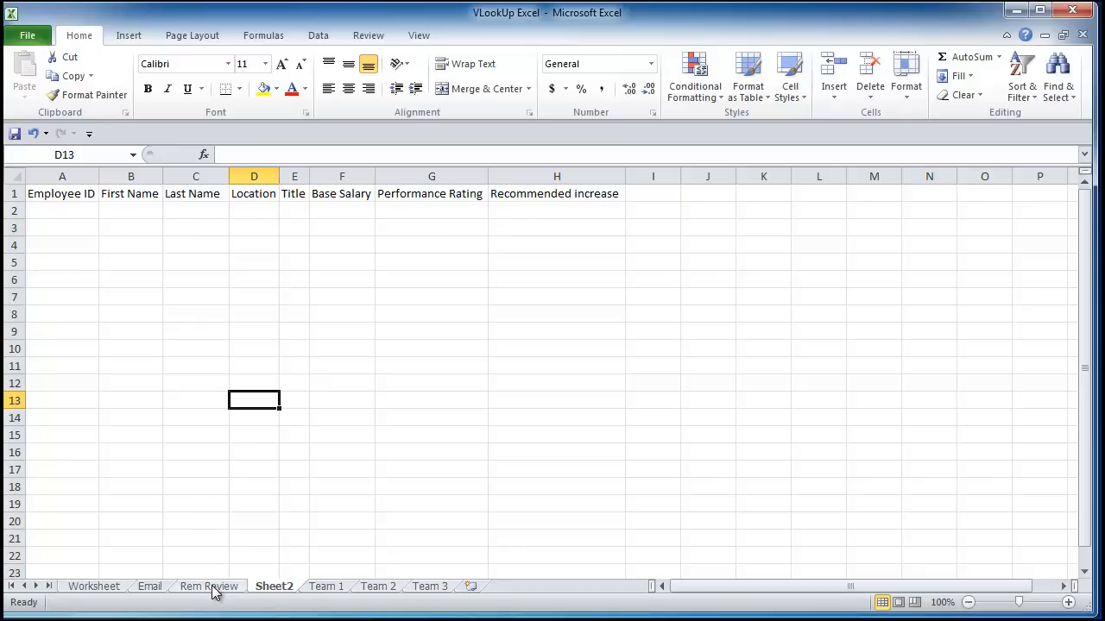
Go back to the Rem Review sheet.
{"action": "left_click", "coordinate": [207, 587]}
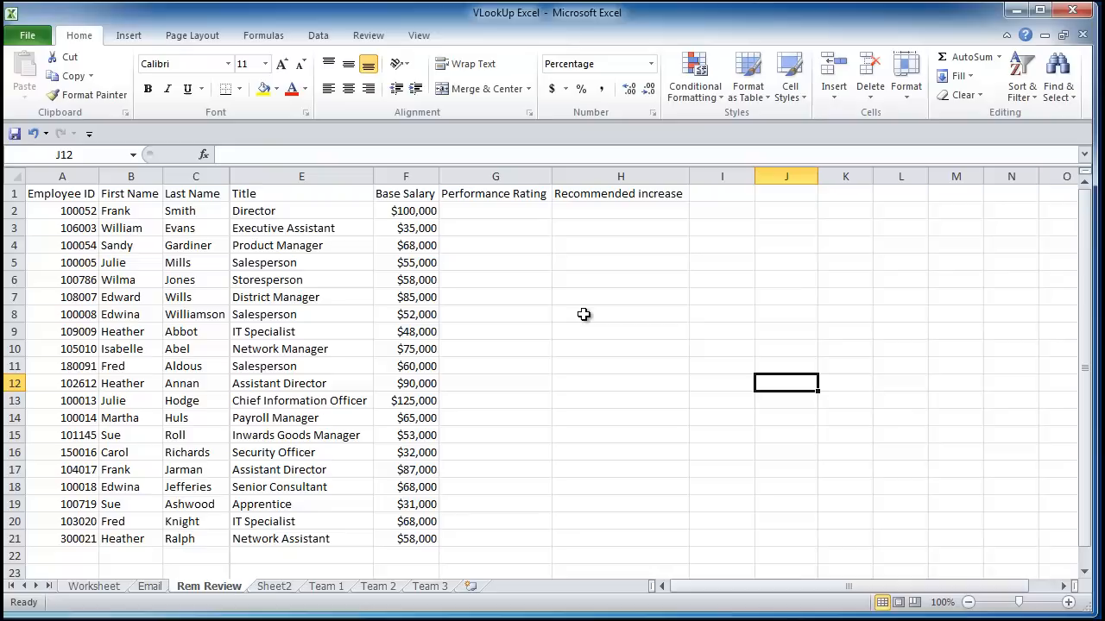
{"action": "mouse_move", "coordinate": [529, 297]}
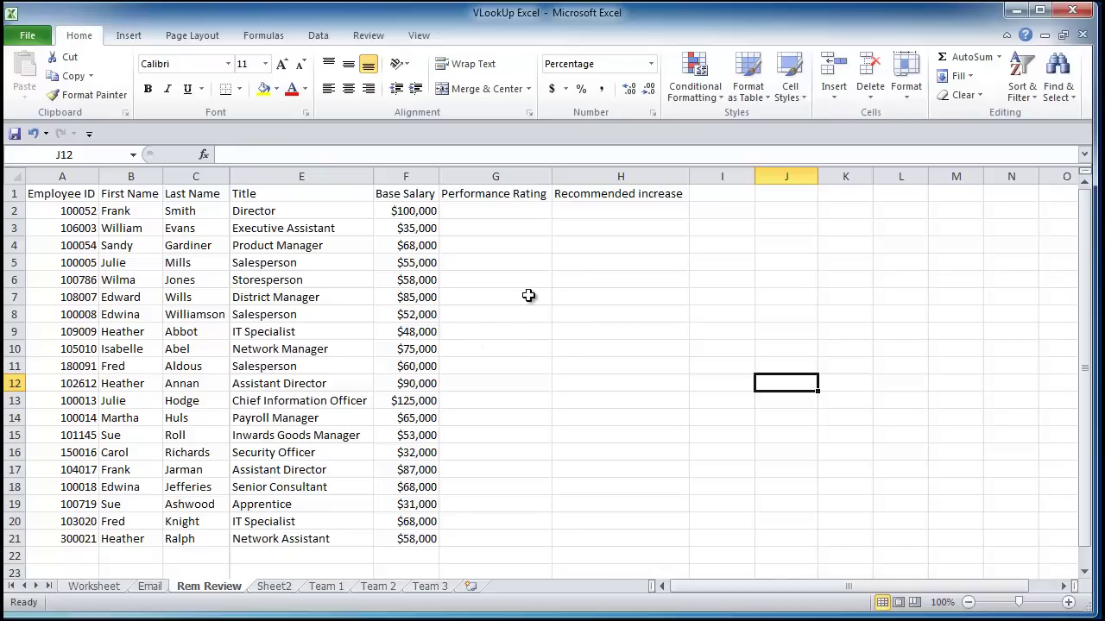
{"action": "mouse_move", "coordinate": [562, 332]}
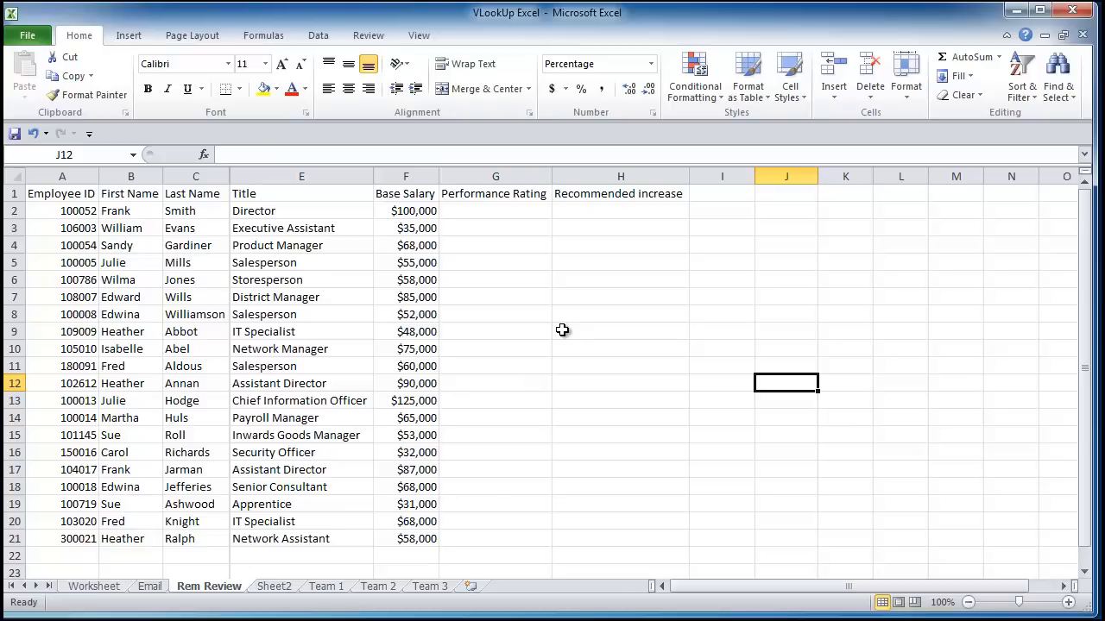
{"action": "mouse_move", "coordinate": [535, 333]}
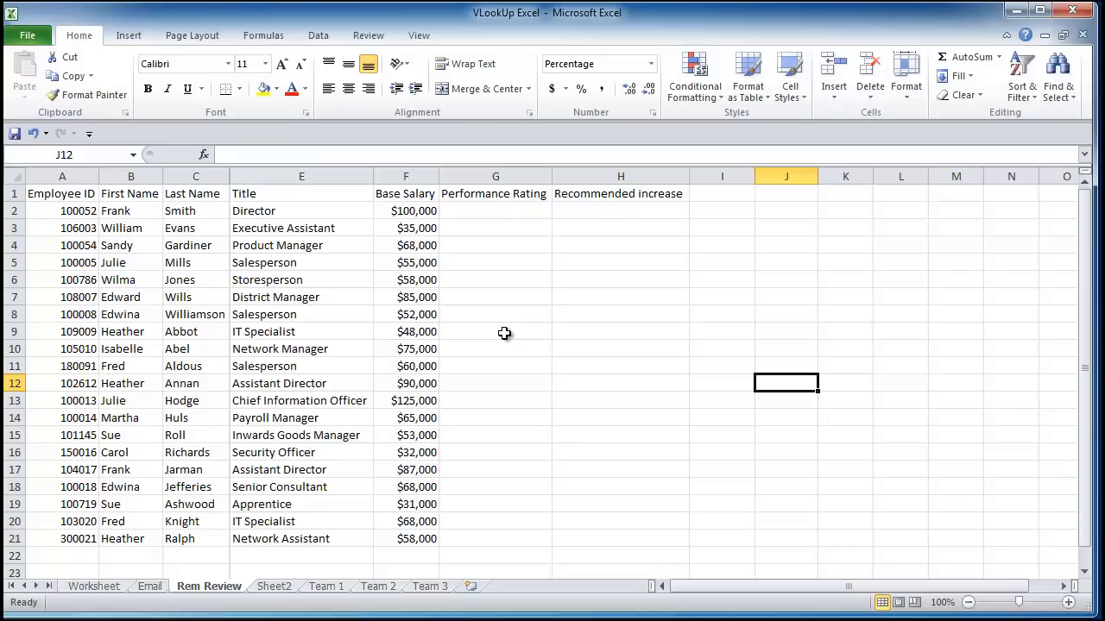
{"action": "mouse_move", "coordinate": [550, 360]}
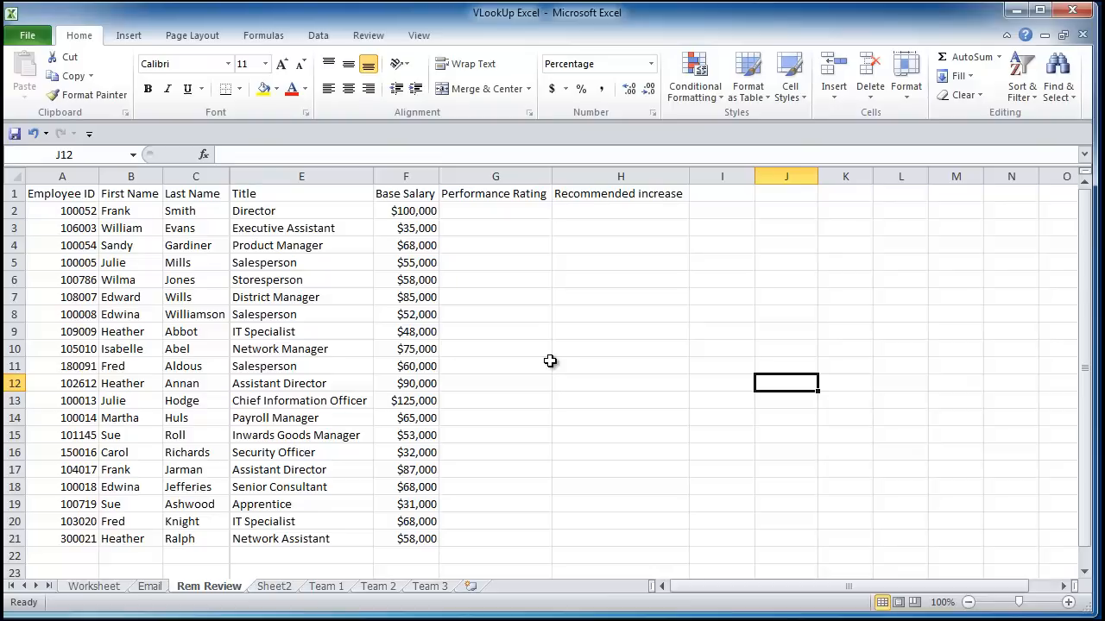
{"action": "mouse_move", "coordinate": [546, 361]}
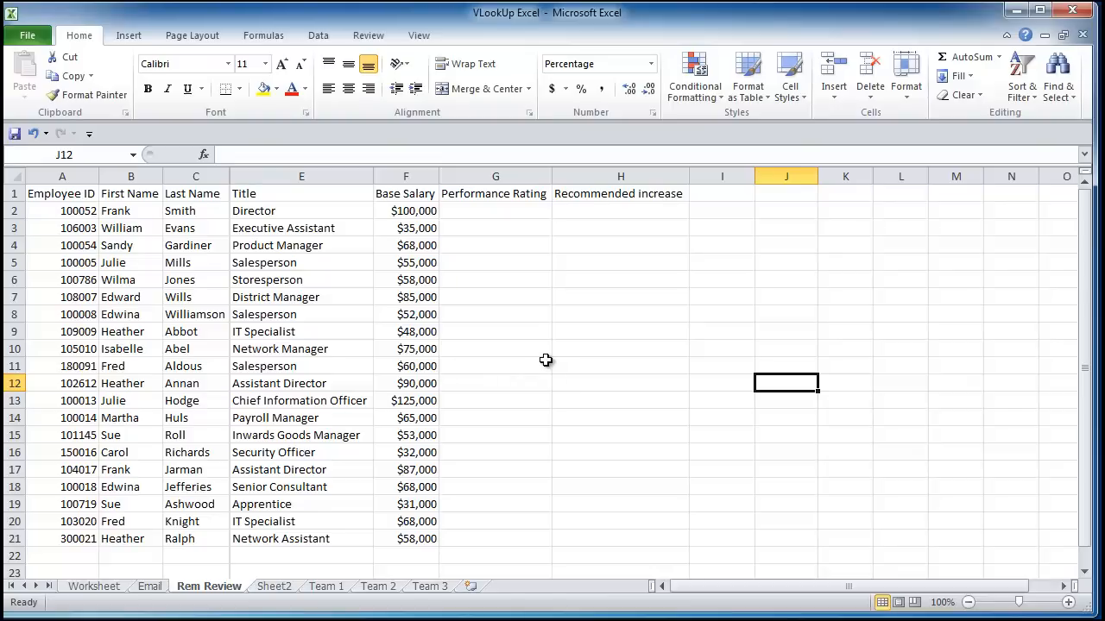
{"action": "mouse_move", "coordinate": [497, 390]}
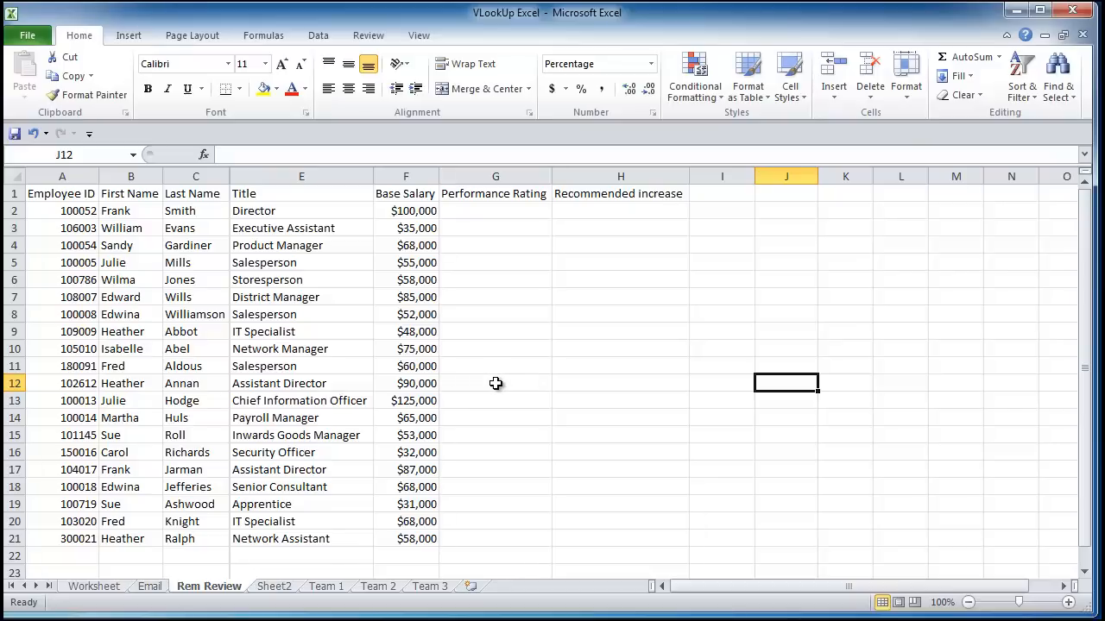
{"action": "mouse_move", "coordinate": [501, 231]}
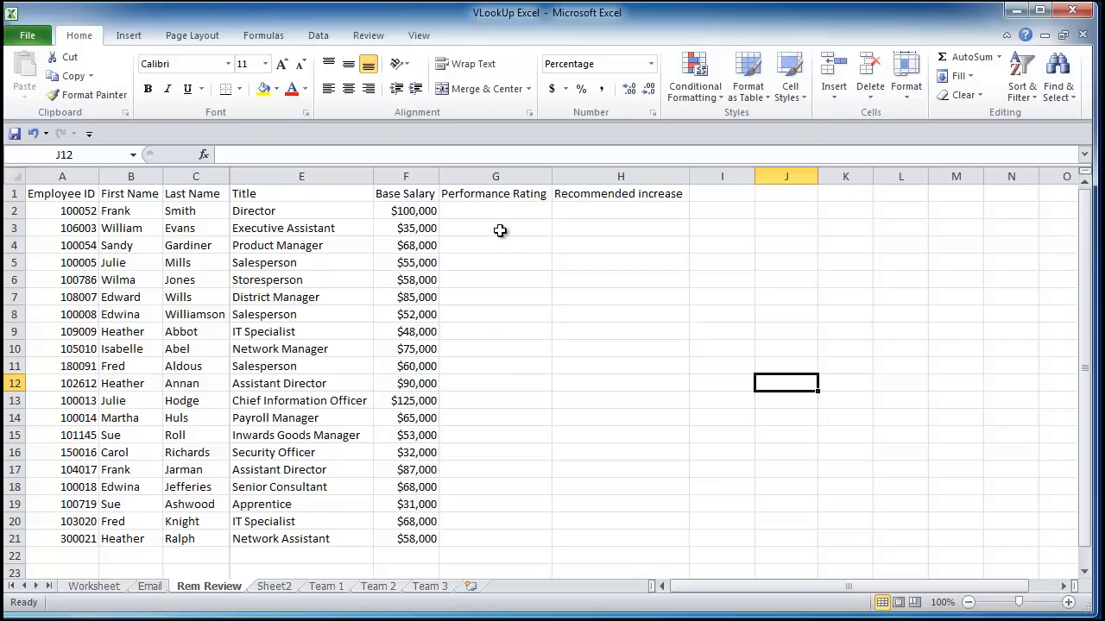
Insert a VLOOKUP in the first Performance Rating cell with employee ID A2 as lookup value.
{"action": "left_click", "coordinate": [495, 211]}
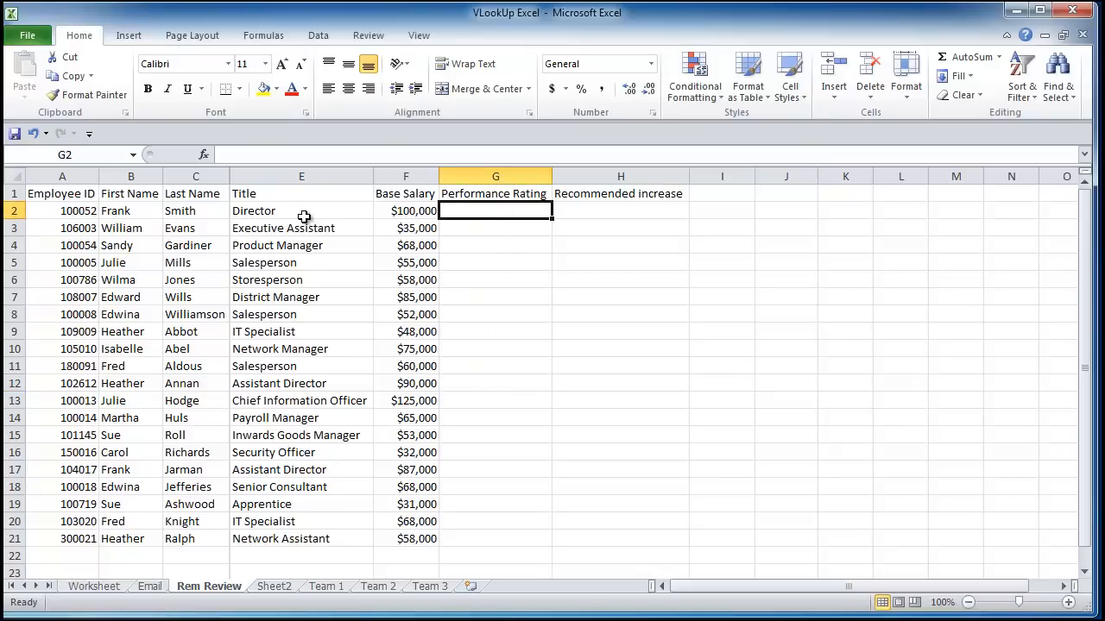
{"action": "left_click", "coordinate": [203, 155]}
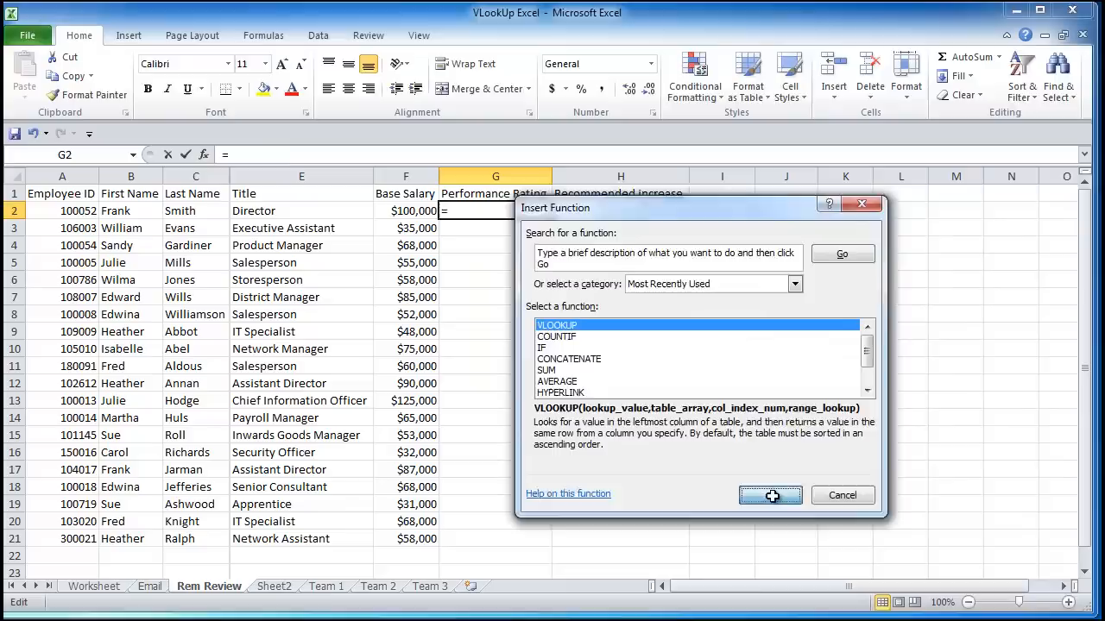
{"action": "left_click", "coordinate": [770, 493]}
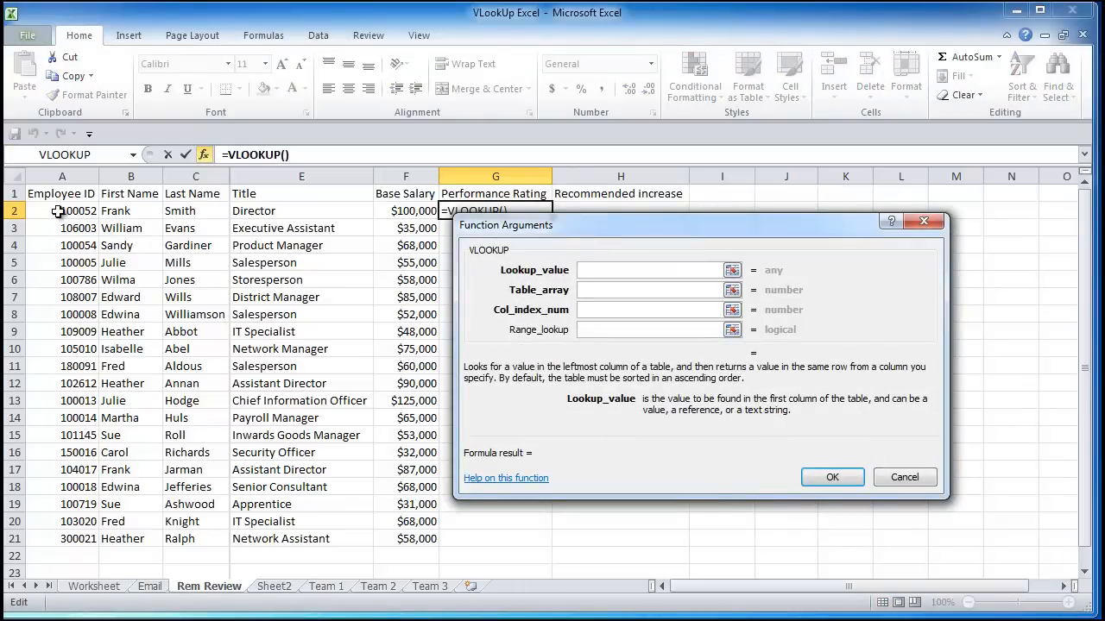
{"action": "left_click", "coordinate": [62, 211]}
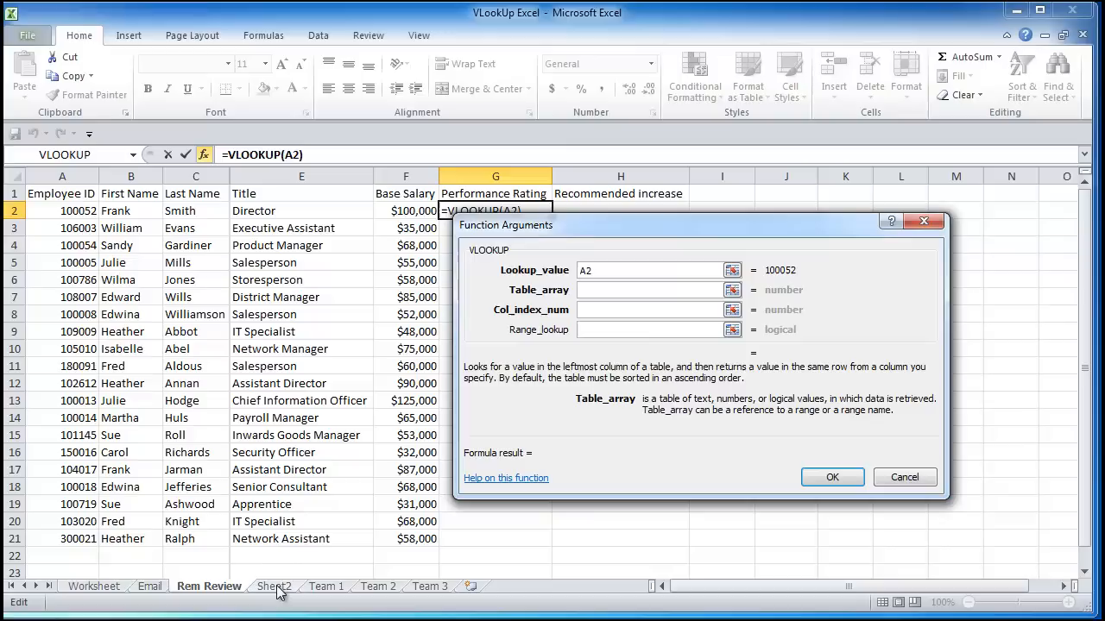
Select the pasted team table Sheet2!A2:H36 as the Table_array.
{"action": "left_click", "coordinate": [272, 587]}
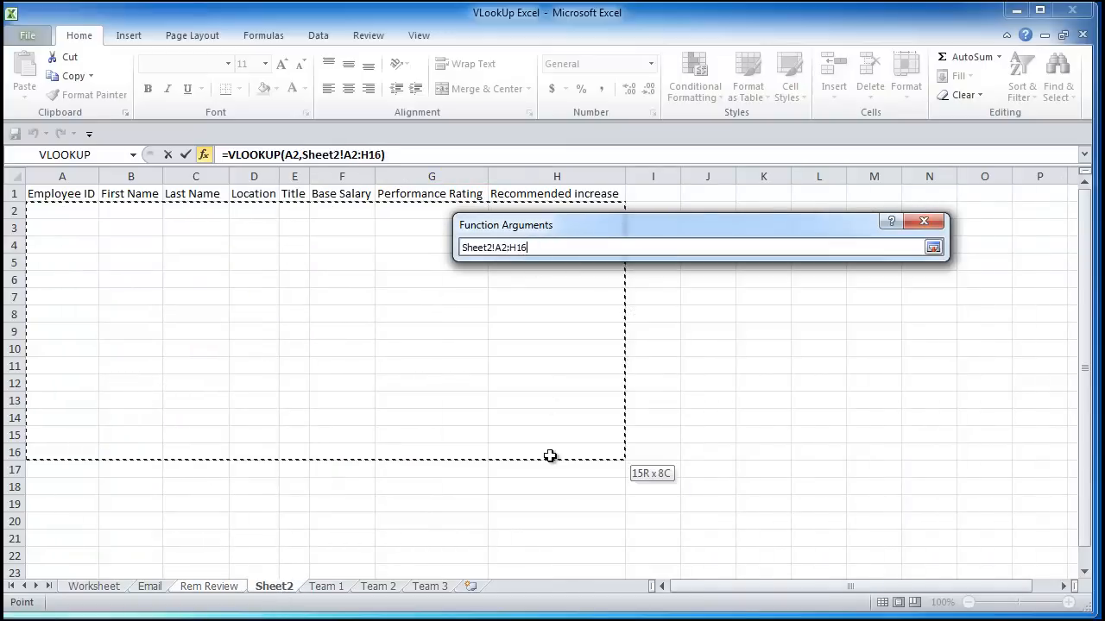
{"action": "left_click_drag", "start_coordinate": [549, 455], "coordinate": [559, 549]}
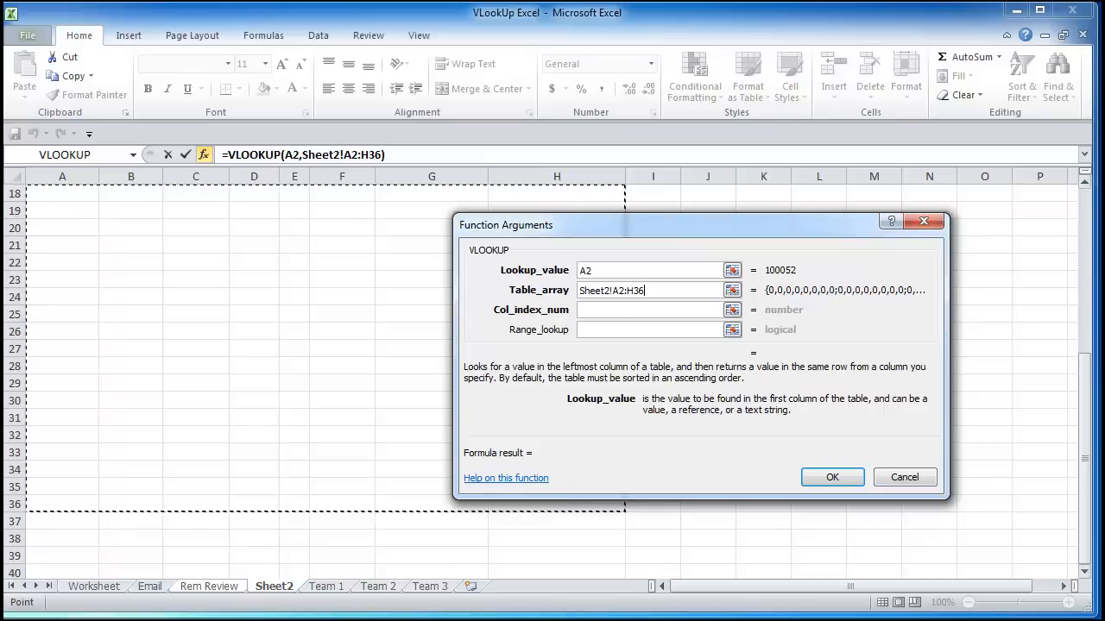
{"action": "scroll", "scroll_direction": "up", "scroll_amount": 3}
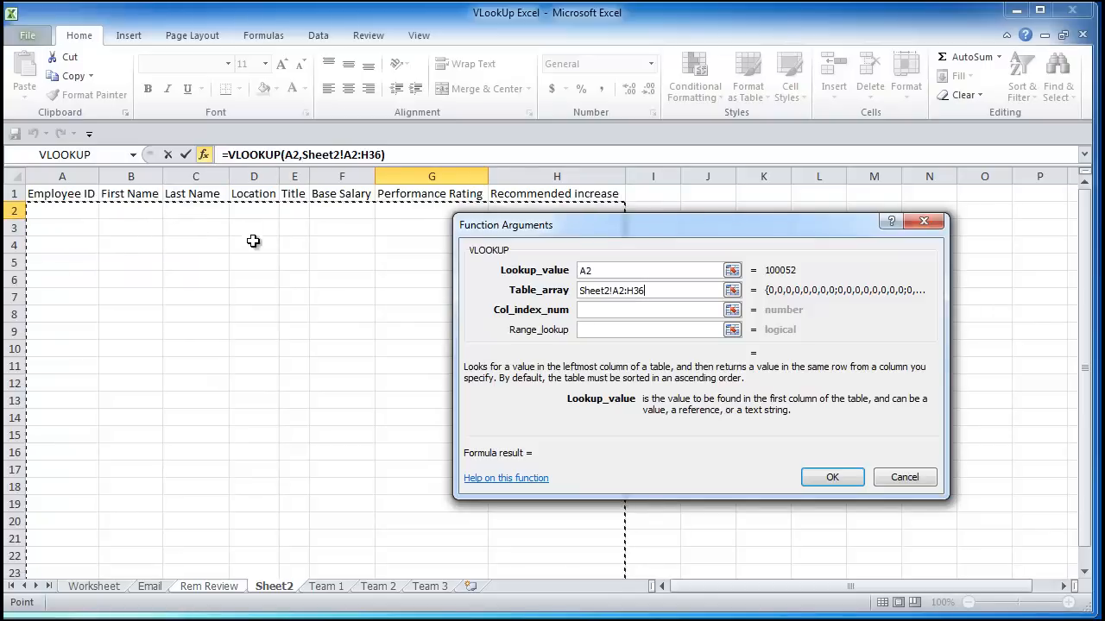
{"action": "mouse_move", "coordinate": [573, 301]}
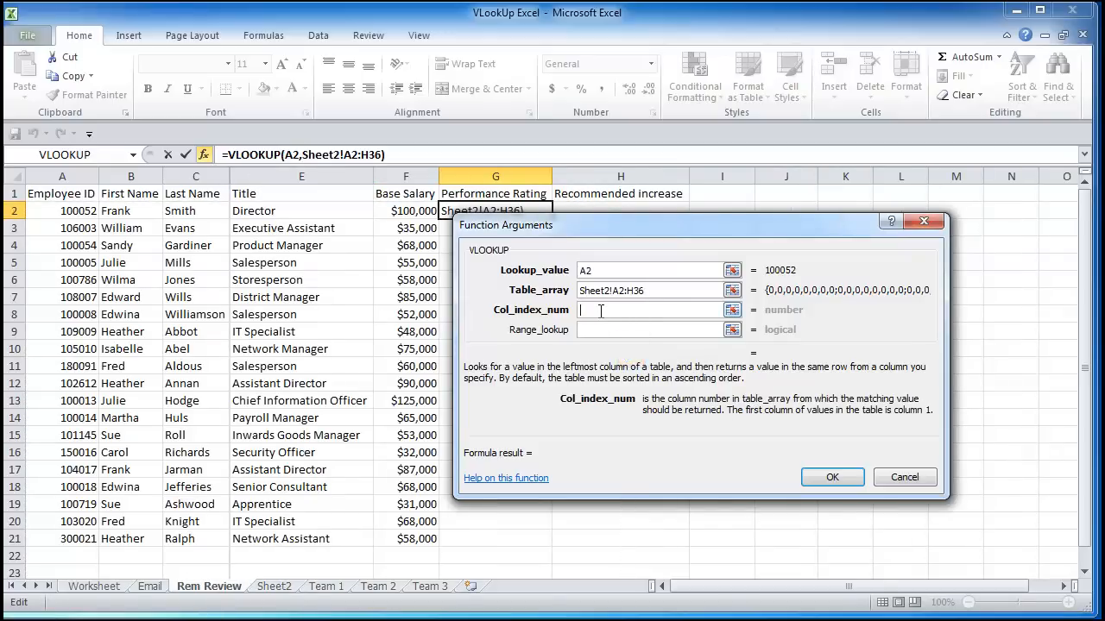
Return column 7 with false matching, anchor references with F4 and confirm; G2 shows #N/A.
{"action": "type", "text": "7"}
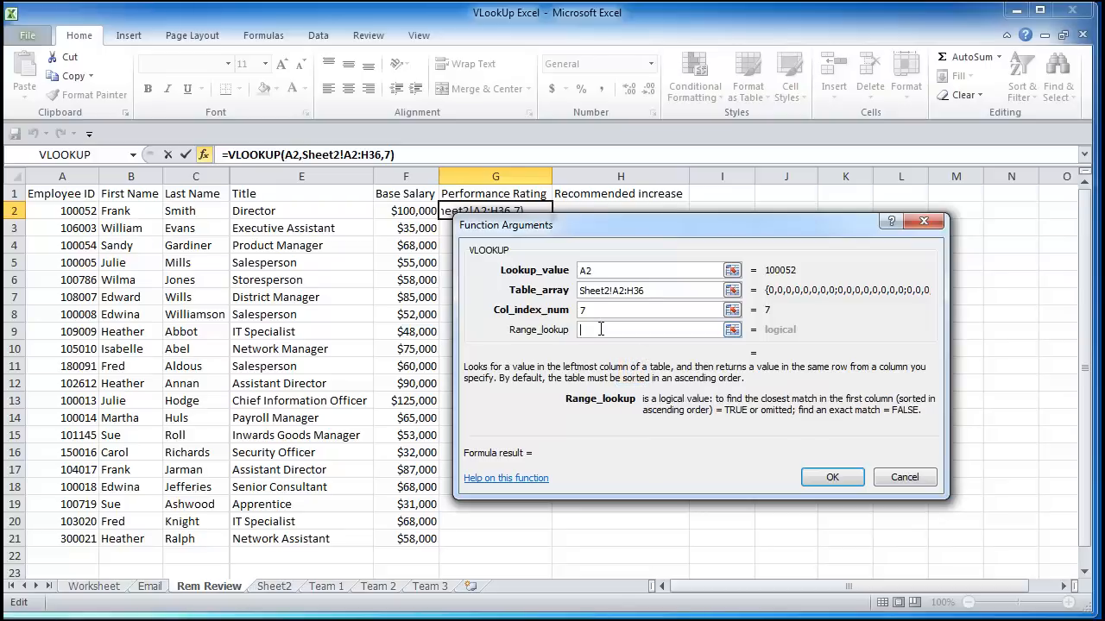
{"action": "mouse_move", "coordinate": [853, 425]}
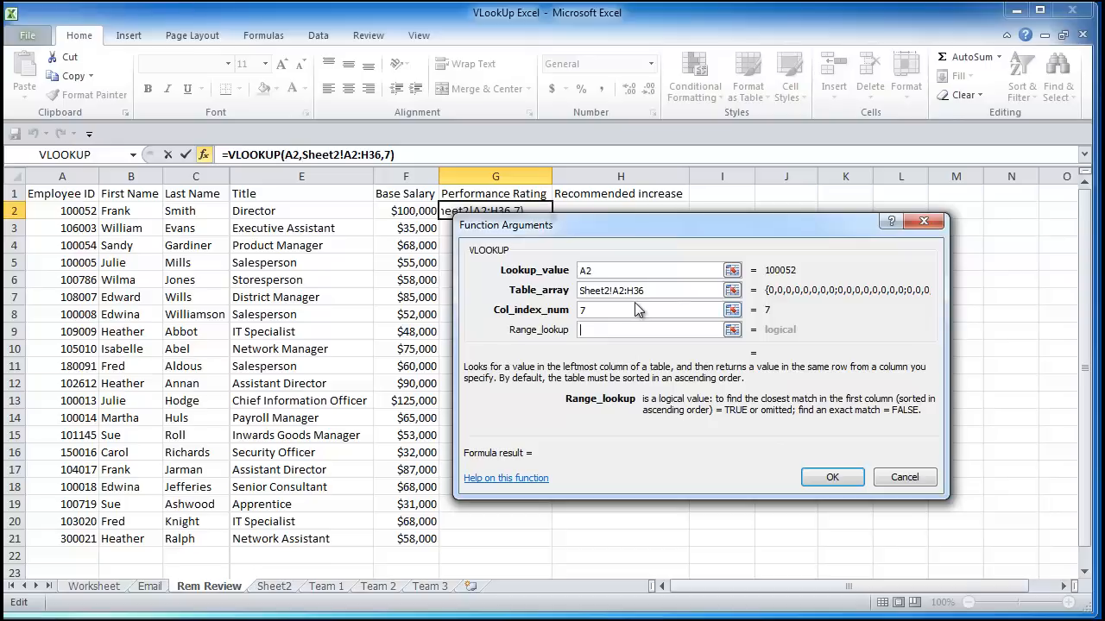
{"action": "type", "text": "false"}
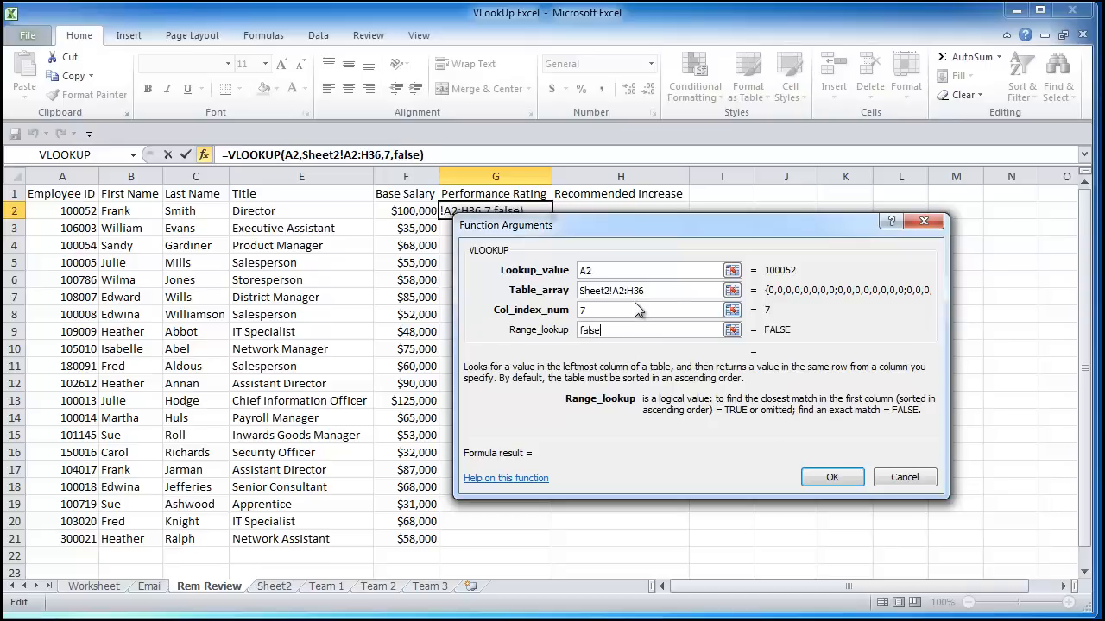
{"action": "mouse_move", "coordinate": [637, 311]}
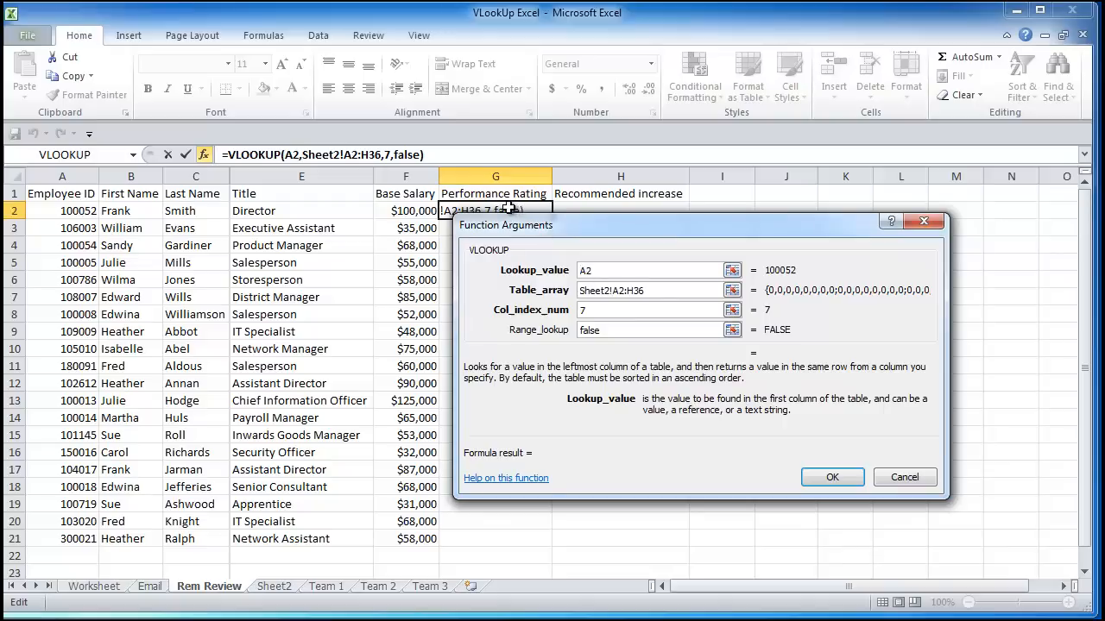
{"action": "mouse_move", "coordinate": [617, 209]}
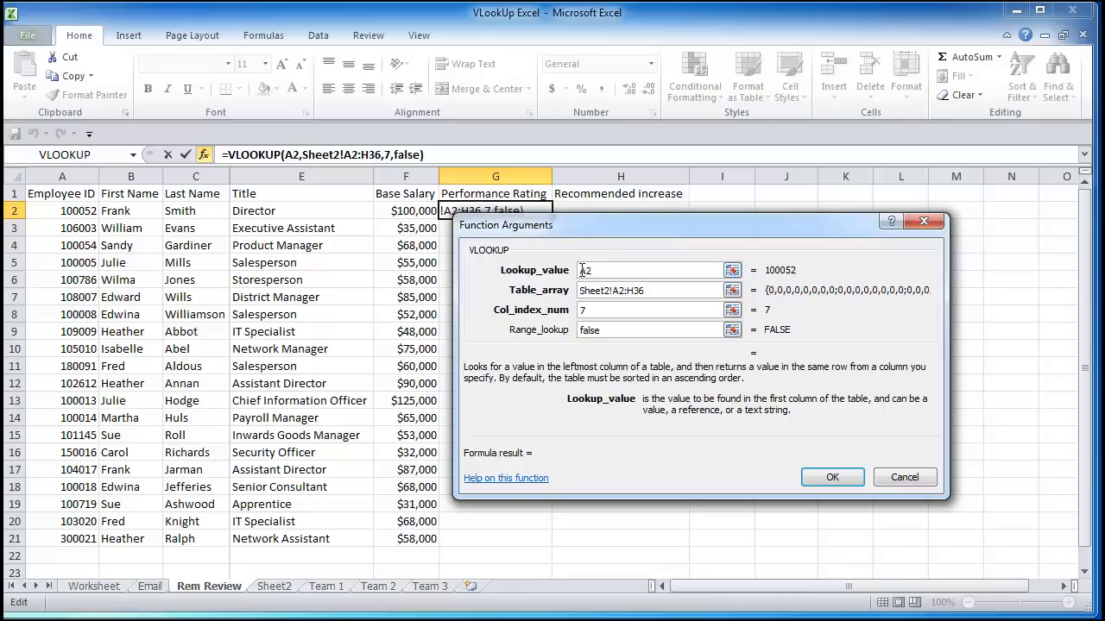
{"action": "key", "text": "f4"}
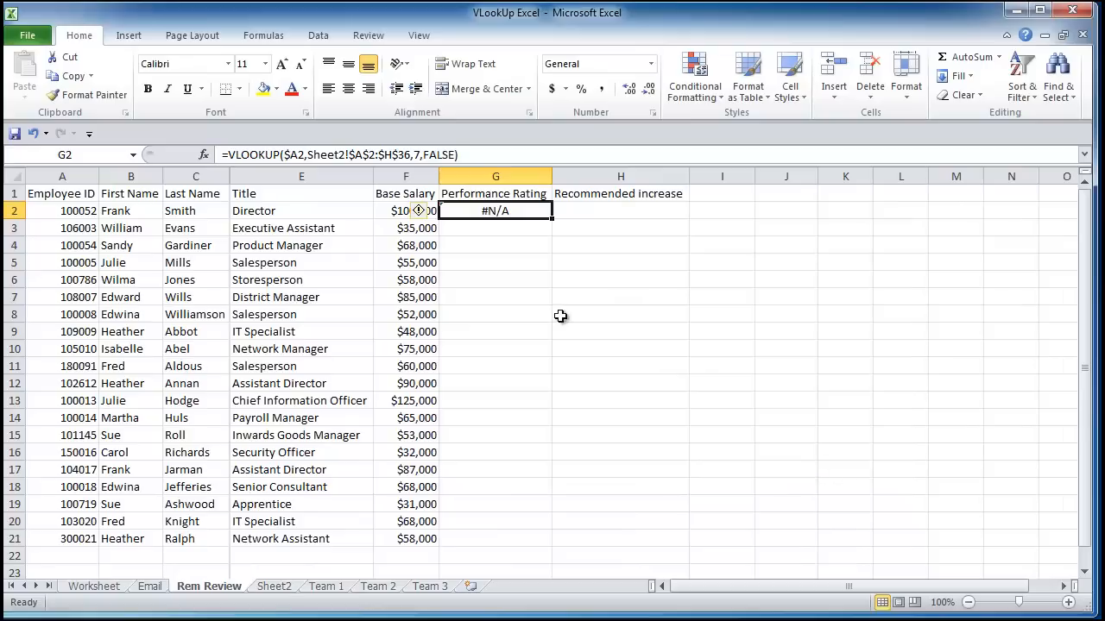
{"action": "mouse_move", "coordinate": [490, 259]}
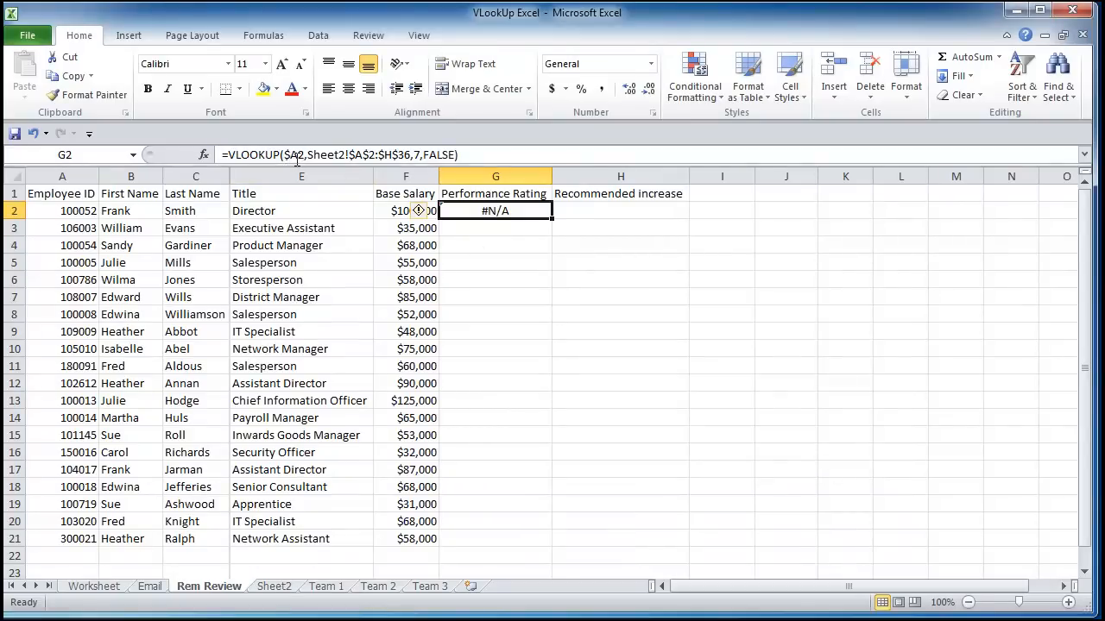
{"action": "mouse_move", "coordinate": [527, 209]}
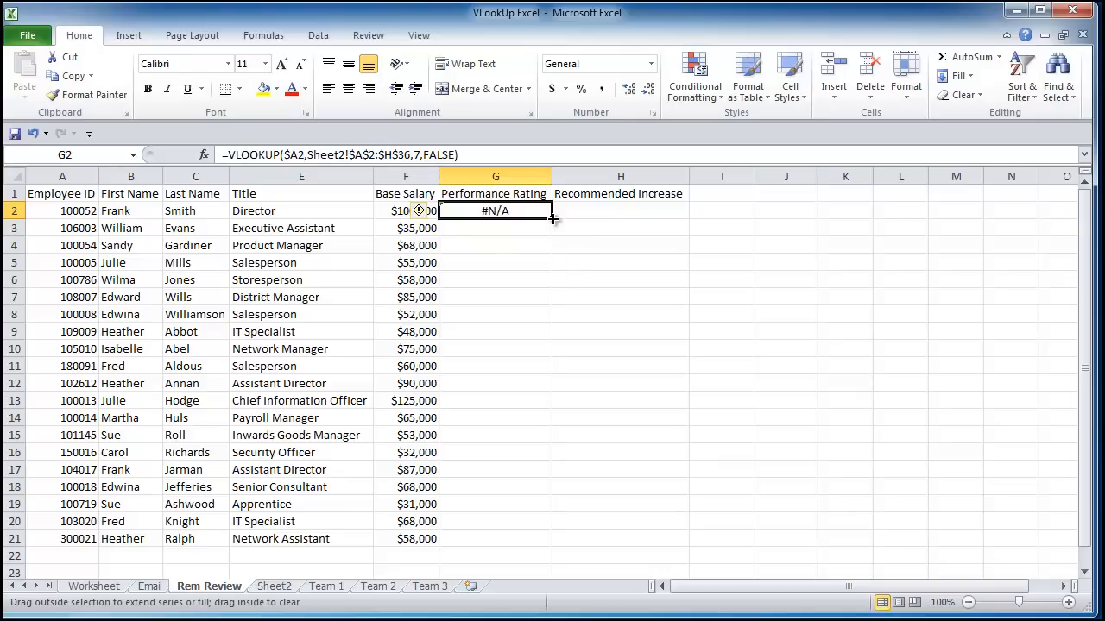
Fill G2's VLOOKUP($A2,Sheet2!$A$2:$H$36,7,FALSE) formula into H2 and check its references.
{"action": "left_click_drag", "start_coordinate": [550, 218], "coordinate": [620, 211]}
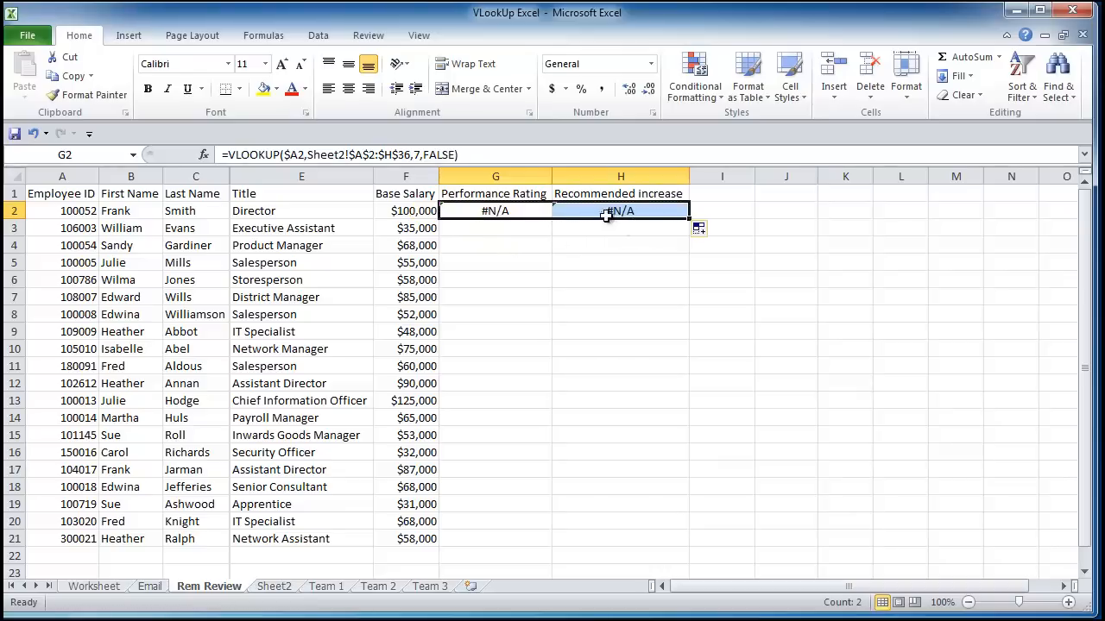
{"action": "left_click", "coordinate": [620, 210]}
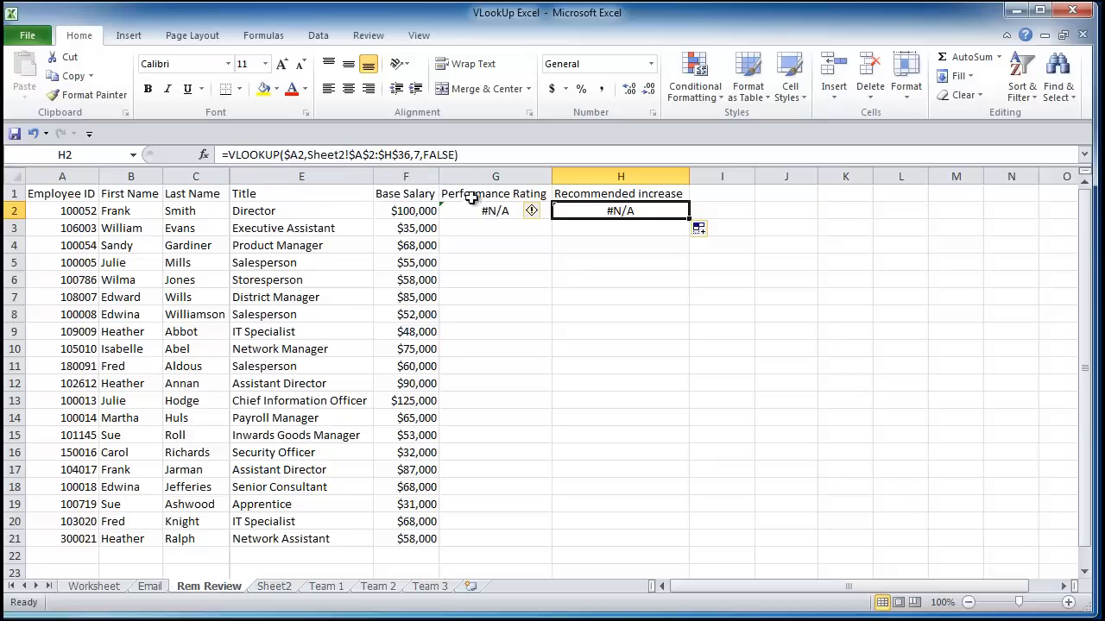
{"action": "left_click", "coordinate": [493, 211]}
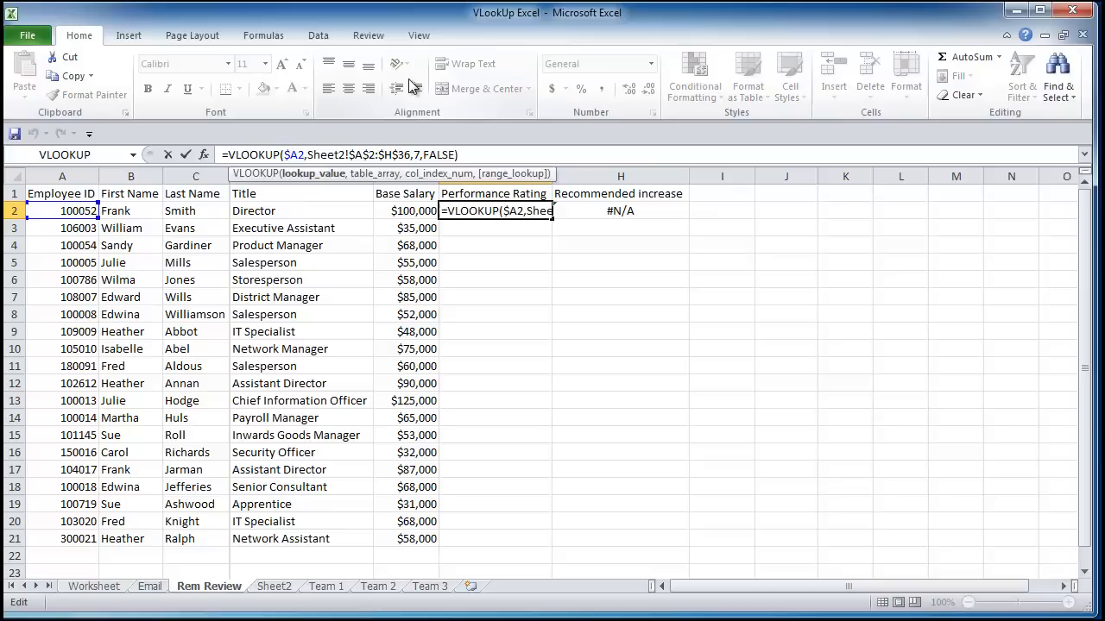
{"action": "key", "text": "Return"}
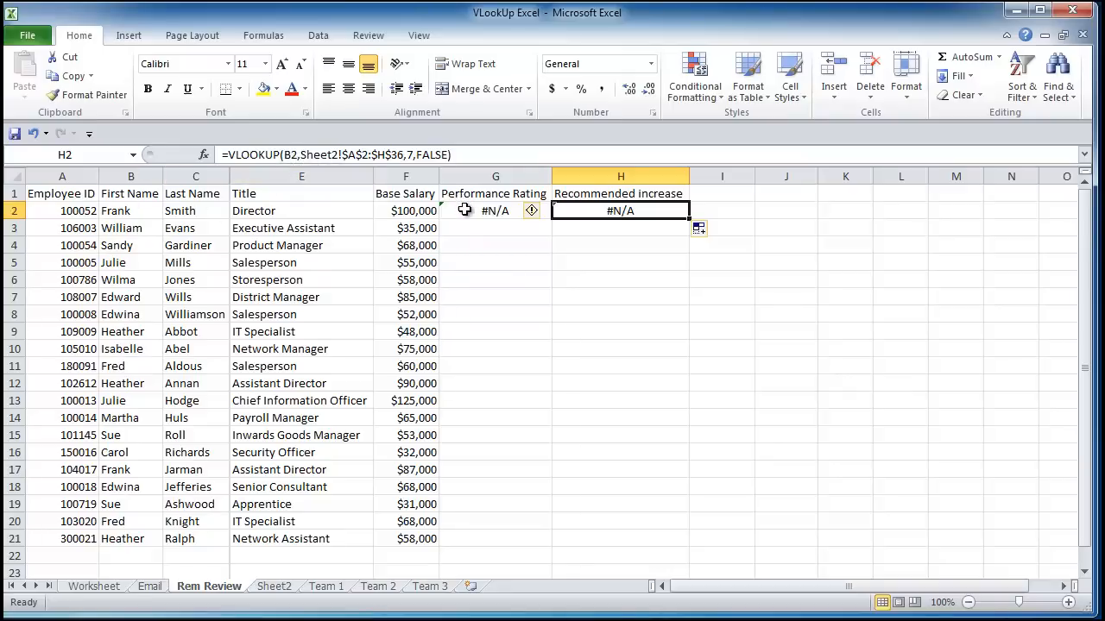
{"action": "left_click", "coordinate": [493, 210]}
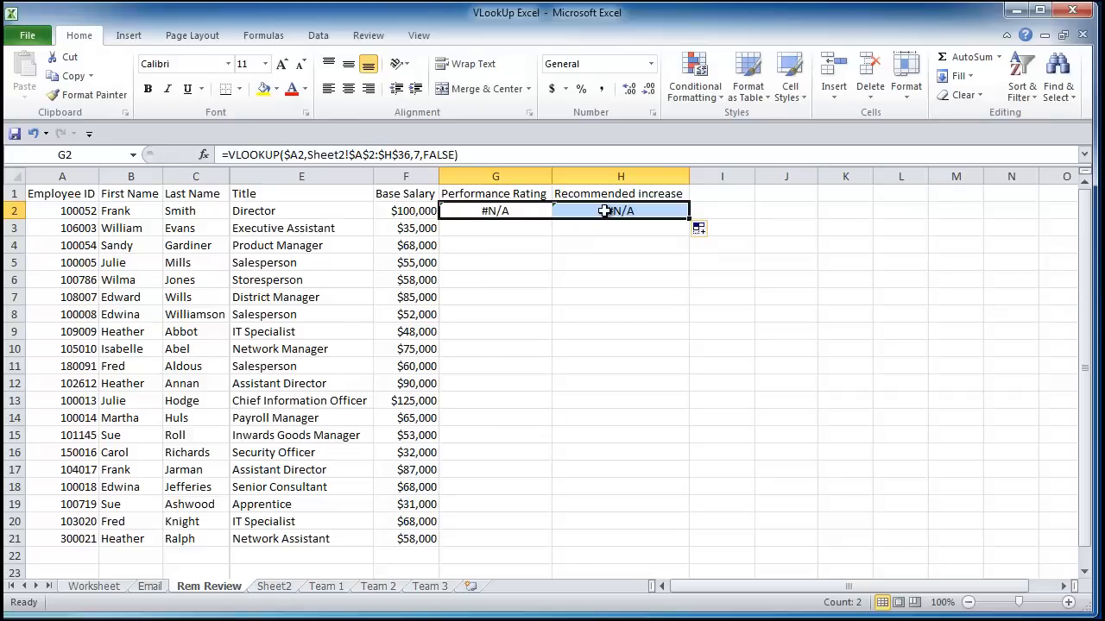
{"action": "left_click", "coordinate": [622, 211]}
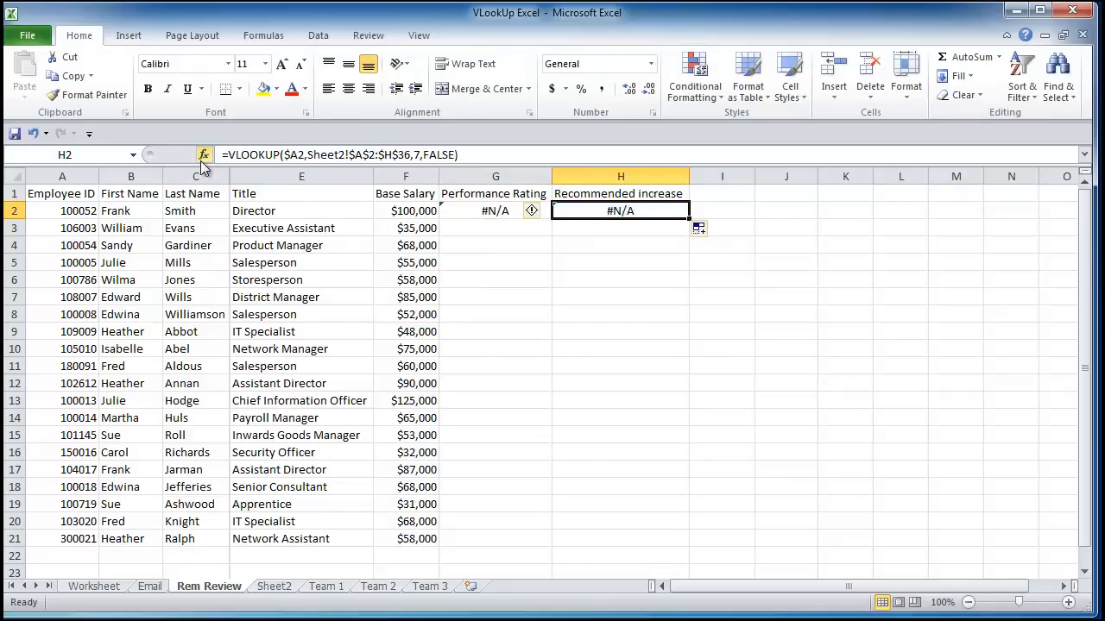
Change H2's Col_index_num from 7 to 8 in the Function Arguments dialog.
{"action": "left_click", "coordinate": [203, 156]}
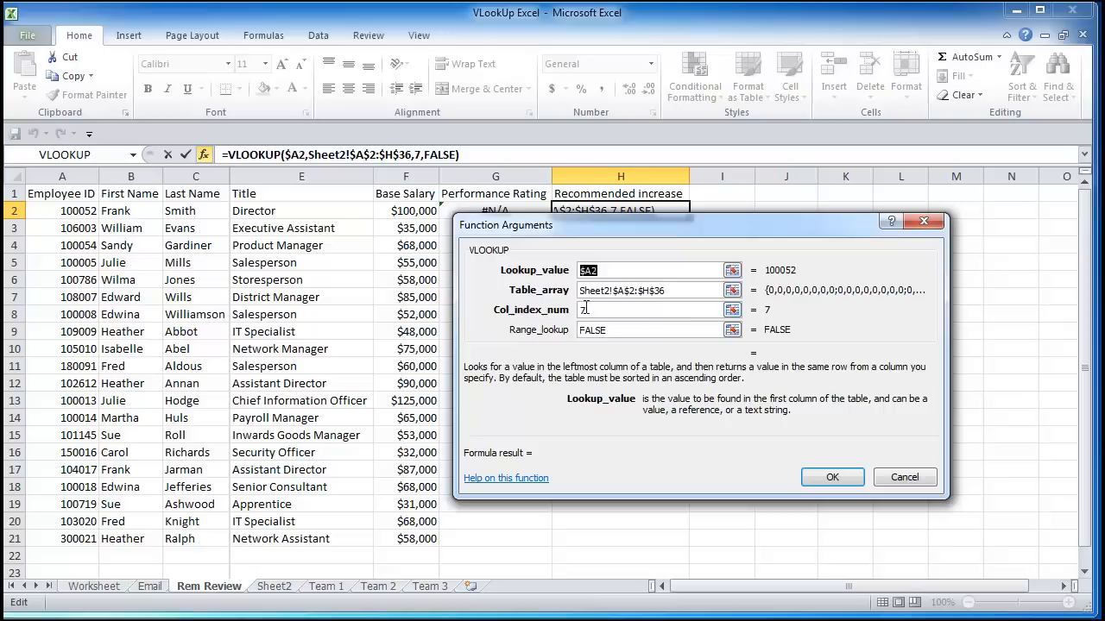
{"action": "left_click", "coordinate": [652, 311]}
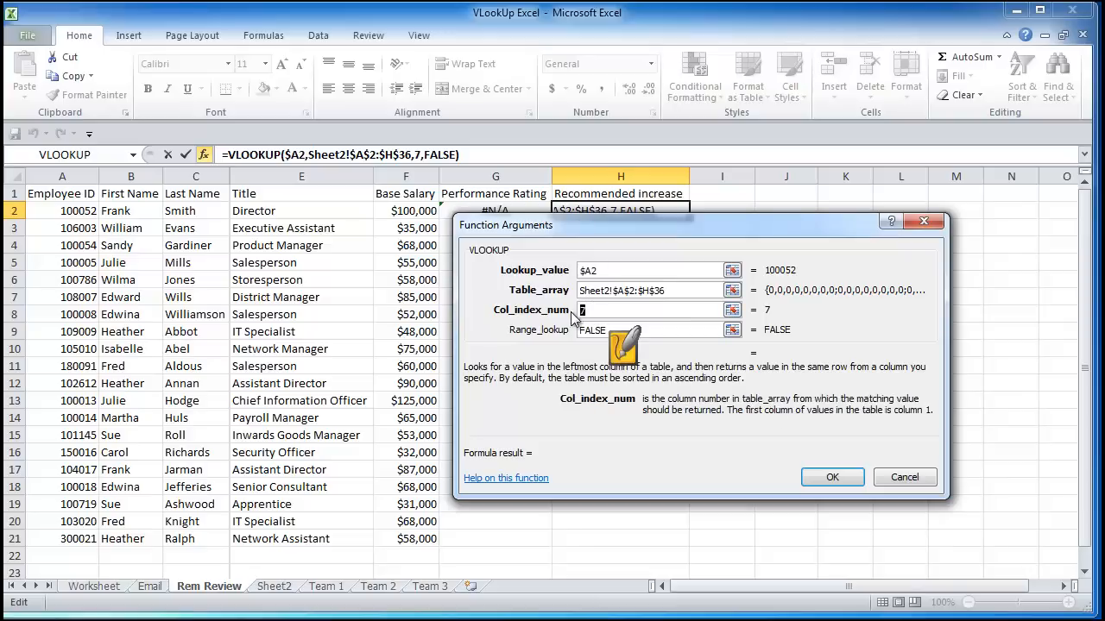
{"action": "mouse_move", "coordinate": [652, 312]}
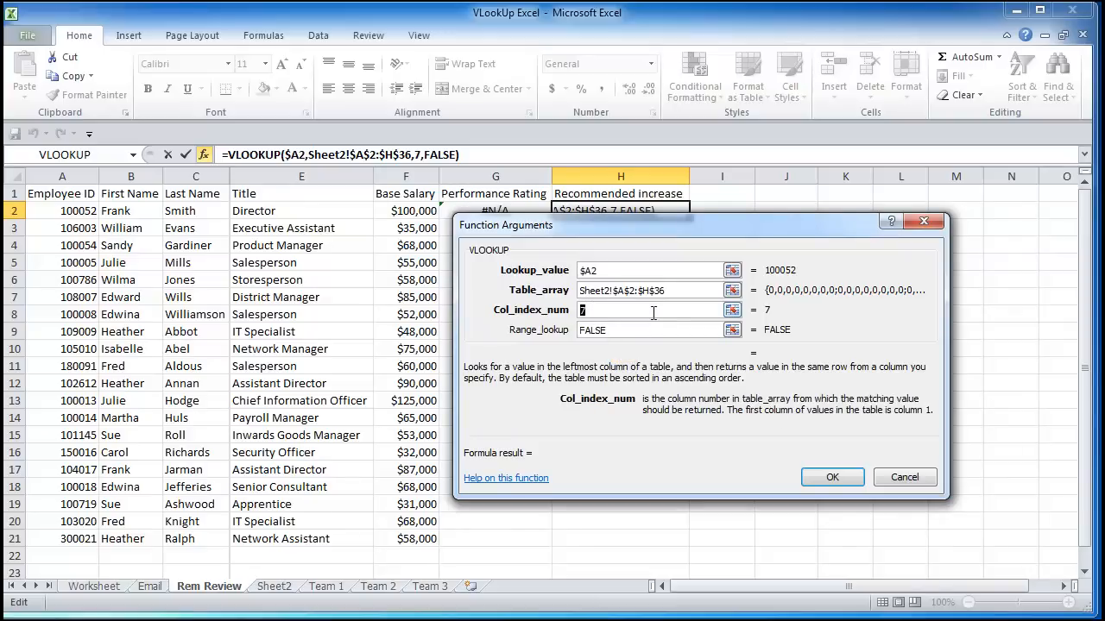
{"action": "type", "text": "8"}
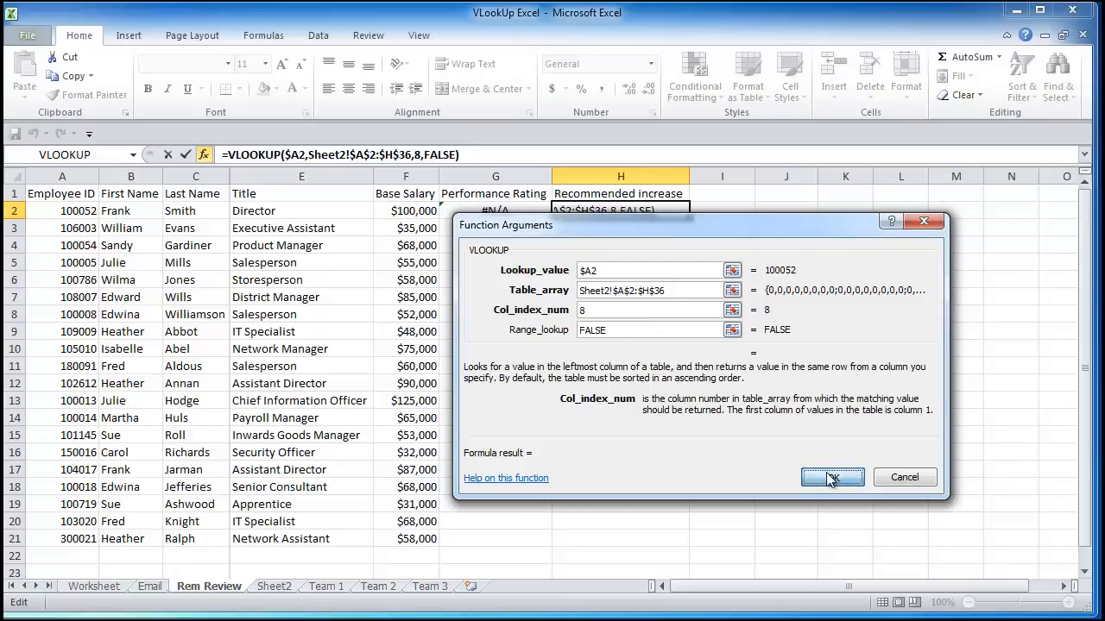
{"action": "left_click", "coordinate": [832, 476]}
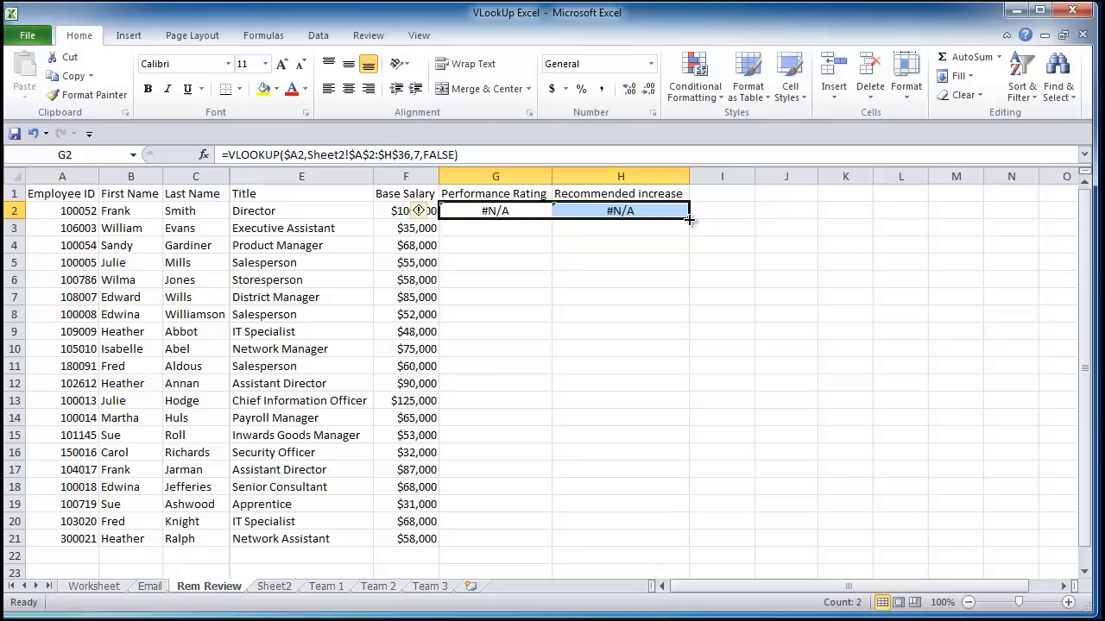
{"action": "left_click_drag", "start_coordinate": [690, 219], "coordinate": [691, 547]}
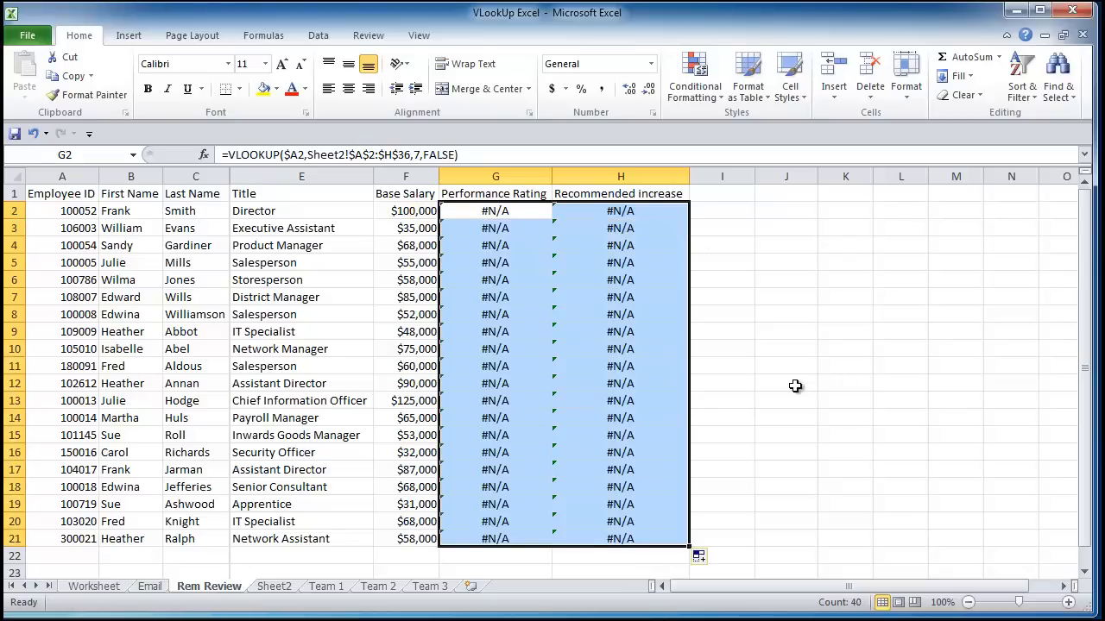
{"action": "left_click", "coordinate": [785, 383]}
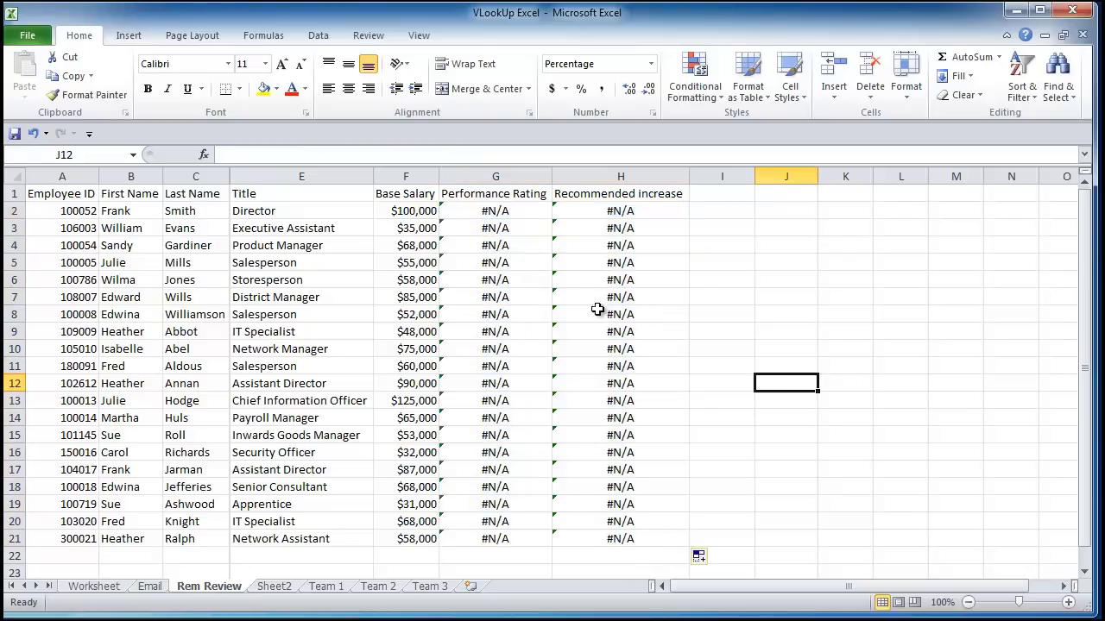
{"action": "mouse_move", "coordinate": [556, 370]}
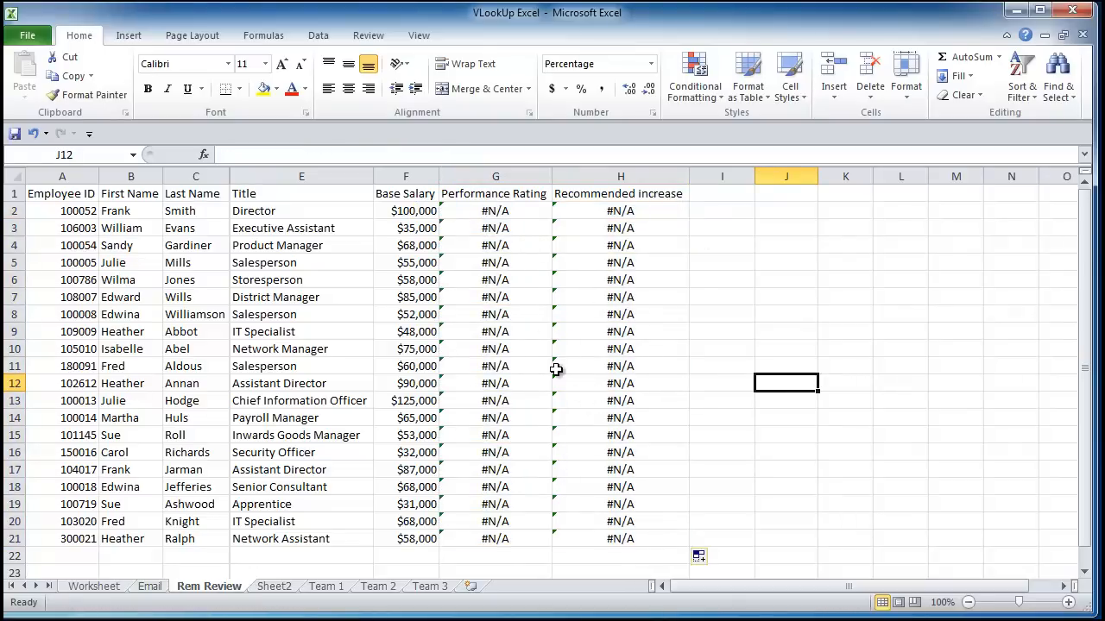
{"action": "mouse_move", "coordinate": [725, 335]}
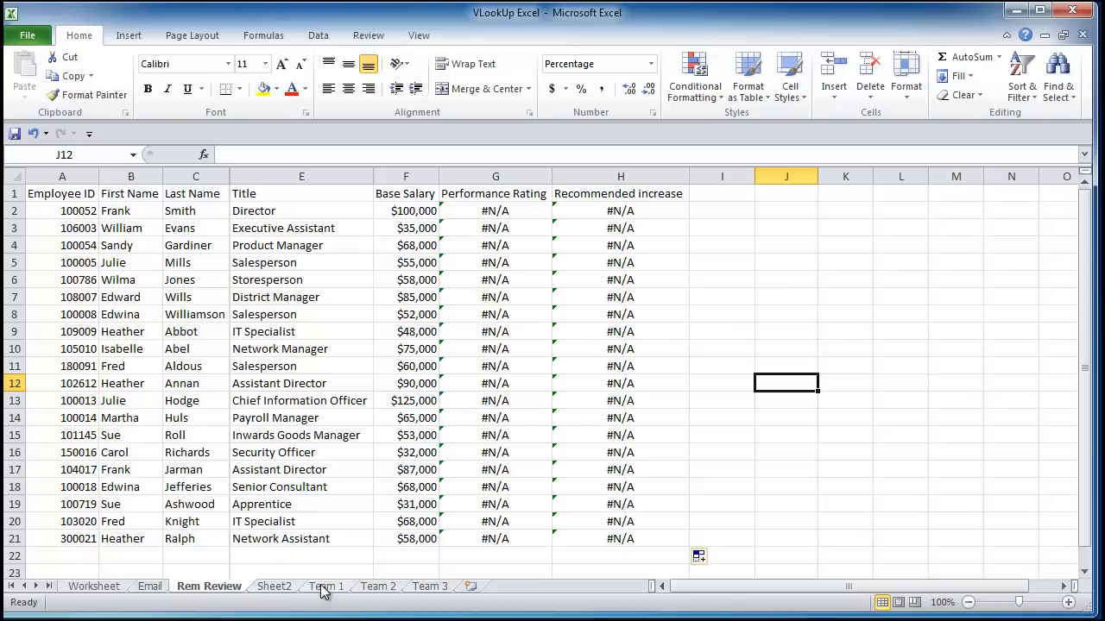
Copy the Team 1 rows A2:H8 and paste them as values at Sheet2 A2.
{"action": "left_click", "coordinate": [272, 587]}
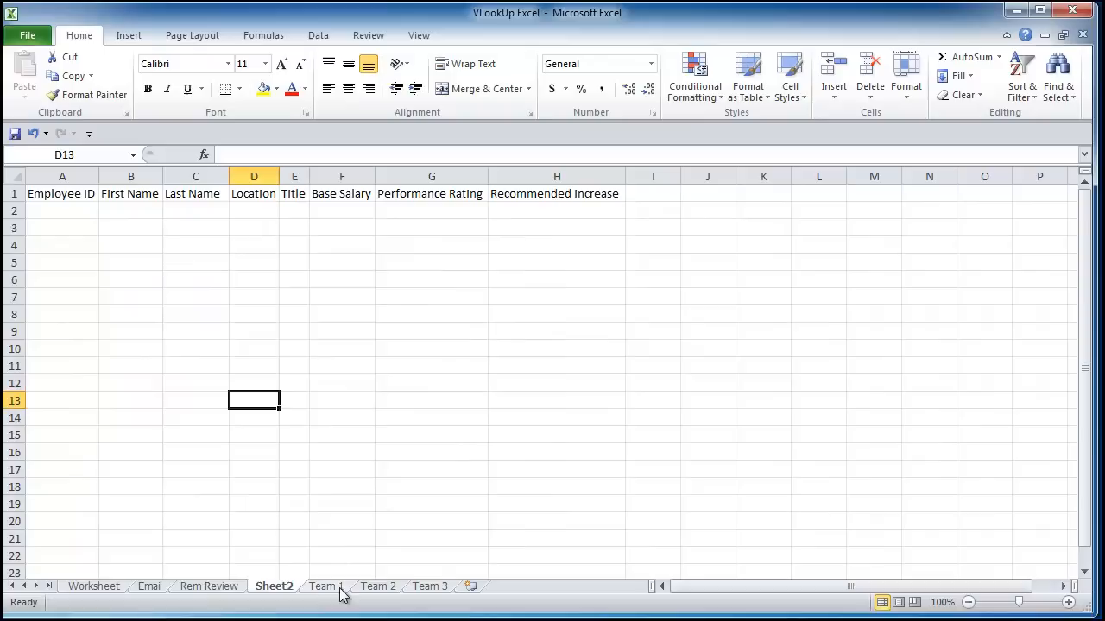
{"action": "left_click", "coordinate": [324, 587]}
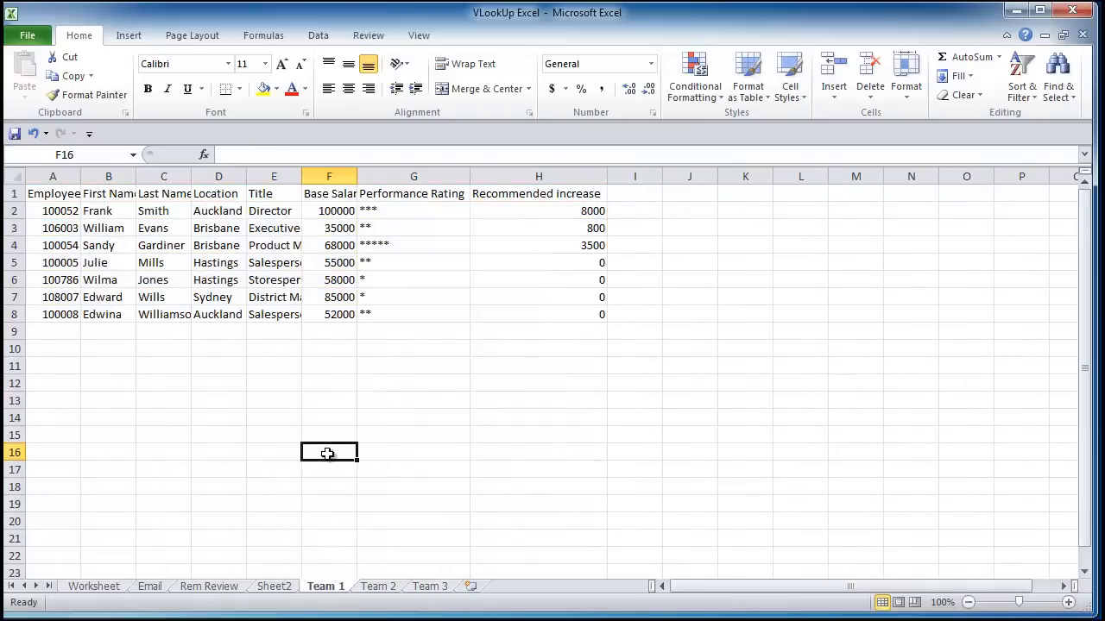
{"action": "left_click_drag", "start_coordinate": [51, 211], "coordinate": [539, 297]}
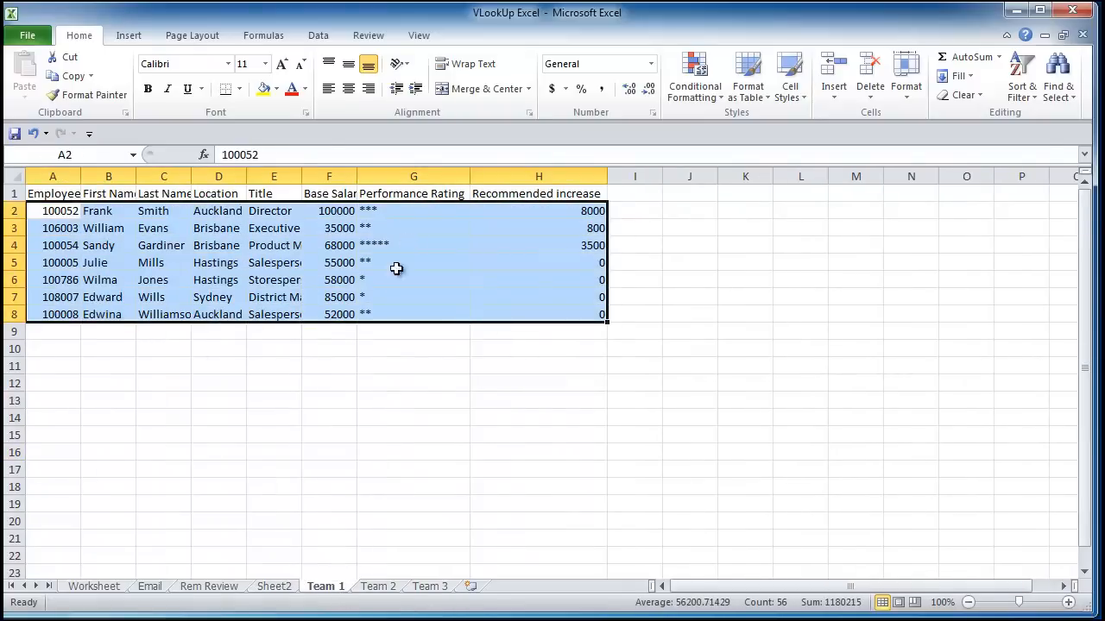
{"action": "right_click", "coordinate": [397, 269]}
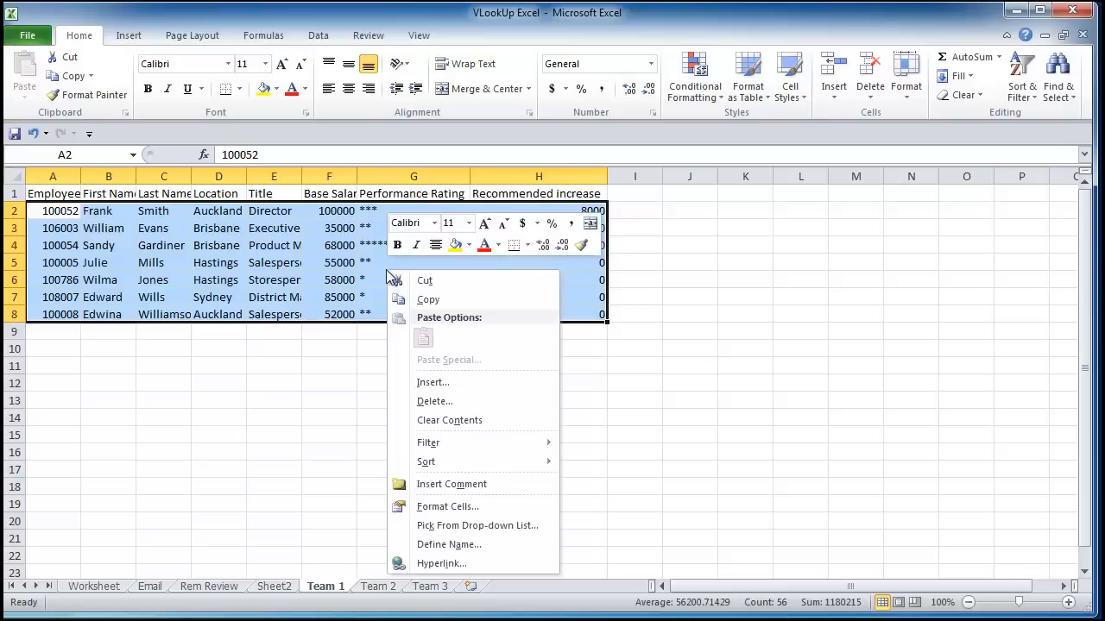
{"action": "left_click", "coordinate": [272, 587]}
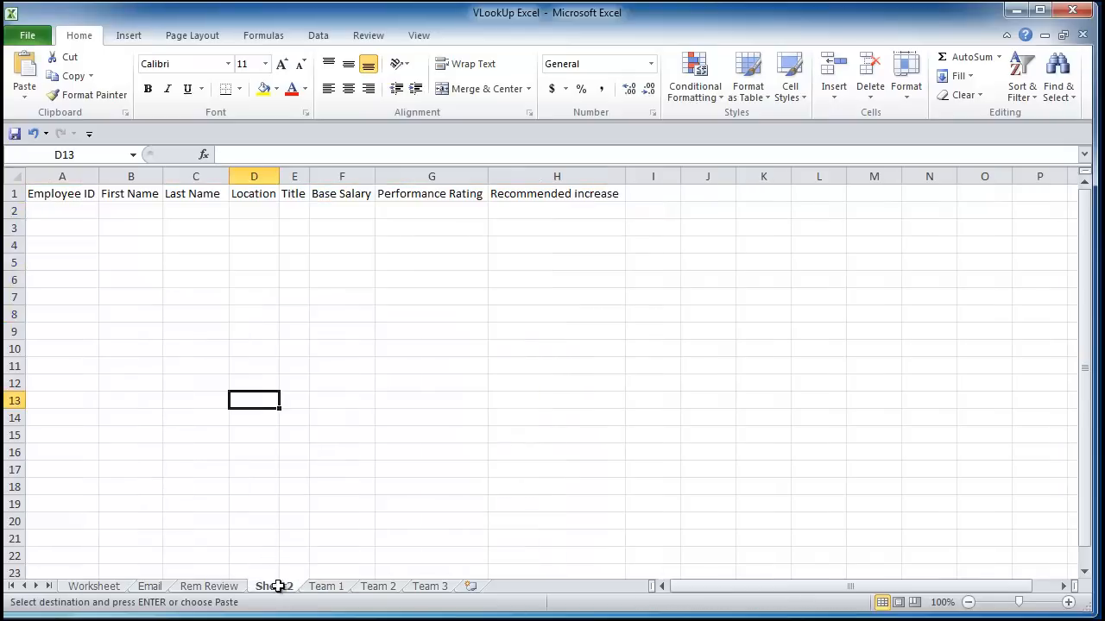
{"action": "right_click", "coordinate": [62, 211]}
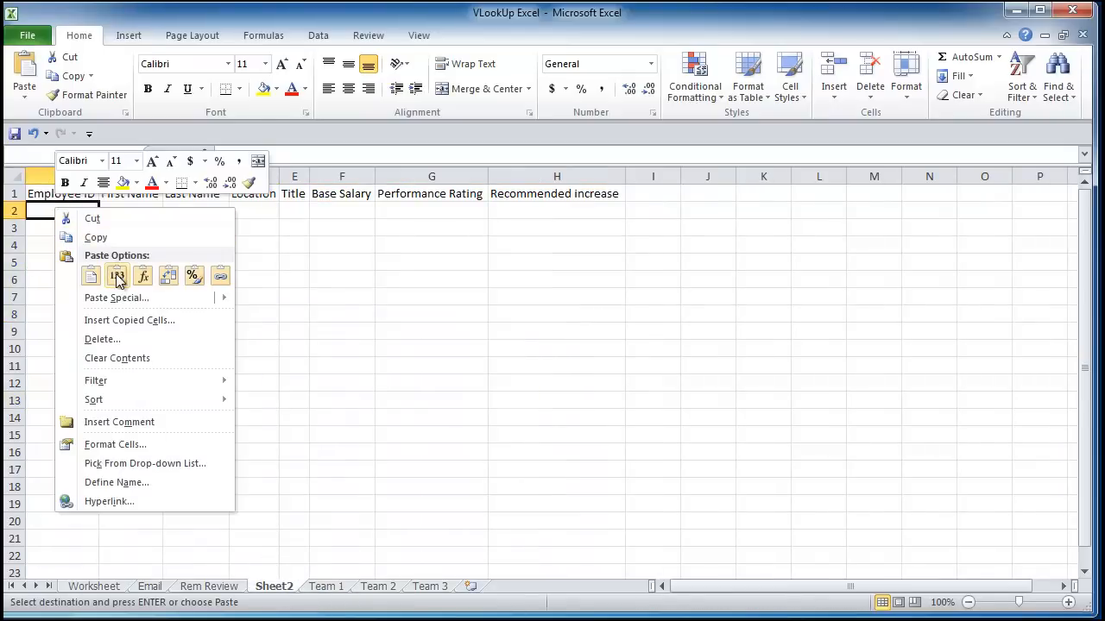
{"action": "left_click", "coordinate": [117, 276]}
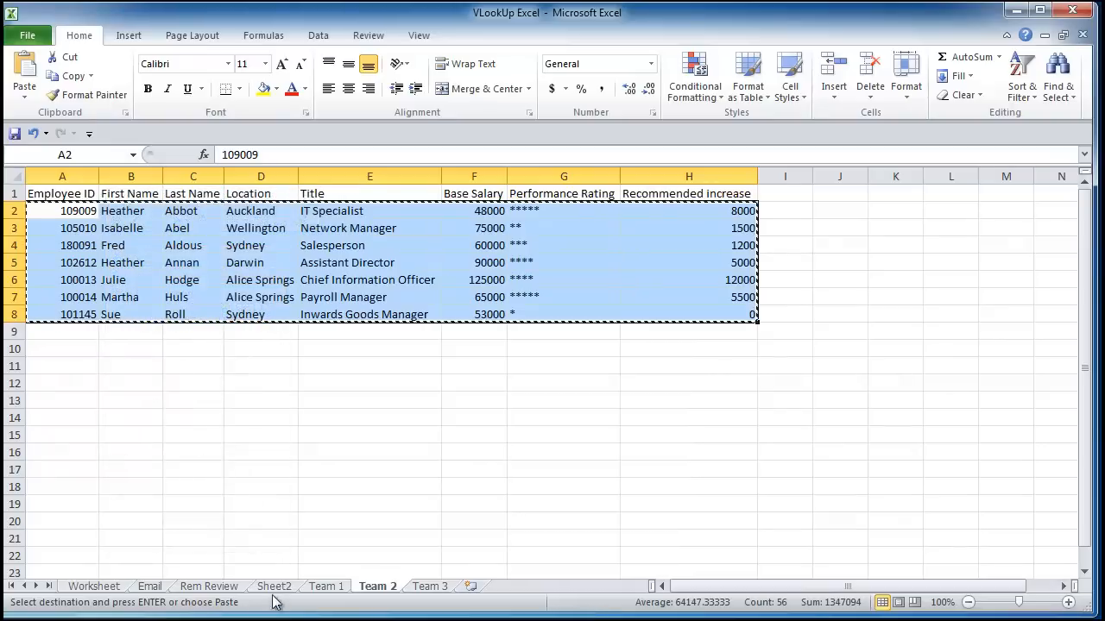
Paste the Team 2 and Team 3 employee rows as values below on Sheet2.
{"action": "right_click", "coordinate": [62, 331]}
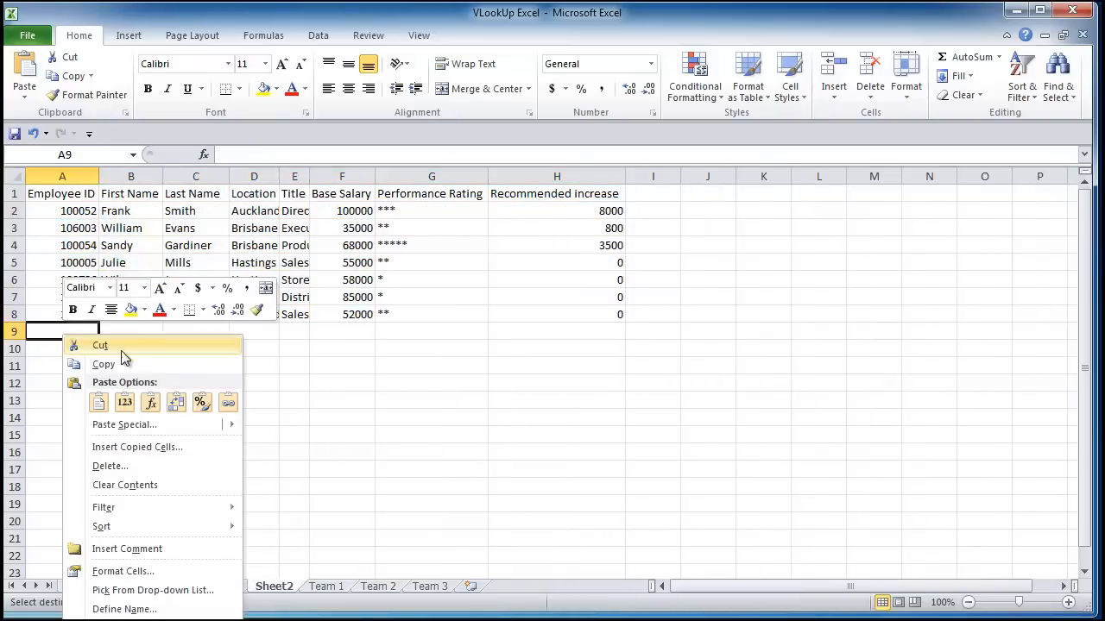
{"action": "left_click", "coordinate": [428, 587]}
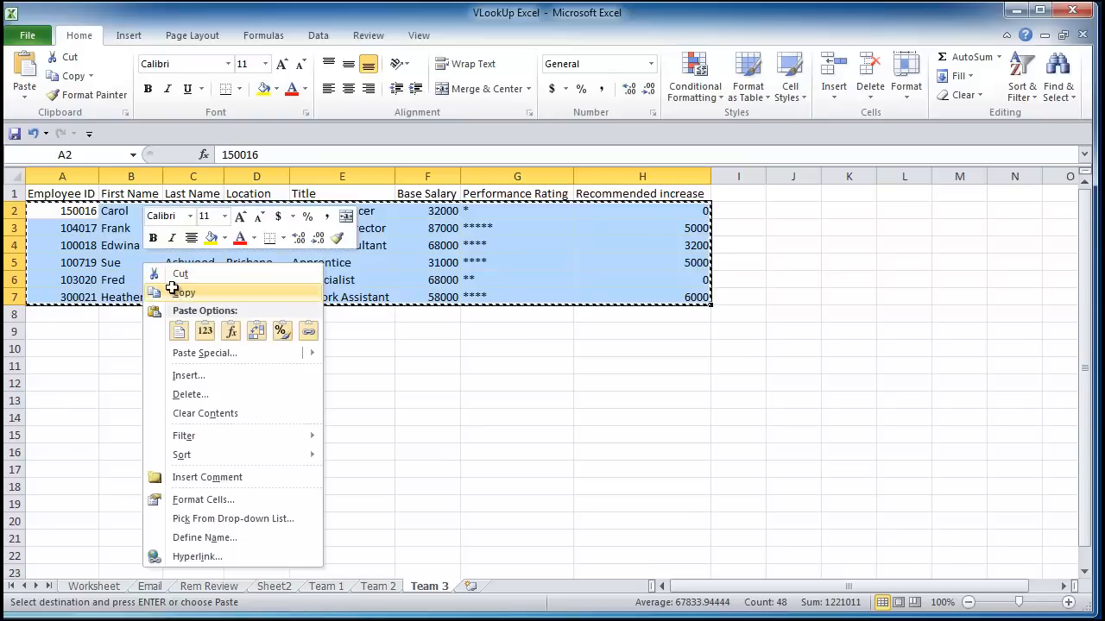
{"action": "left_click", "coordinate": [272, 587]}
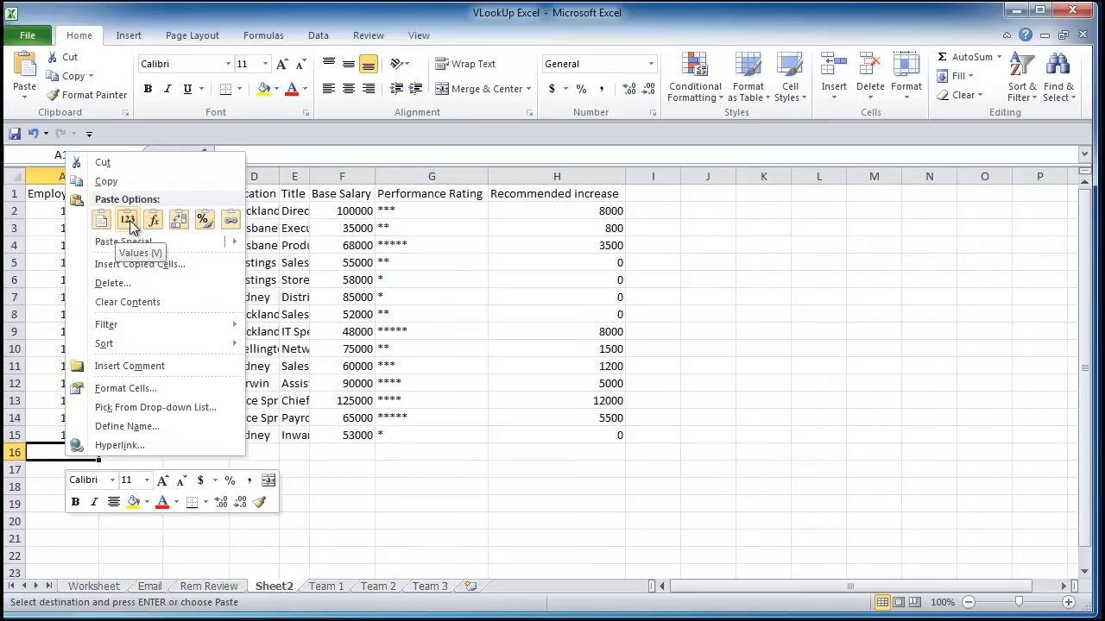
{"action": "left_click", "coordinate": [127, 219]}
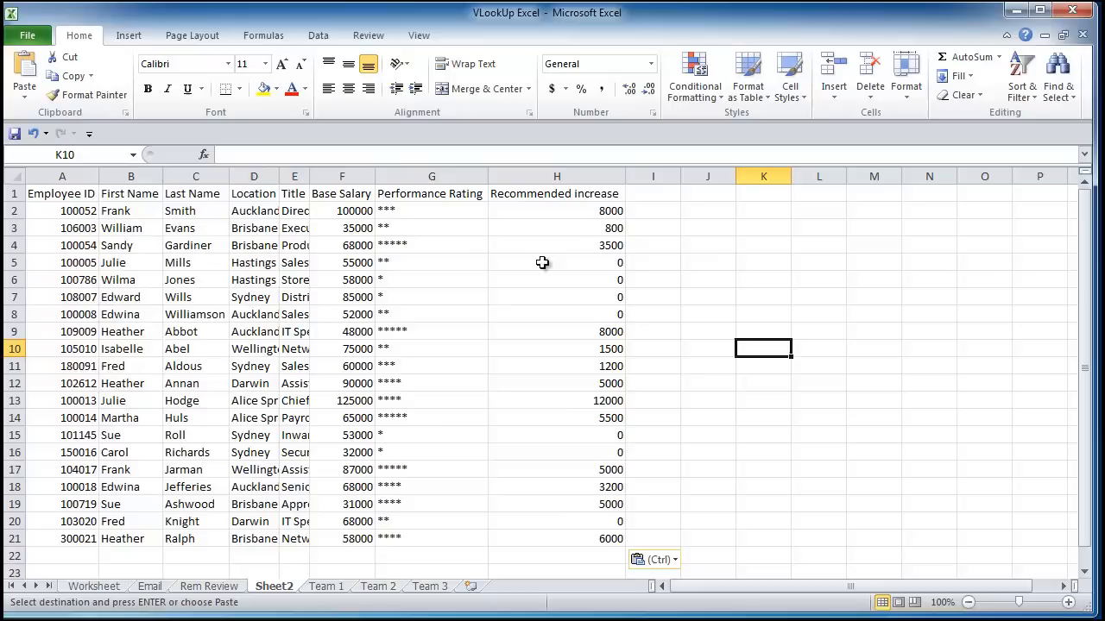
{"action": "mouse_move", "coordinate": [221, 587]}
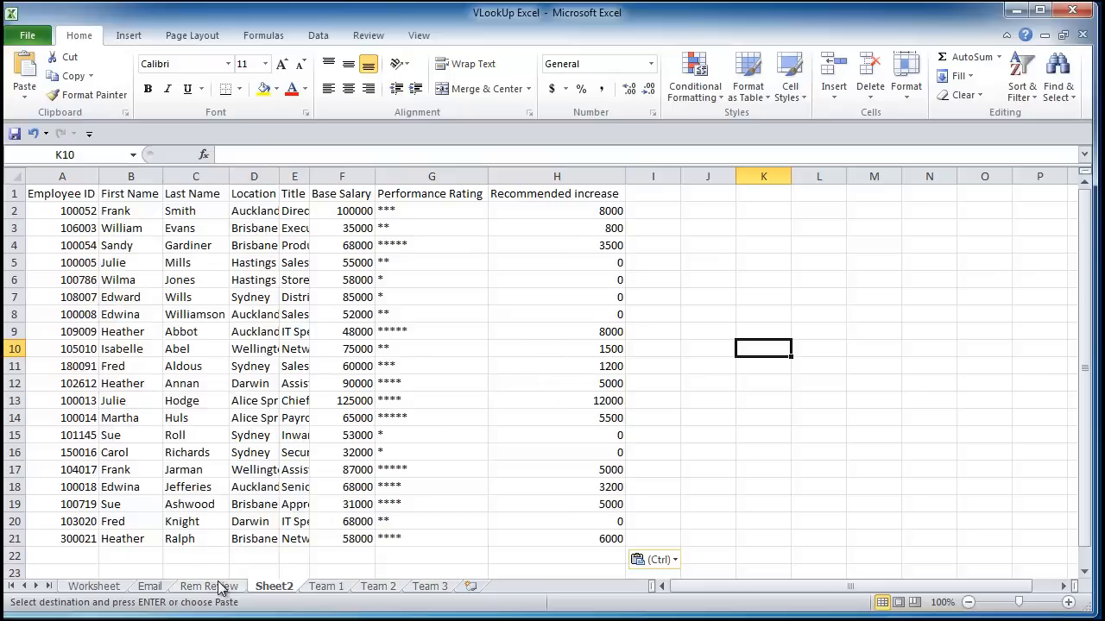
Switch to Rem Review, where all twenty employees now show looked-up ratings and increases.
{"action": "left_click", "coordinate": [208, 587]}
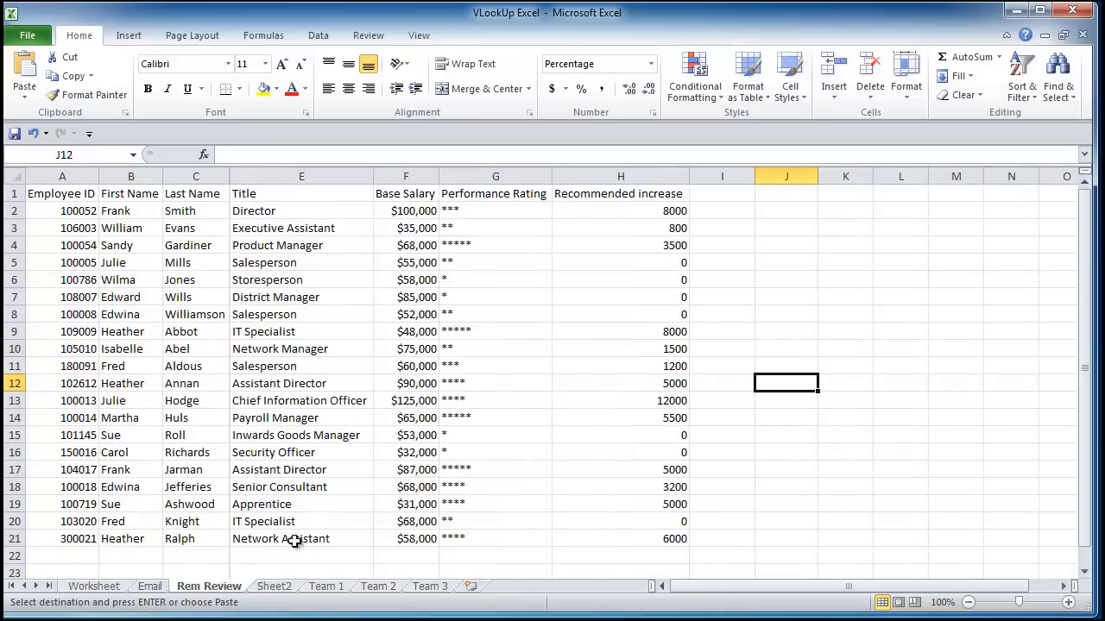
{"action": "mouse_move", "coordinate": [585, 361]}
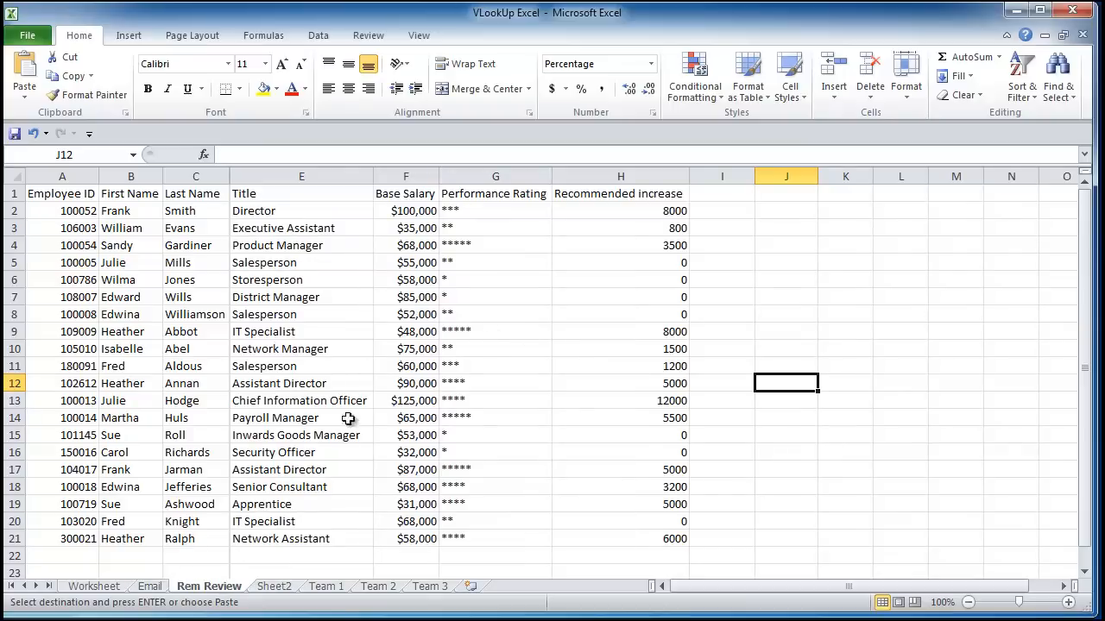
{"action": "mouse_move", "coordinate": [349, 349]}
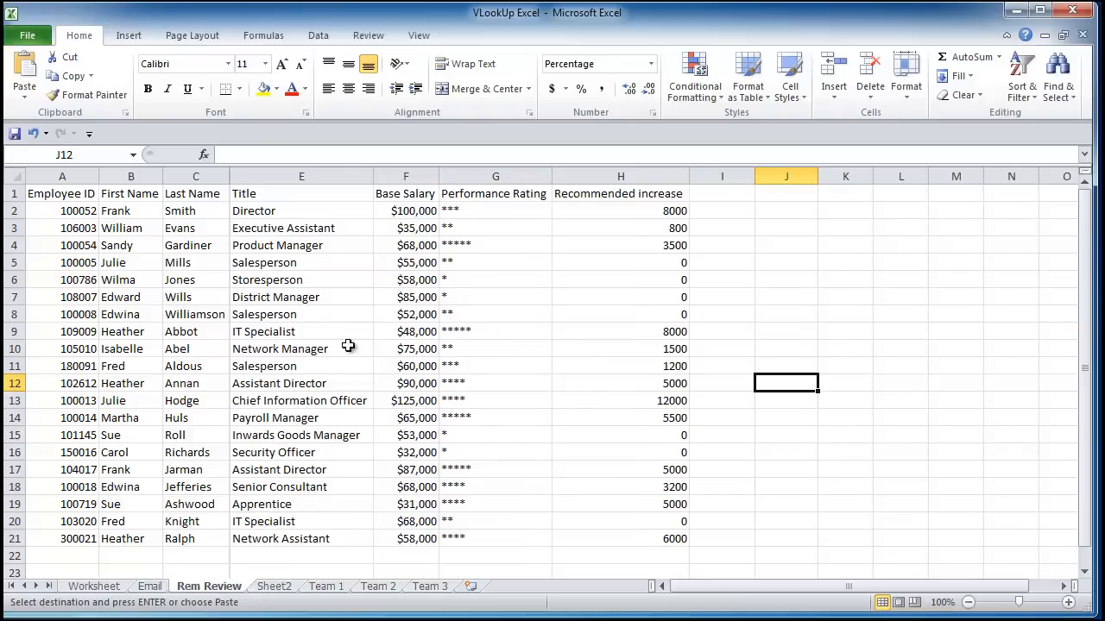
{"action": "mouse_move", "coordinate": [373, 397]}
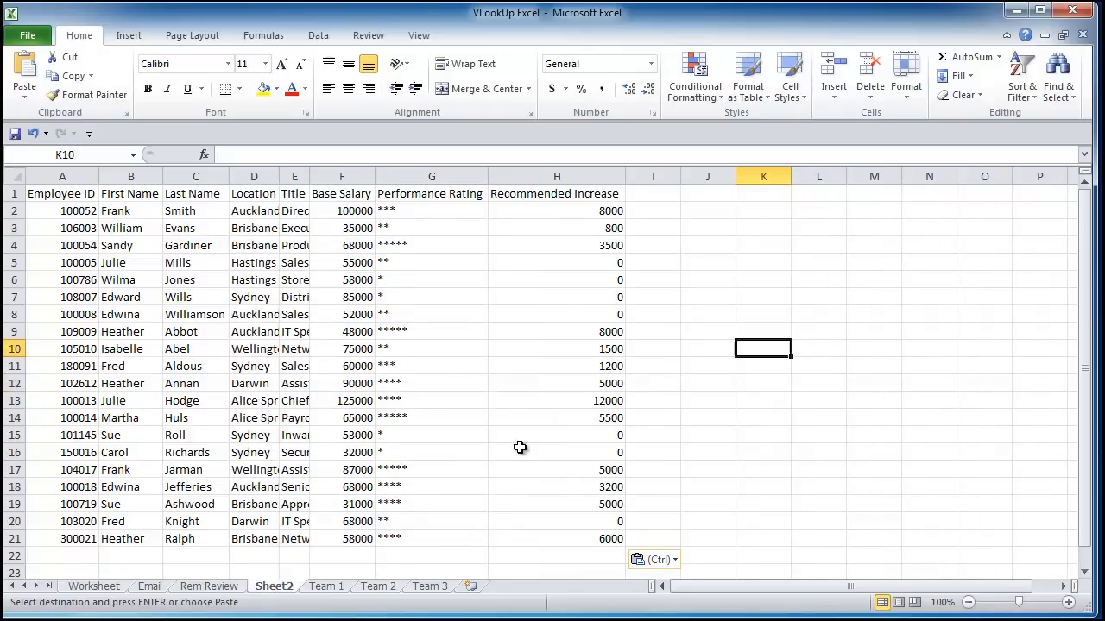
{"action": "mouse_move", "coordinate": [416, 365]}
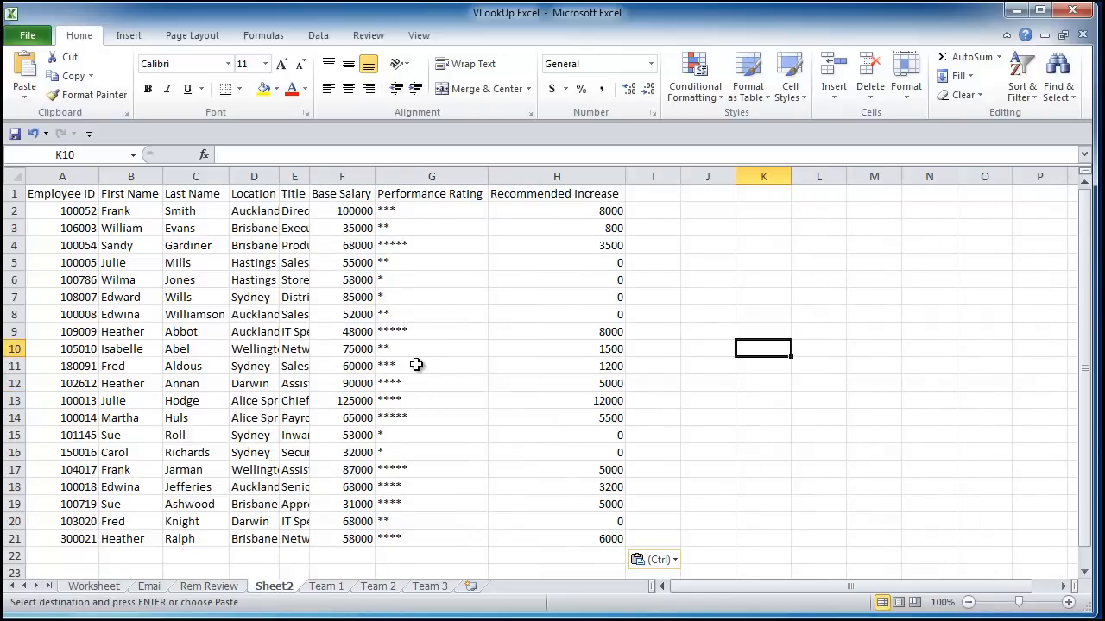
{"action": "mouse_move", "coordinate": [193, 297]}
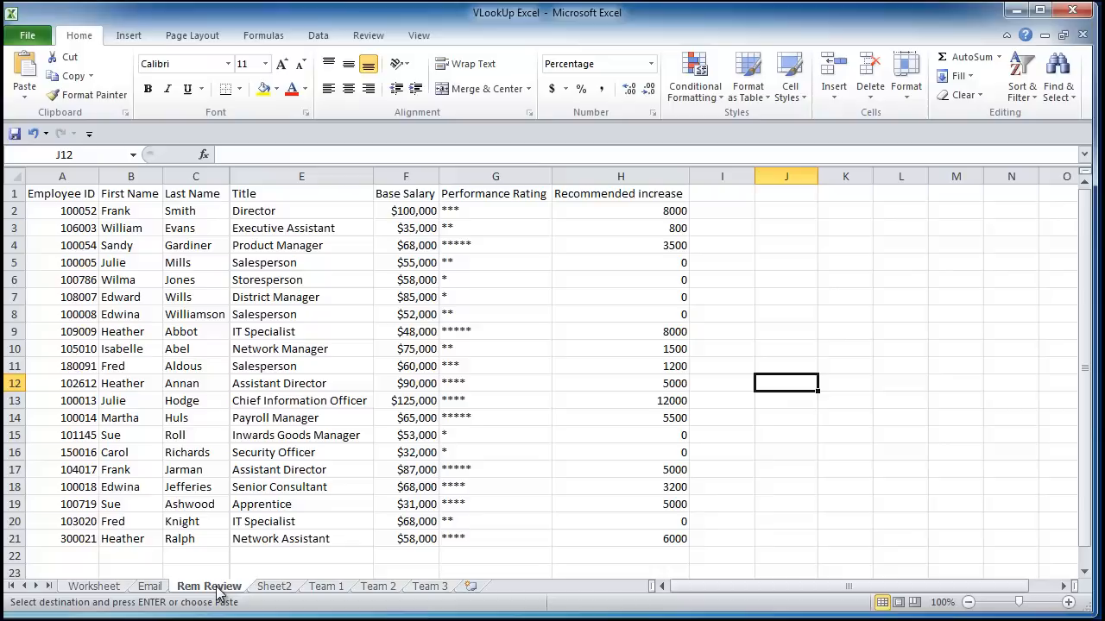
{"action": "mouse_move", "coordinate": [334, 309]}
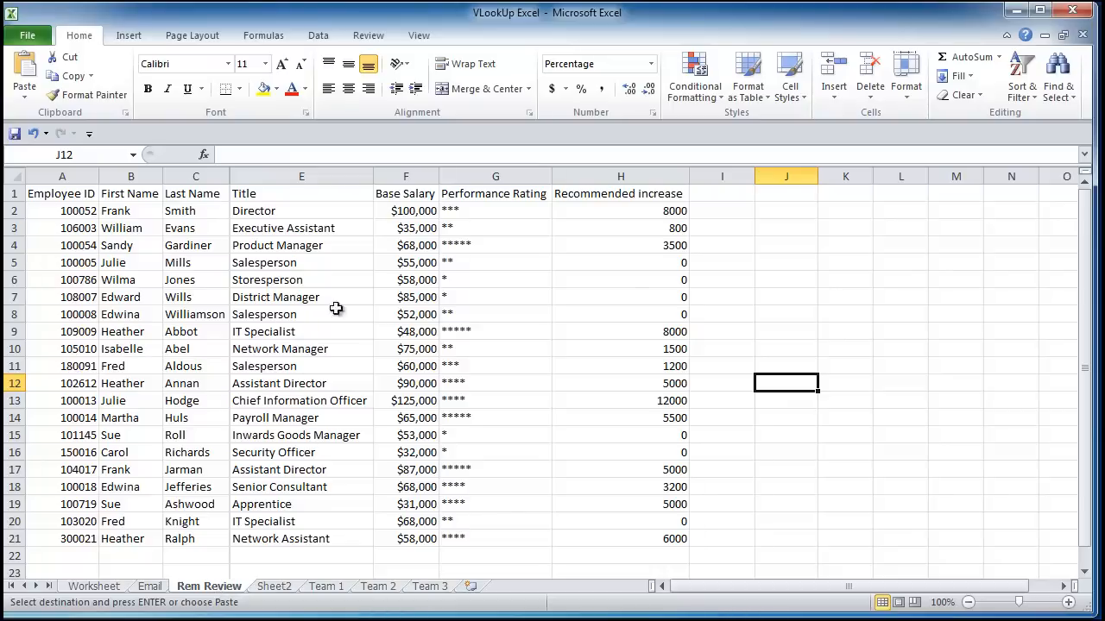
{"action": "mouse_move", "coordinate": [404, 332]}
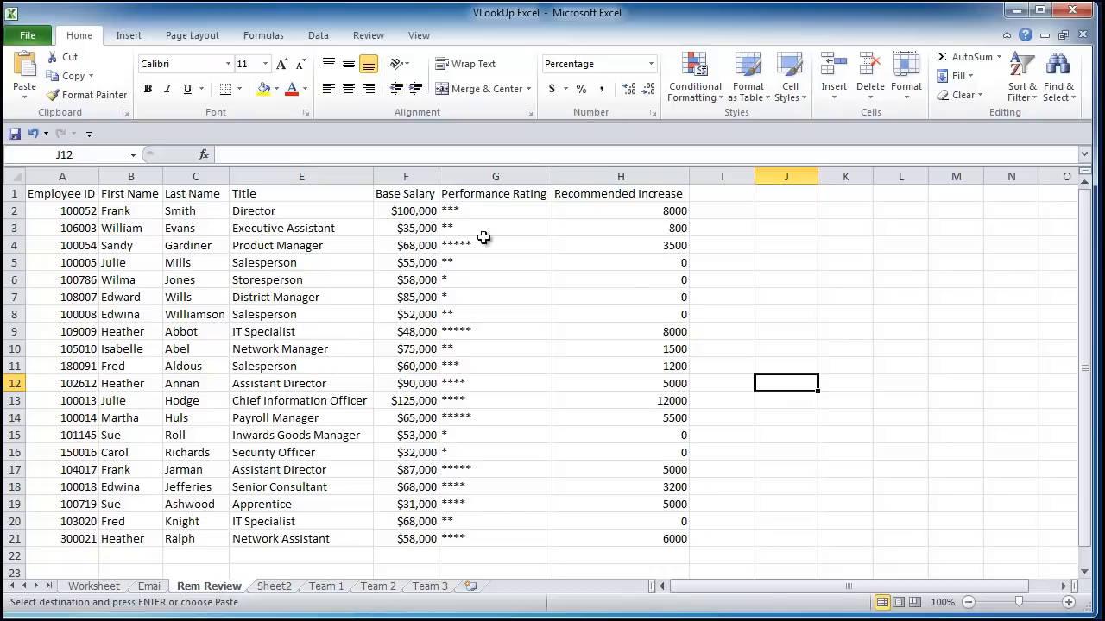
{"action": "mouse_move", "coordinate": [376, 363]}
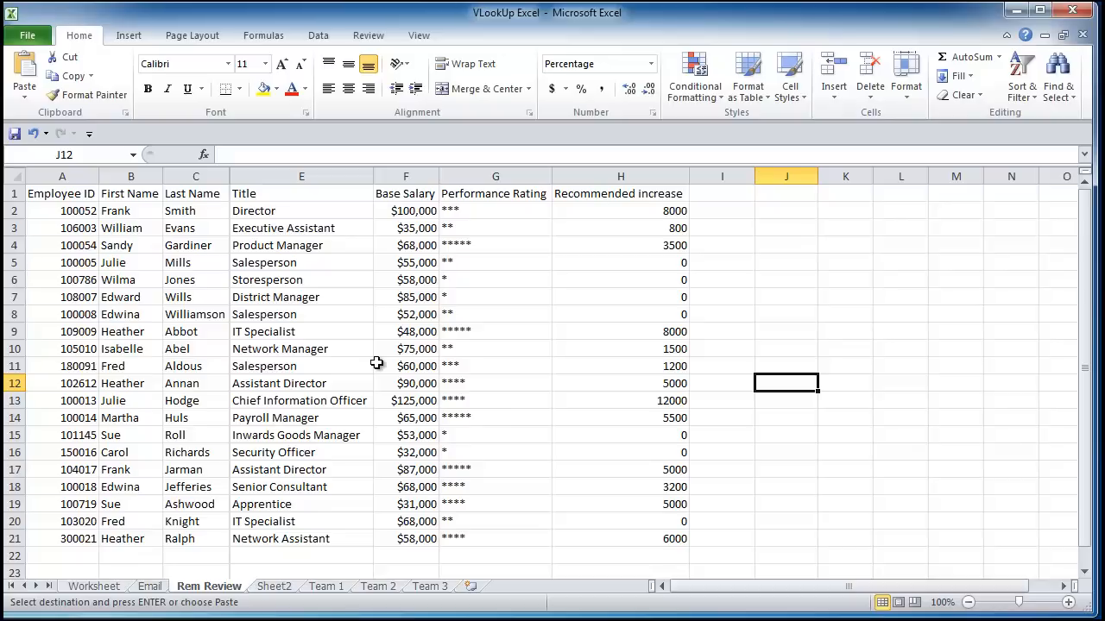
{"action": "mouse_move", "coordinate": [352, 337]}
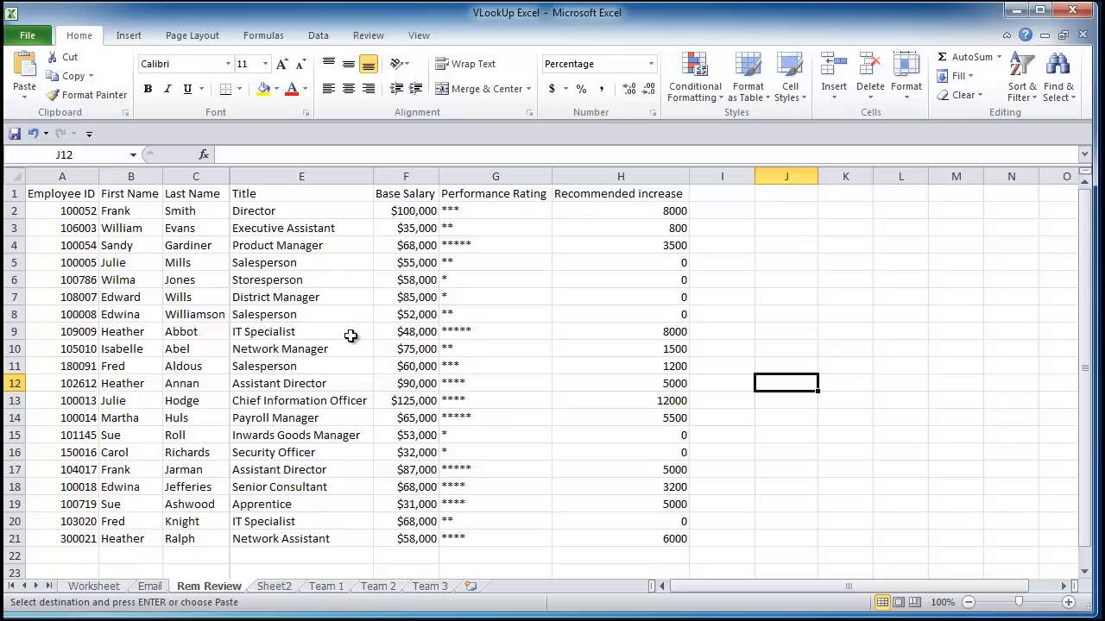